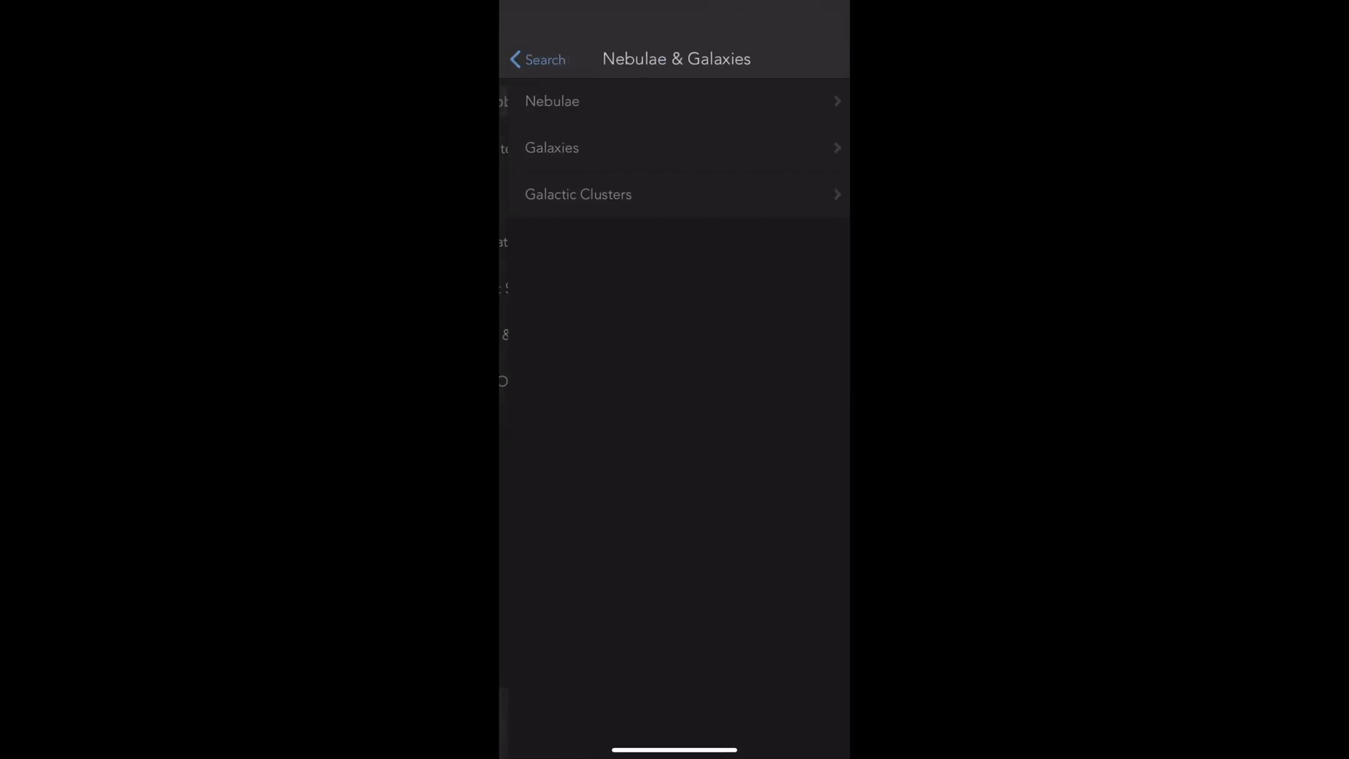
Open the Galaxies list within SkySafari's Nebulae & Galaxies catalogue.
{"action": "left_click", "coordinate": [551, 147]}
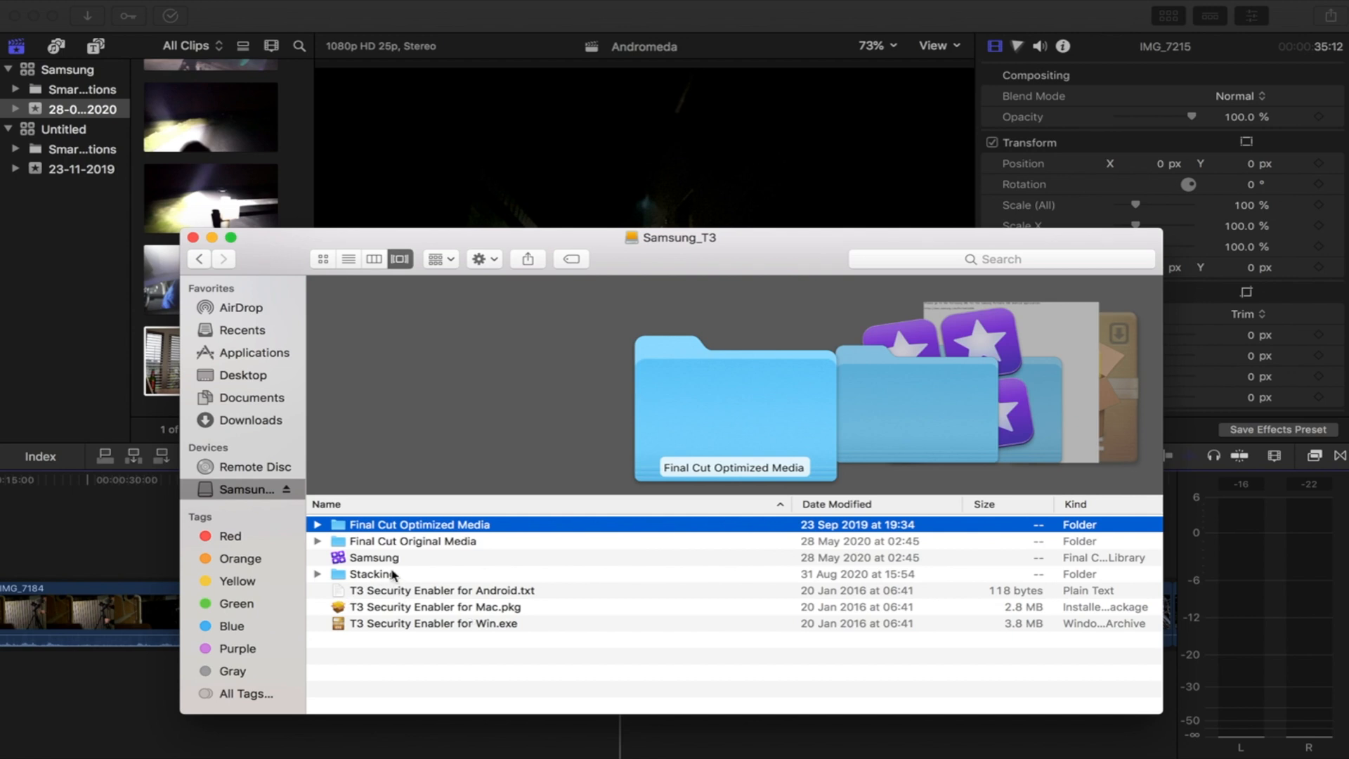
Expand Stacking on Samsung_T3 to show Biases, Darks, Lights and the bias frames.
{"action": "left_click", "coordinate": [372, 574]}
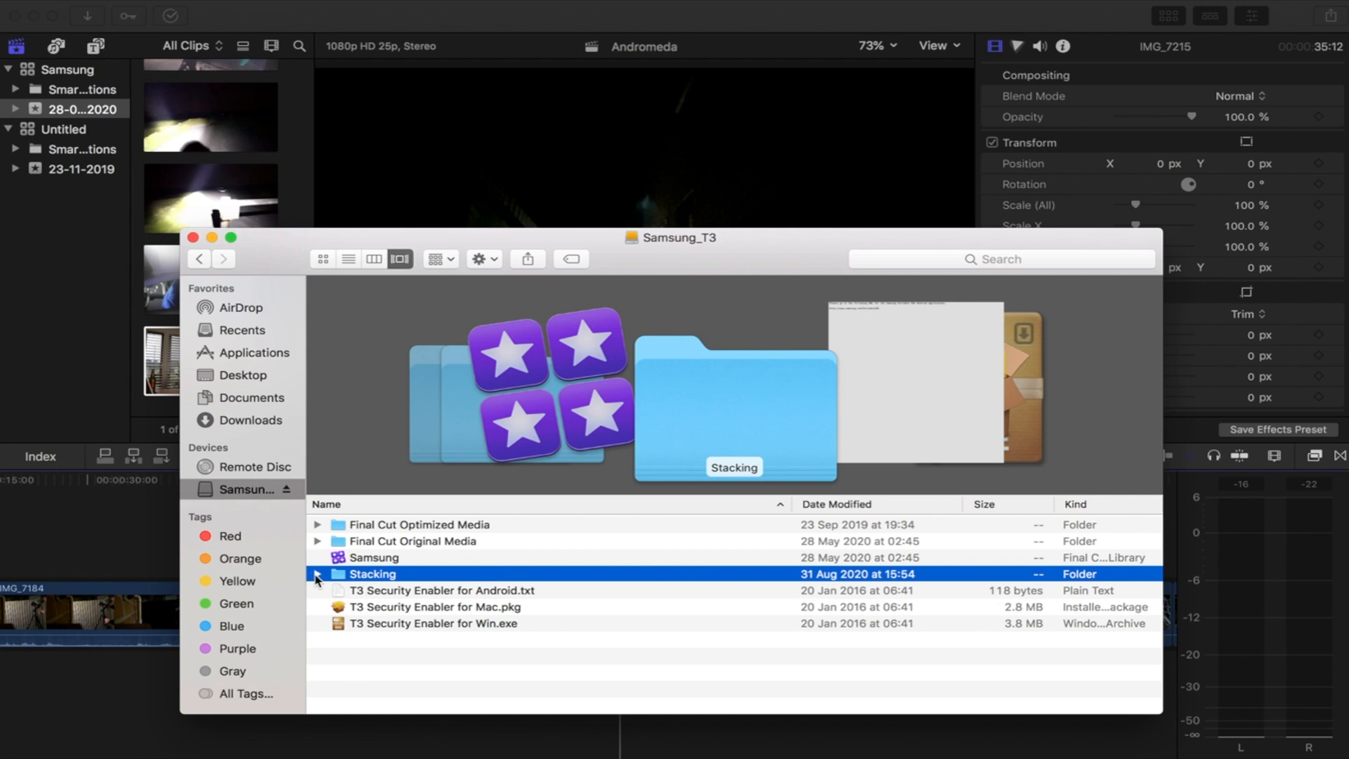
{"action": "left_click", "coordinate": [318, 574]}
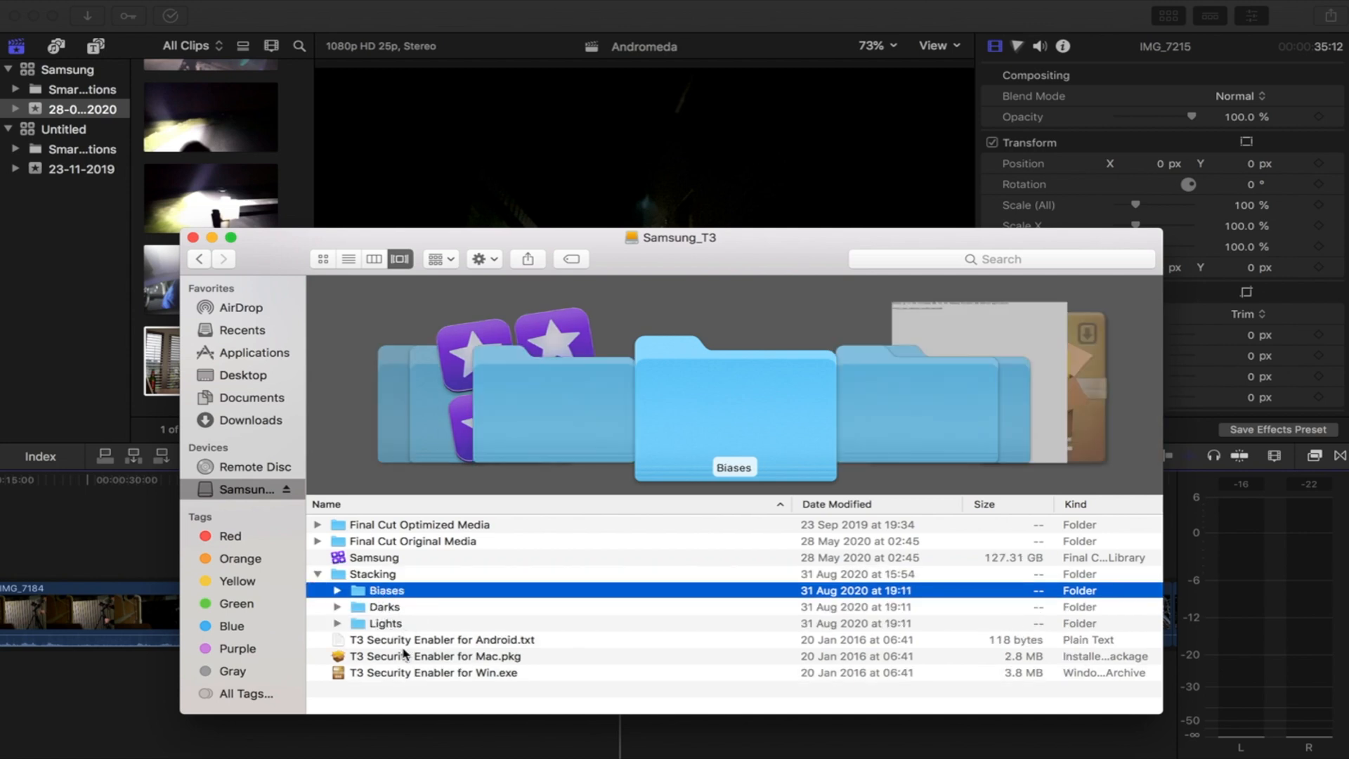
{"action": "mouse_move", "coordinate": [406, 625]}
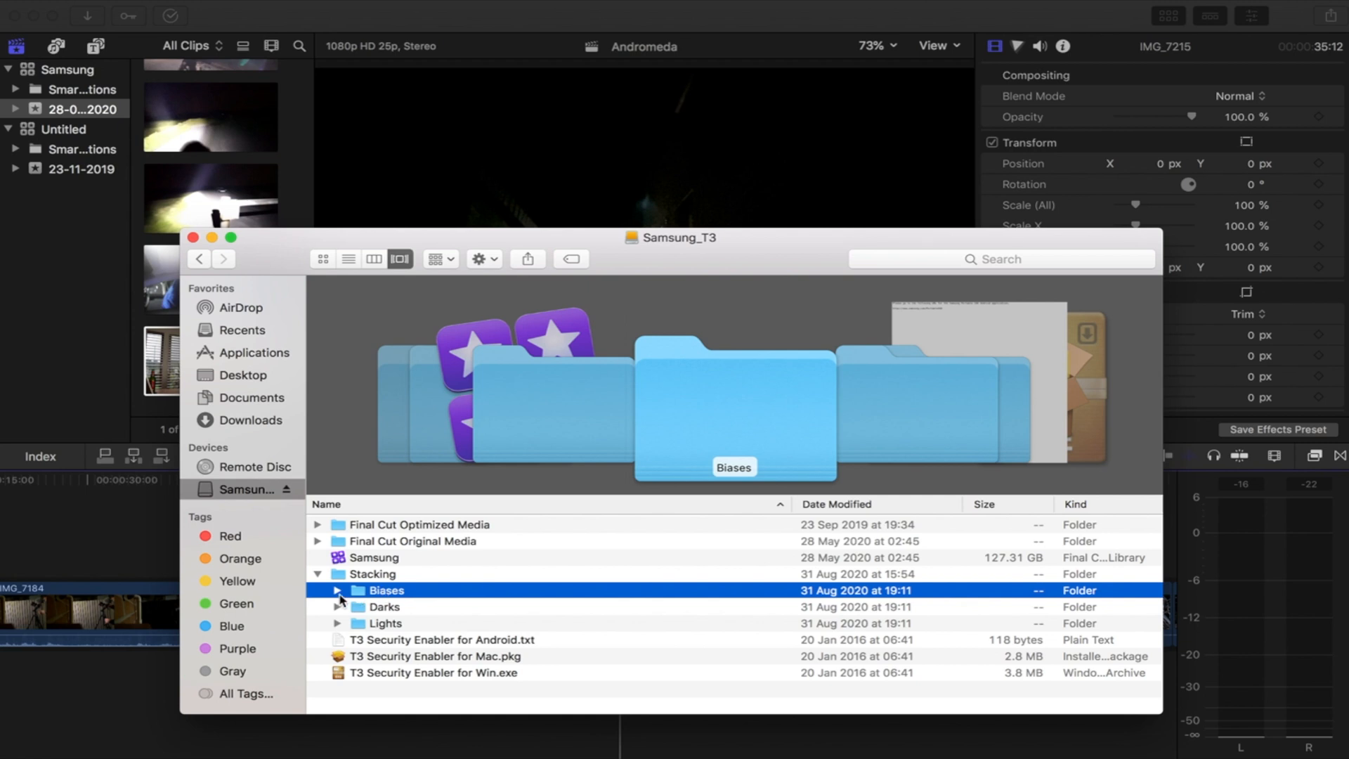
{"action": "left_click", "coordinate": [338, 590]}
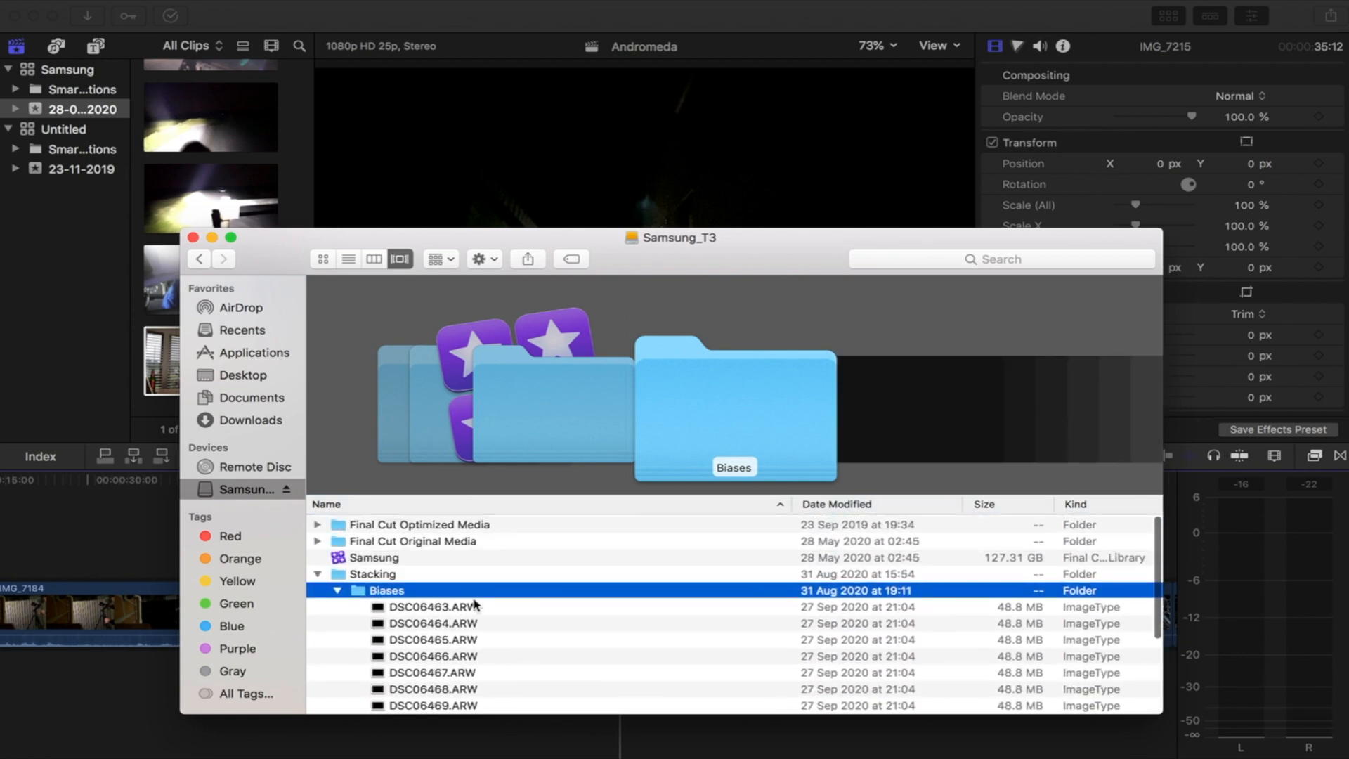
{"action": "left_click", "coordinate": [338, 590]}
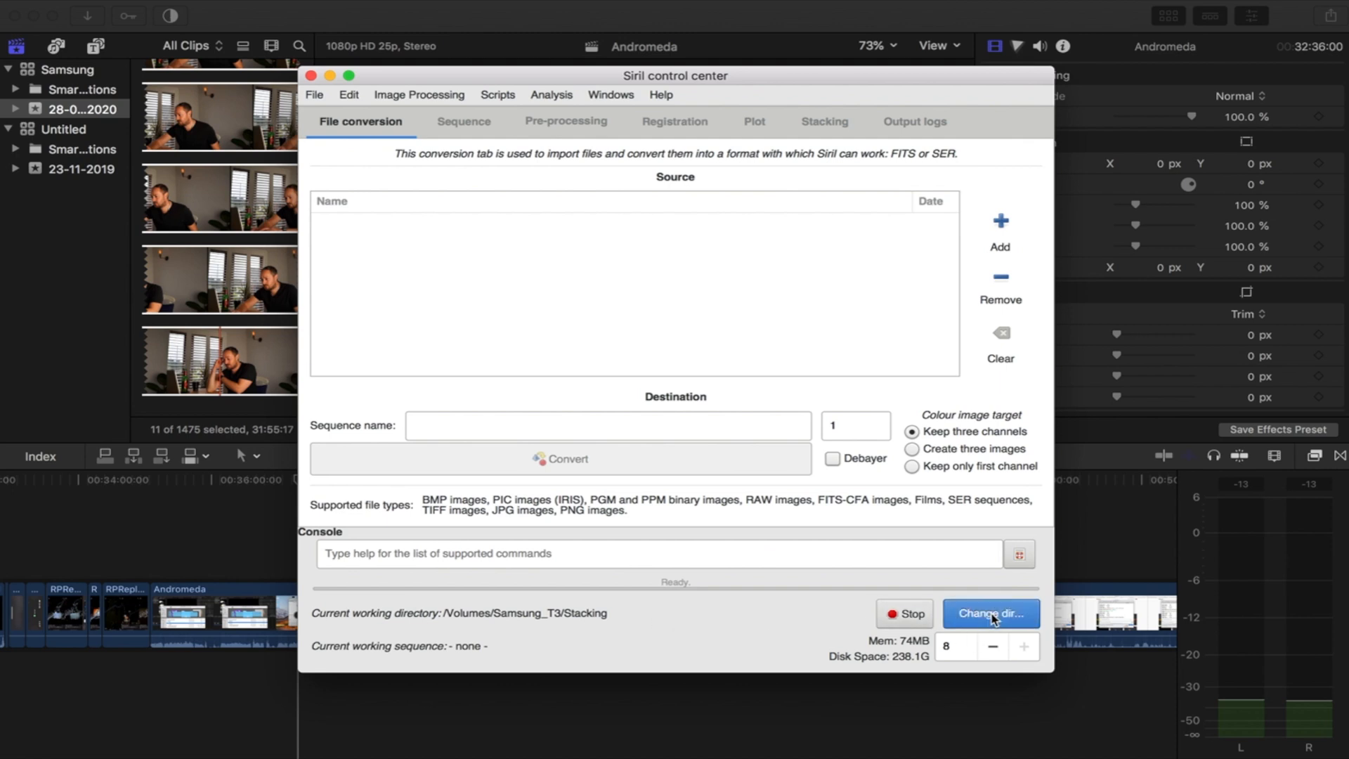
Set Siril's working directory to the Stacking folder on Samsung_T3.
{"action": "left_click", "coordinate": [990, 613]}
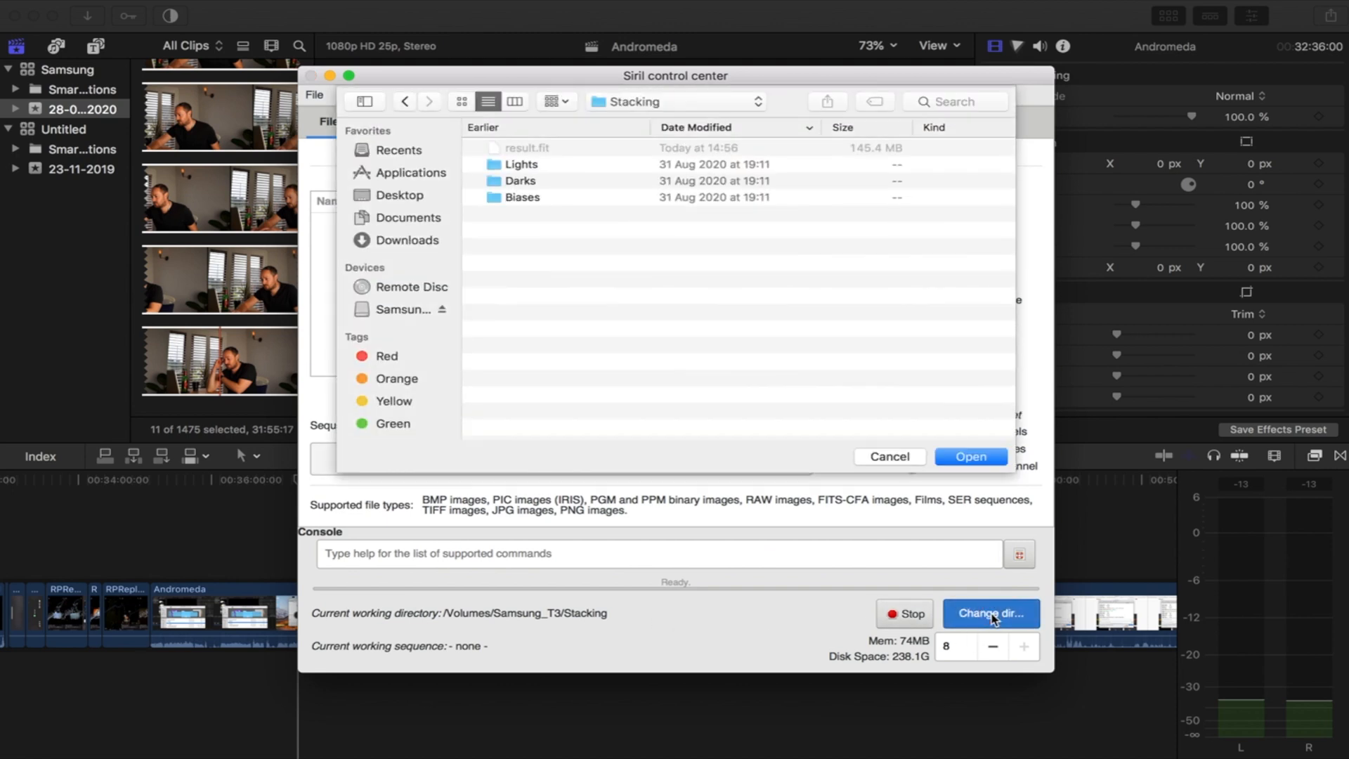
{"action": "left_click", "coordinate": [989, 612]}
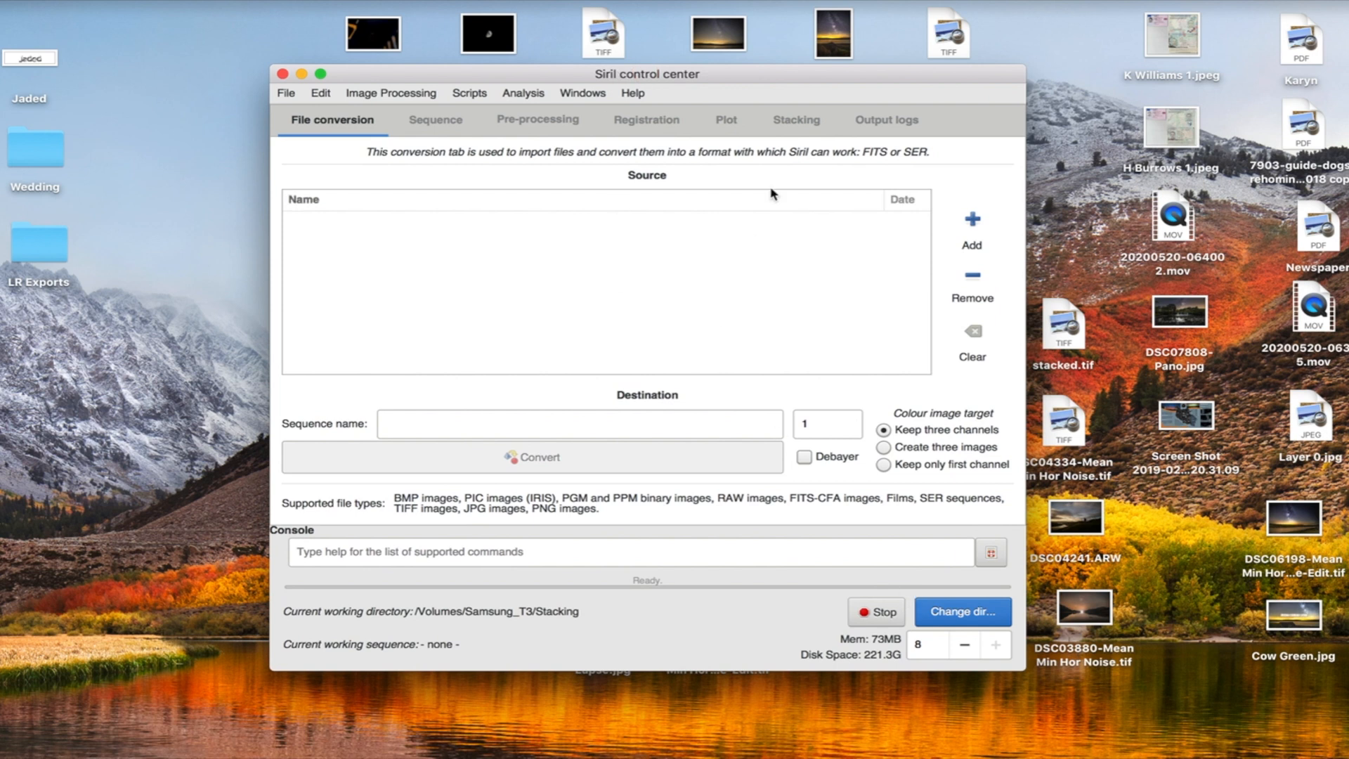
Run the DSLR_Preprocessing_NoFlat script from the Scripts menu.
{"action": "left_click", "coordinate": [468, 92]}
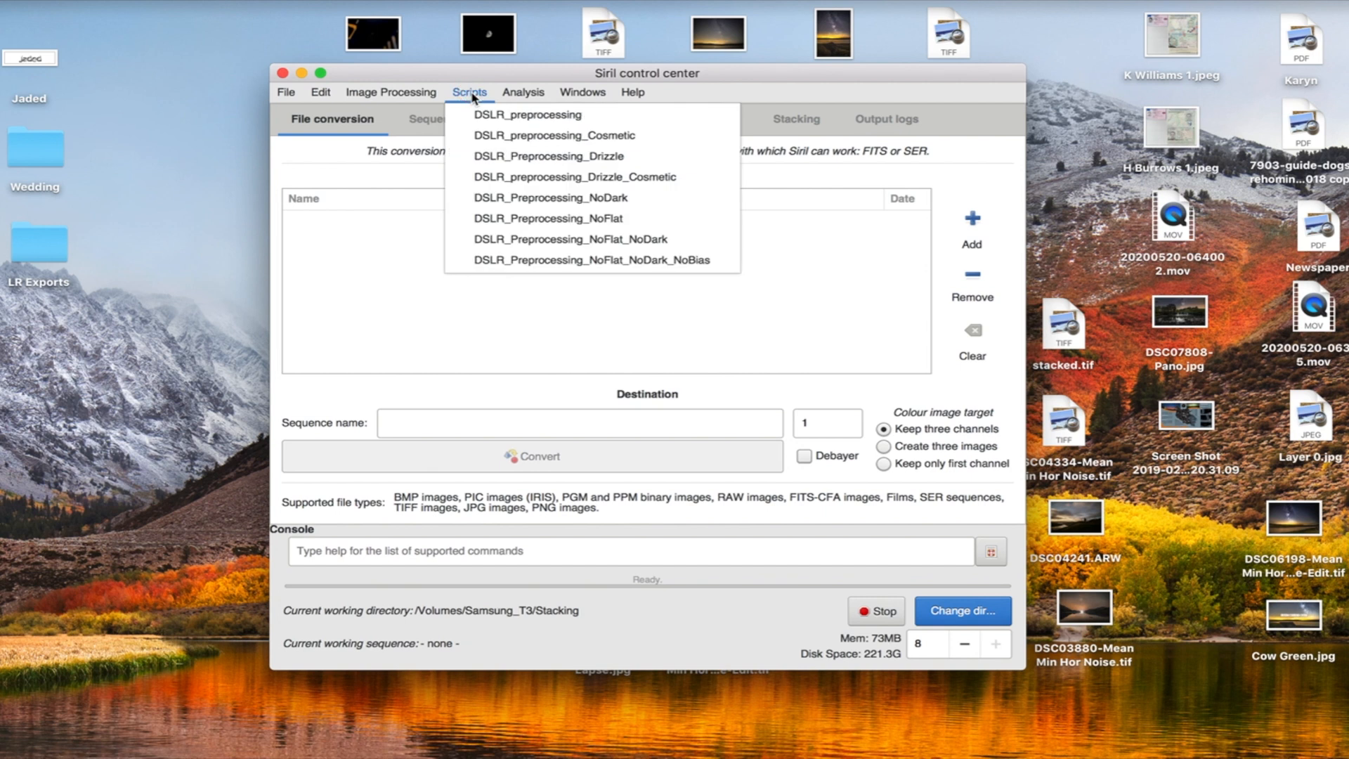
{"action": "mouse_move", "coordinate": [546, 218]}
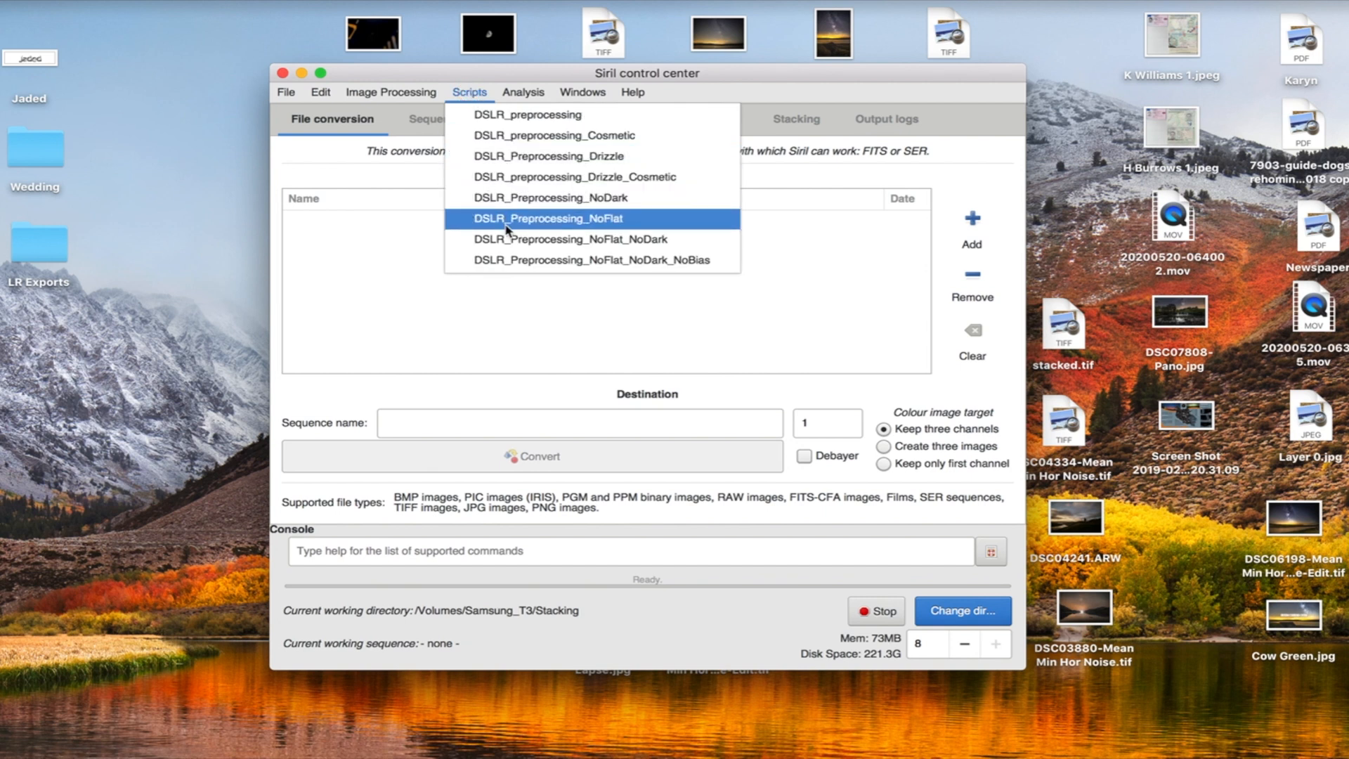
{"action": "mouse_move", "coordinate": [617, 222]}
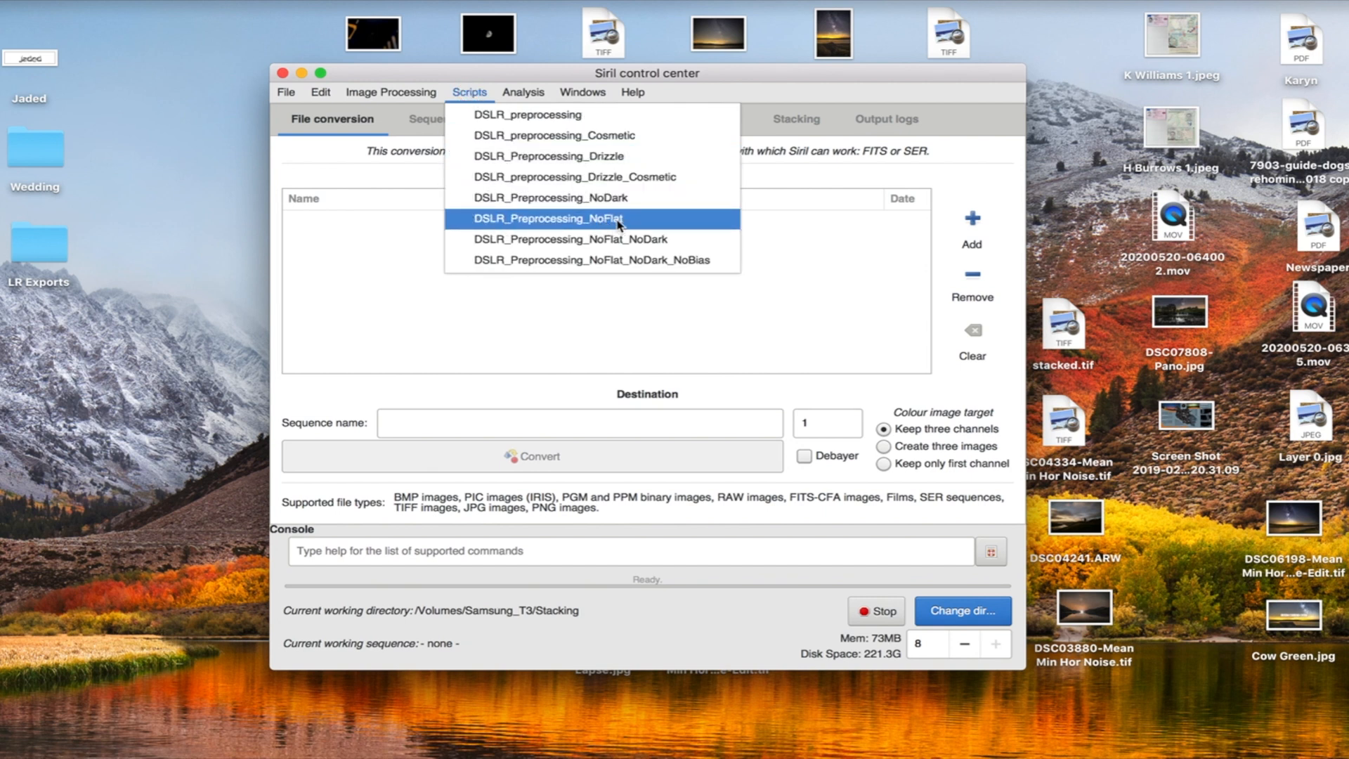
{"action": "mouse_move", "coordinate": [541, 225]}
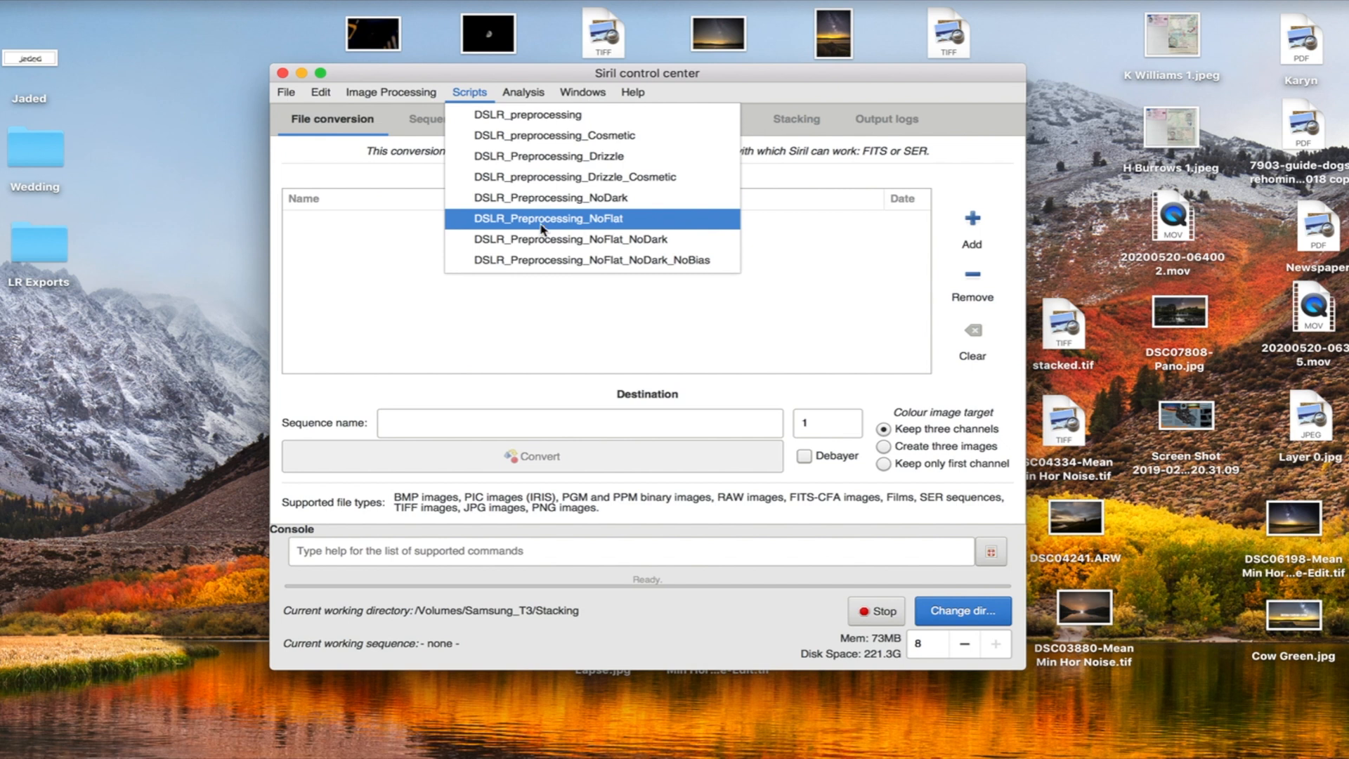
{"action": "left_click", "coordinate": [545, 218]}
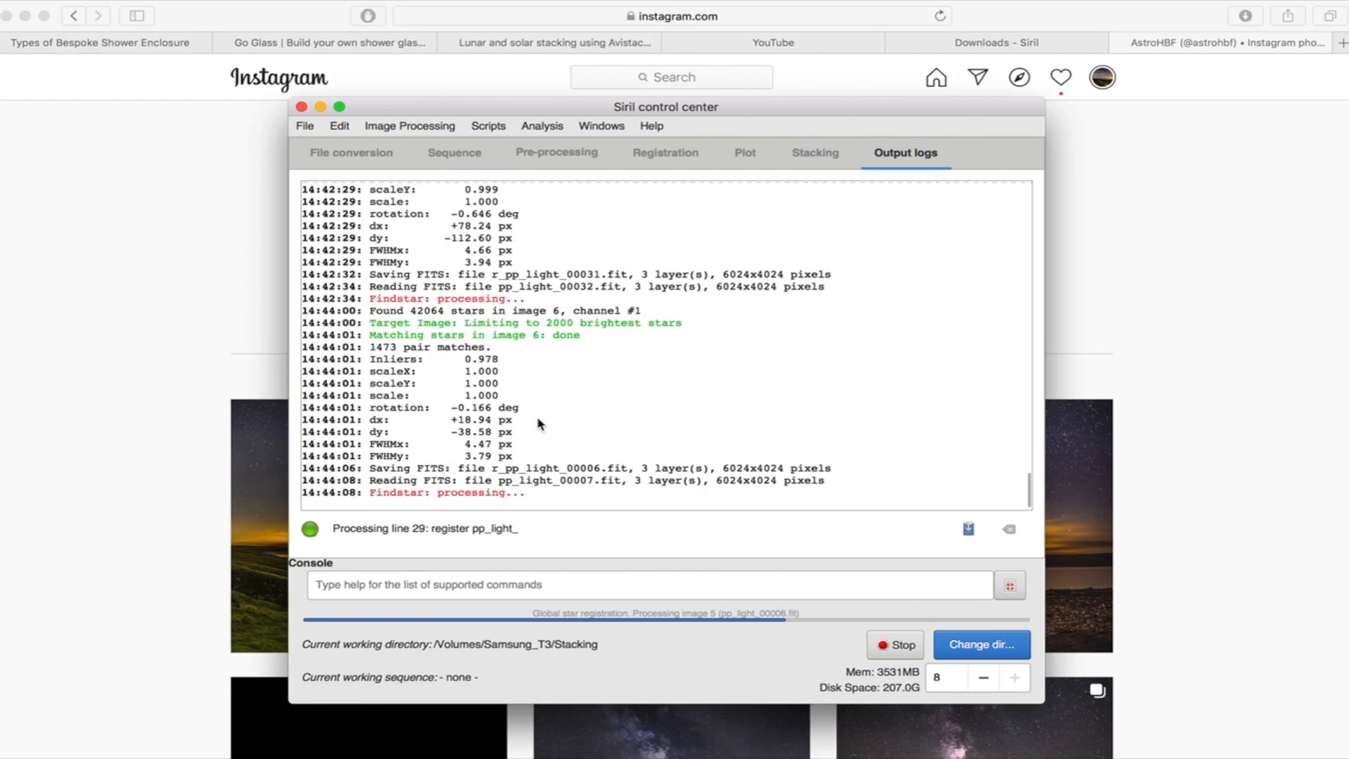
{"action": "mouse_move", "coordinate": [1159, 244]}
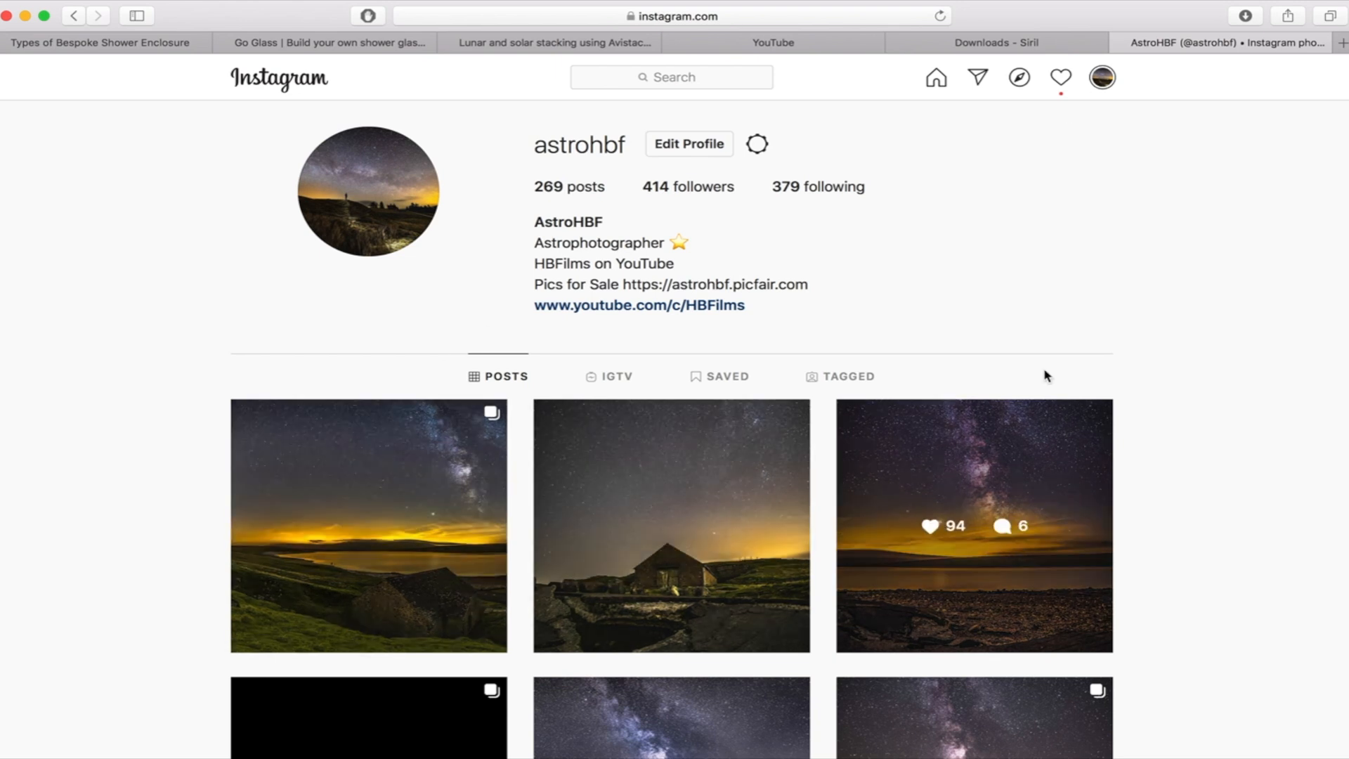
{"action": "mouse_move", "coordinate": [1119, 180]}
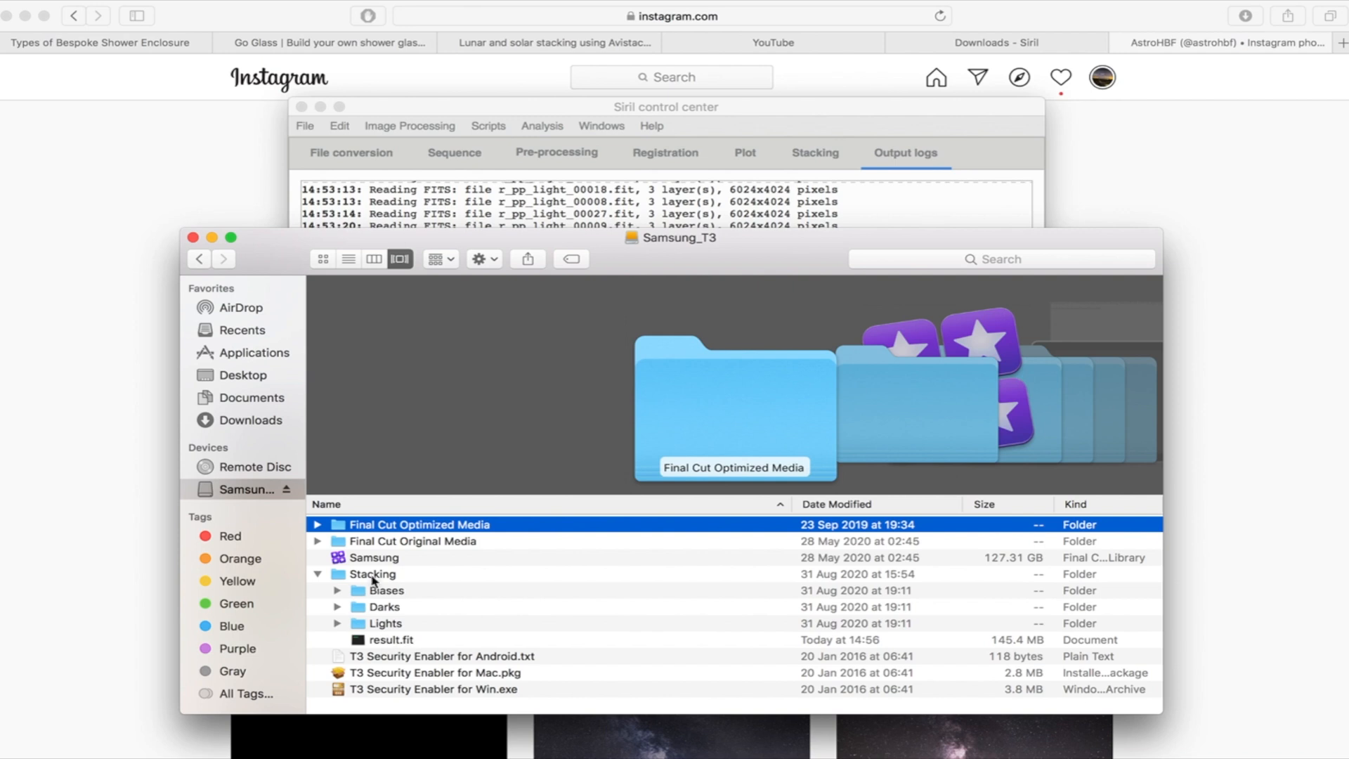
{"action": "mouse_move", "coordinate": [405, 651]}
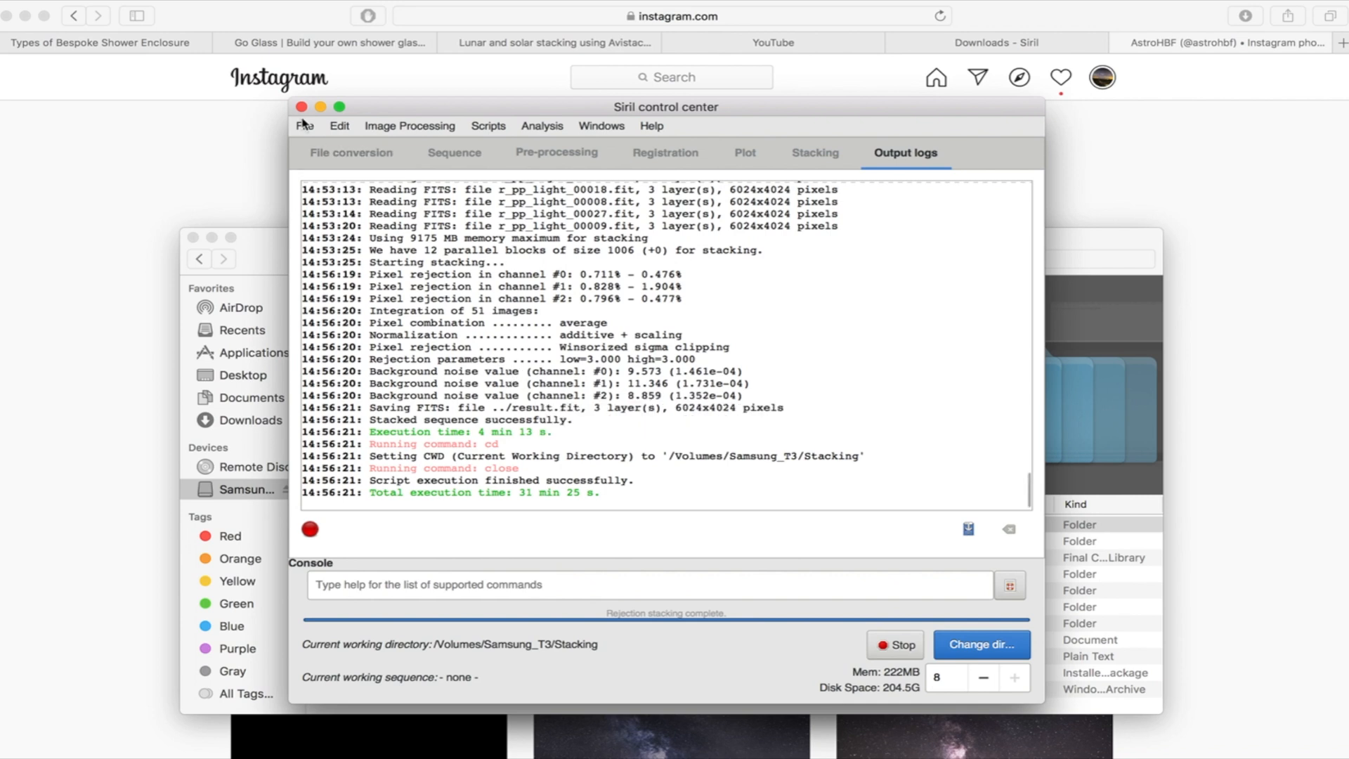
Open result.fit from the Stacking folder and arrange the channel and control windows.
{"action": "left_click", "coordinate": [304, 126]}
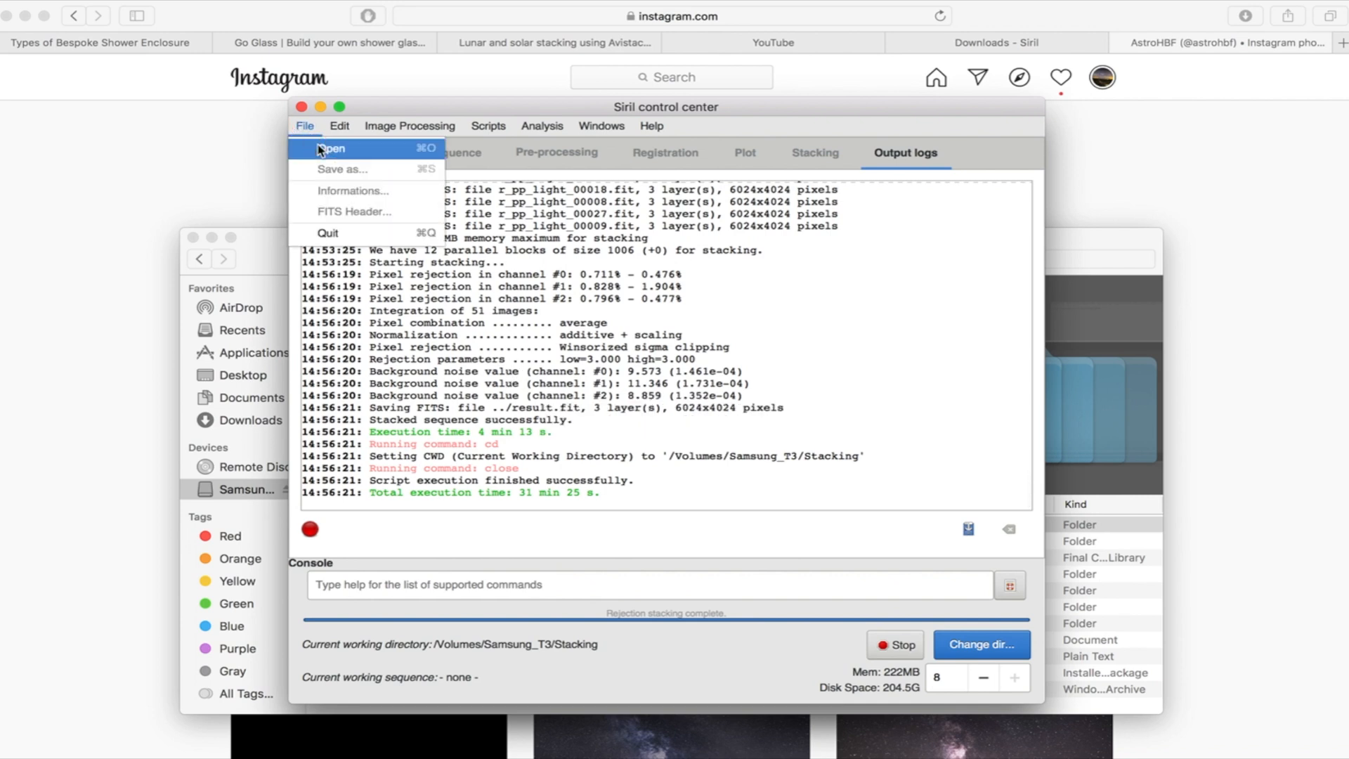
{"action": "left_click", "coordinate": [329, 148]}
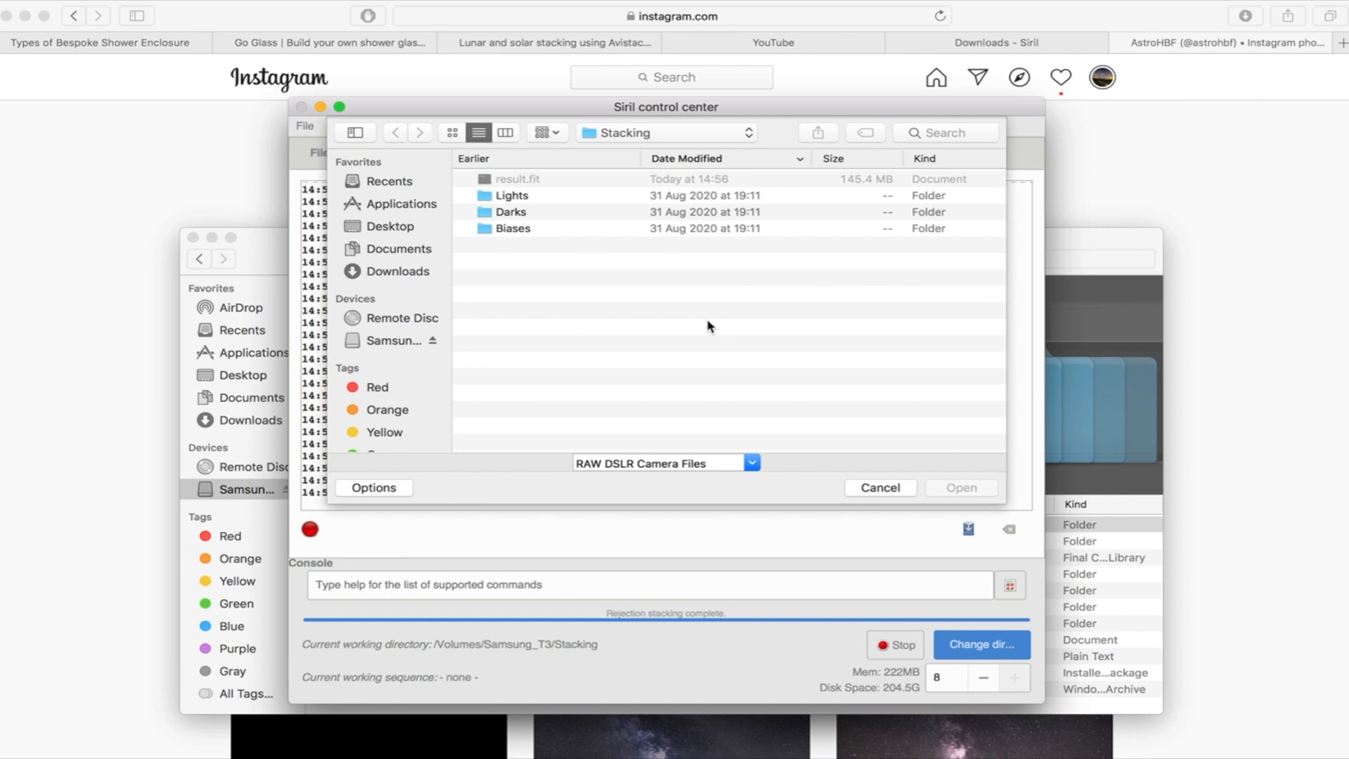
{"action": "left_click", "coordinate": [748, 463]}
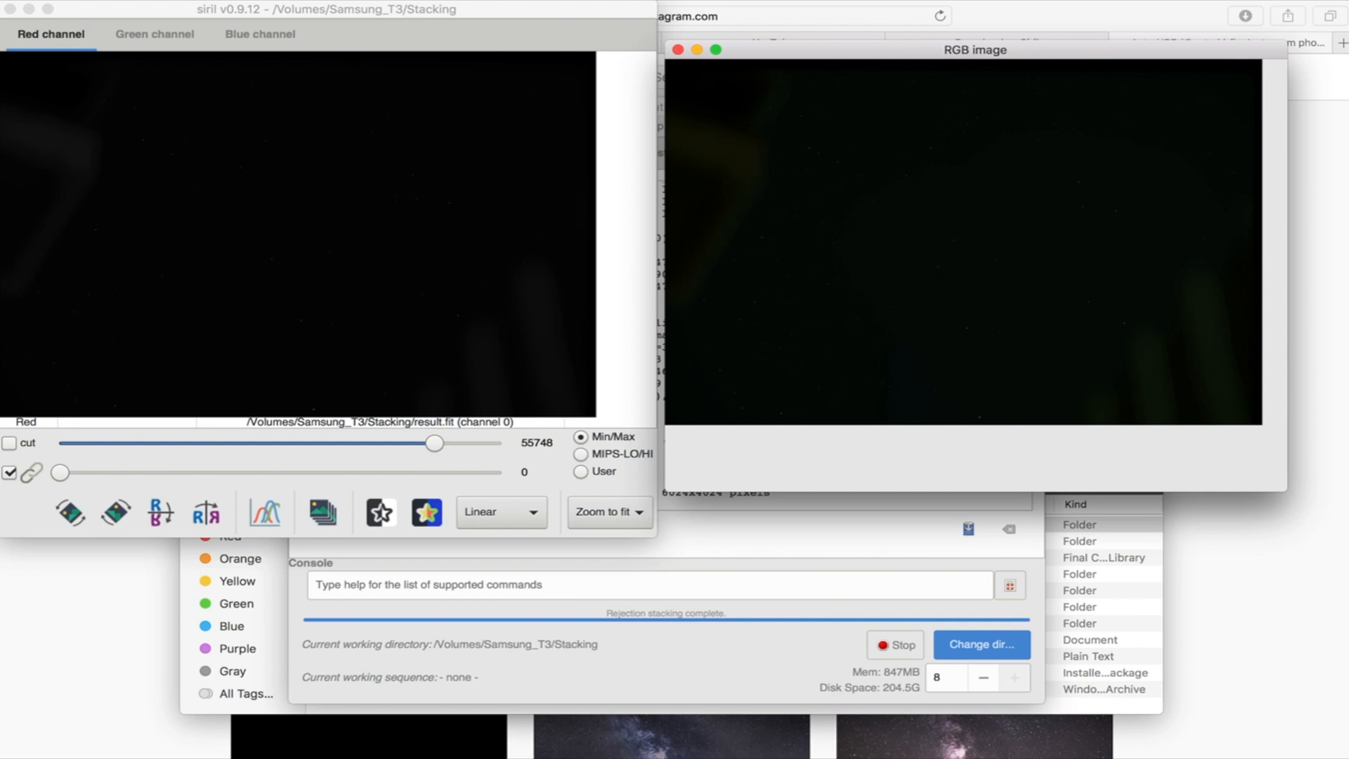
{"action": "mouse_move", "coordinate": [1057, 283]}
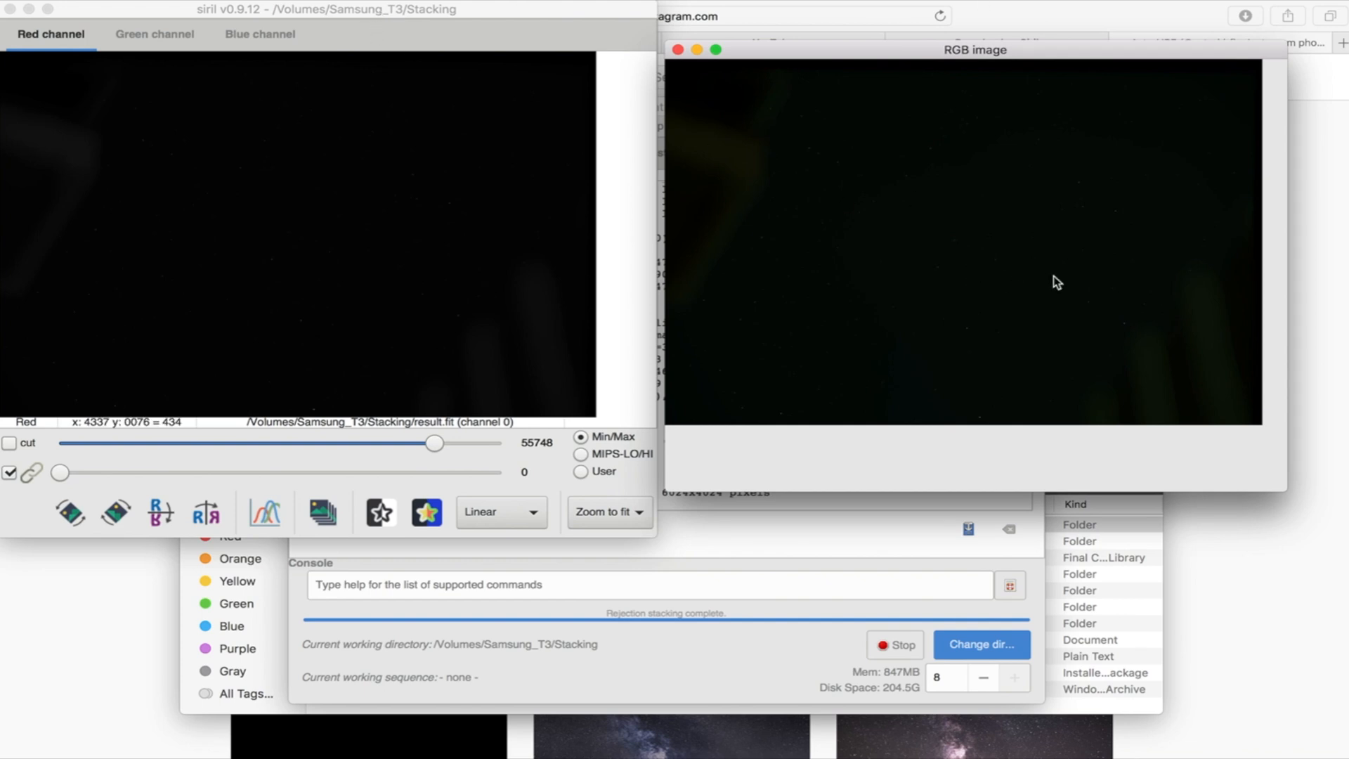
{"action": "mouse_move", "coordinate": [1072, 303]}
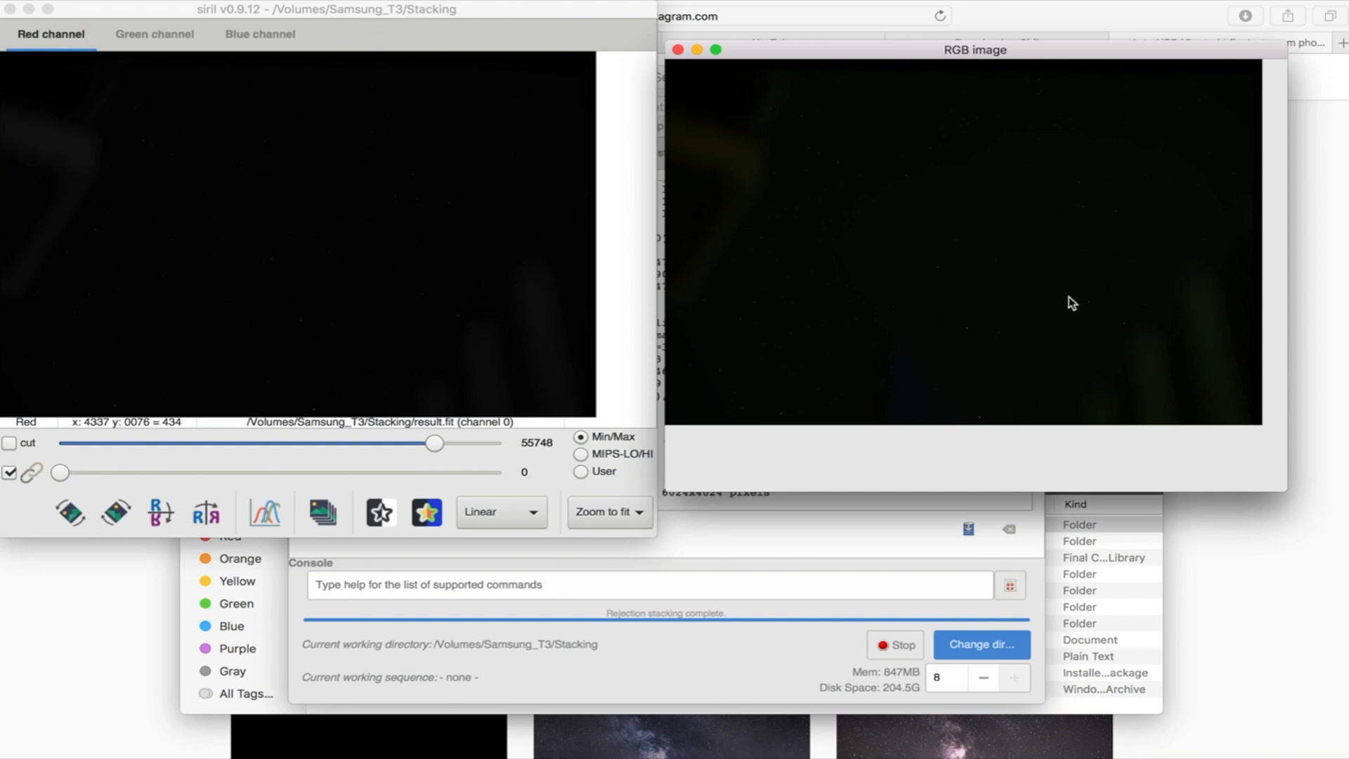
{"action": "mouse_move", "coordinate": [1261, 353]}
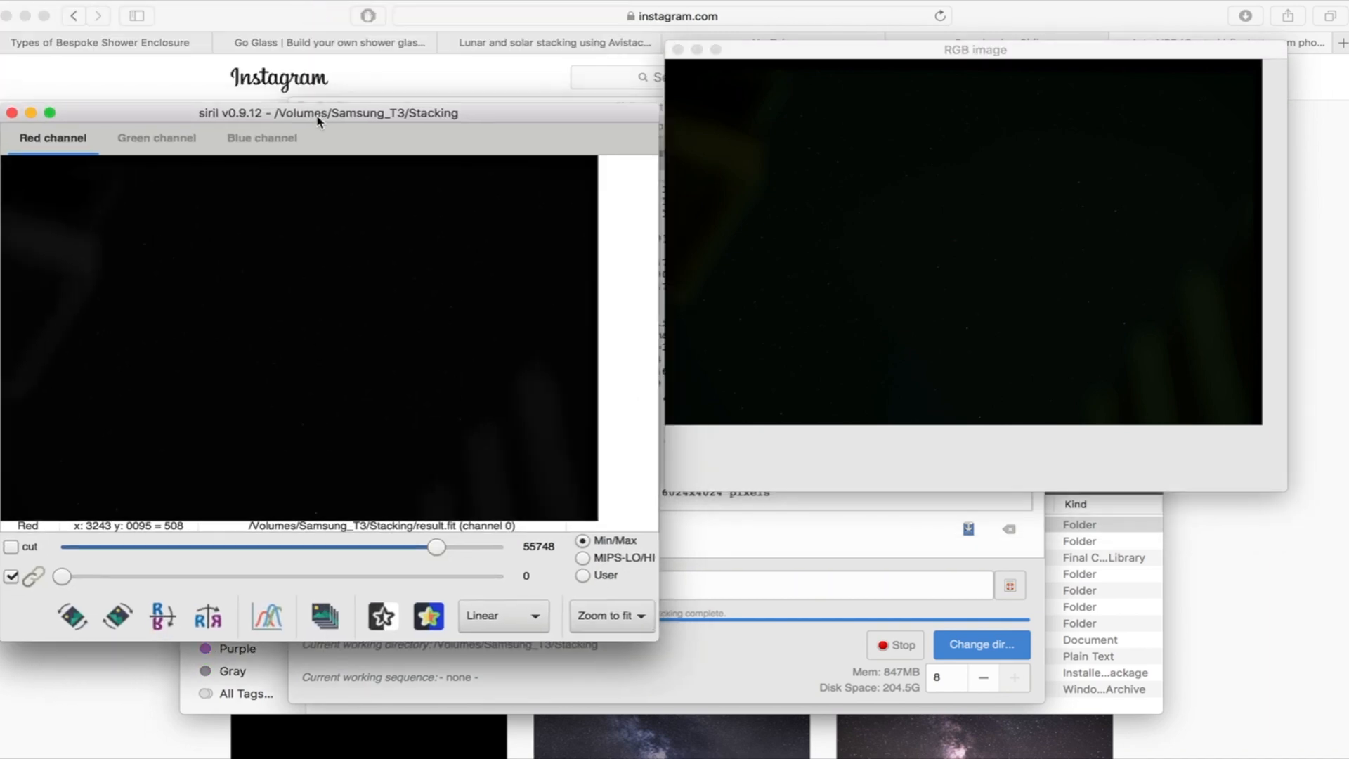
{"action": "left_click_drag", "start_coordinate": [326, 112], "coordinate": [327, 54]}
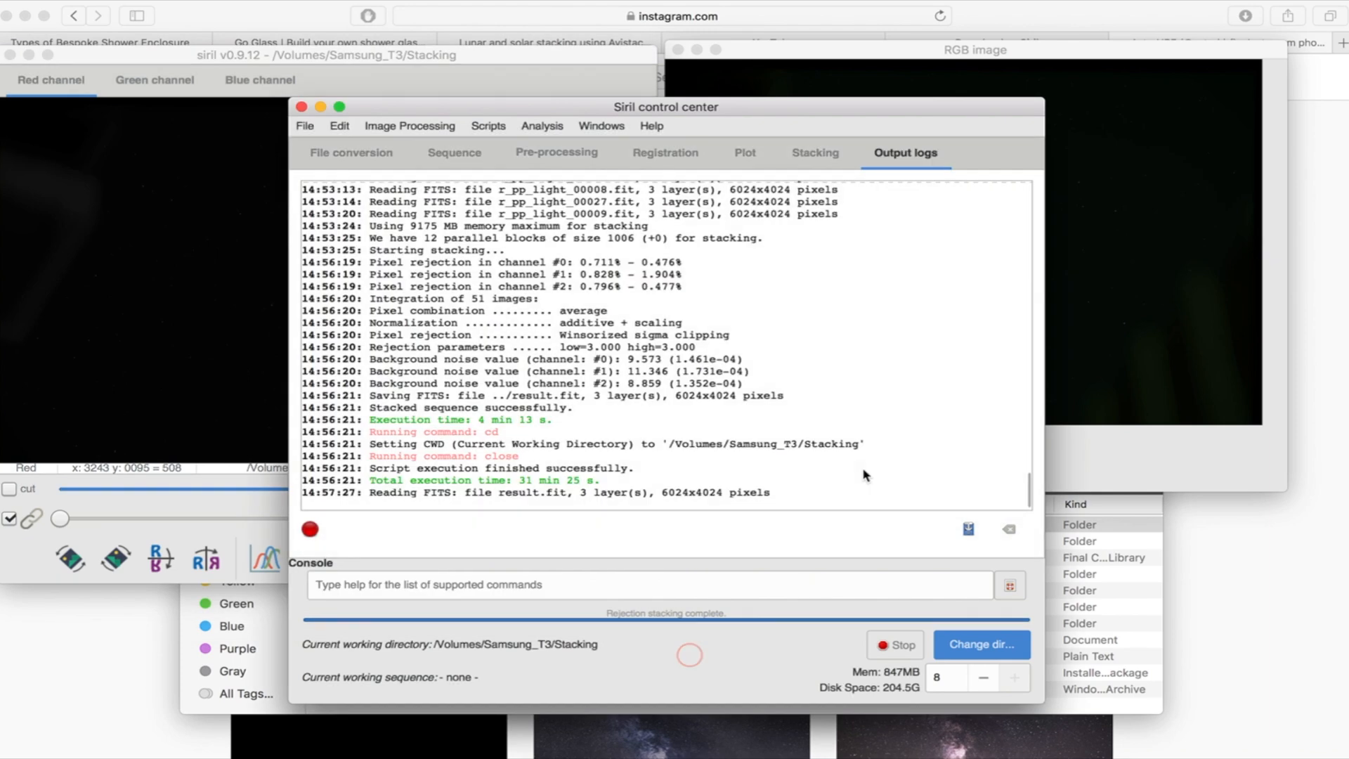
{"action": "left_click_drag", "start_coordinate": [665, 107], "coordinate": [689, 288]}
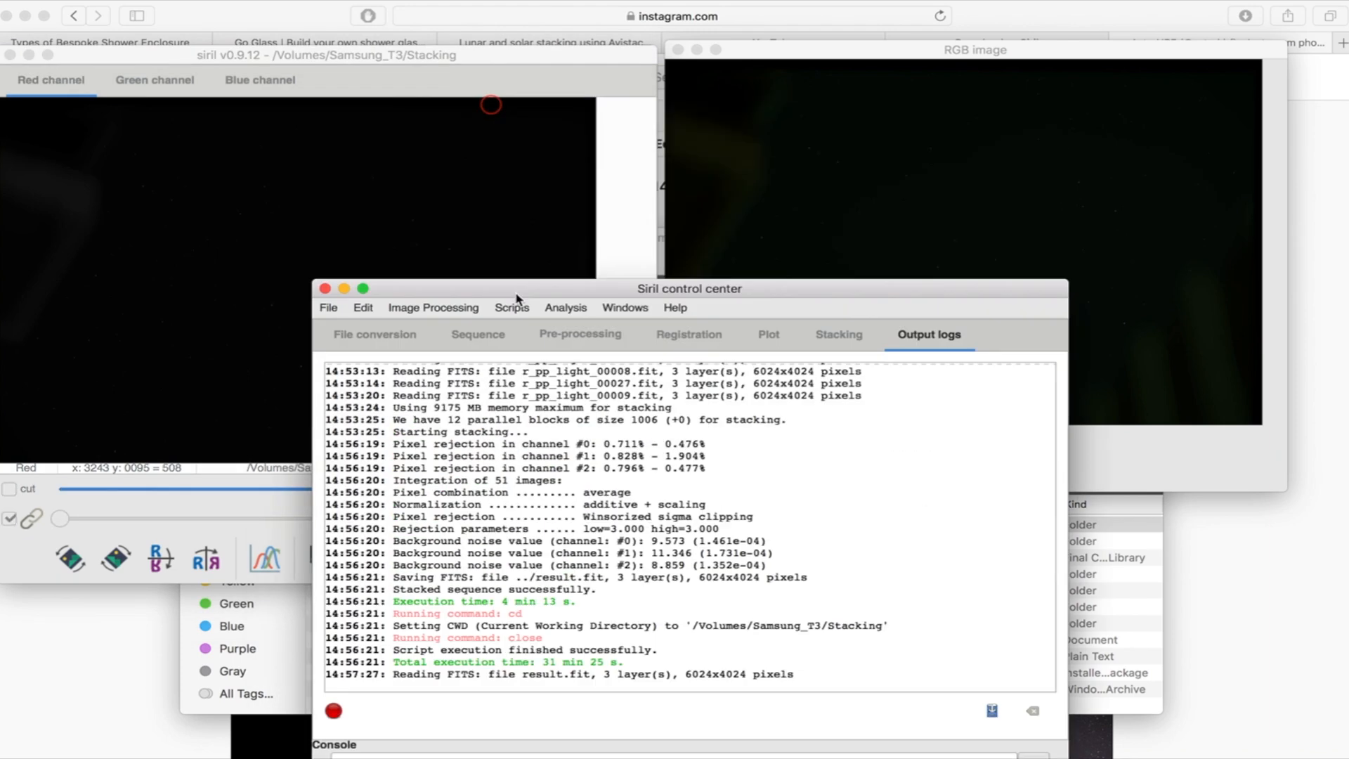
Apply a histogram autostretch to the stacked Andromeda image.
{"action": "left_click", "coordinate": [395, 307]}
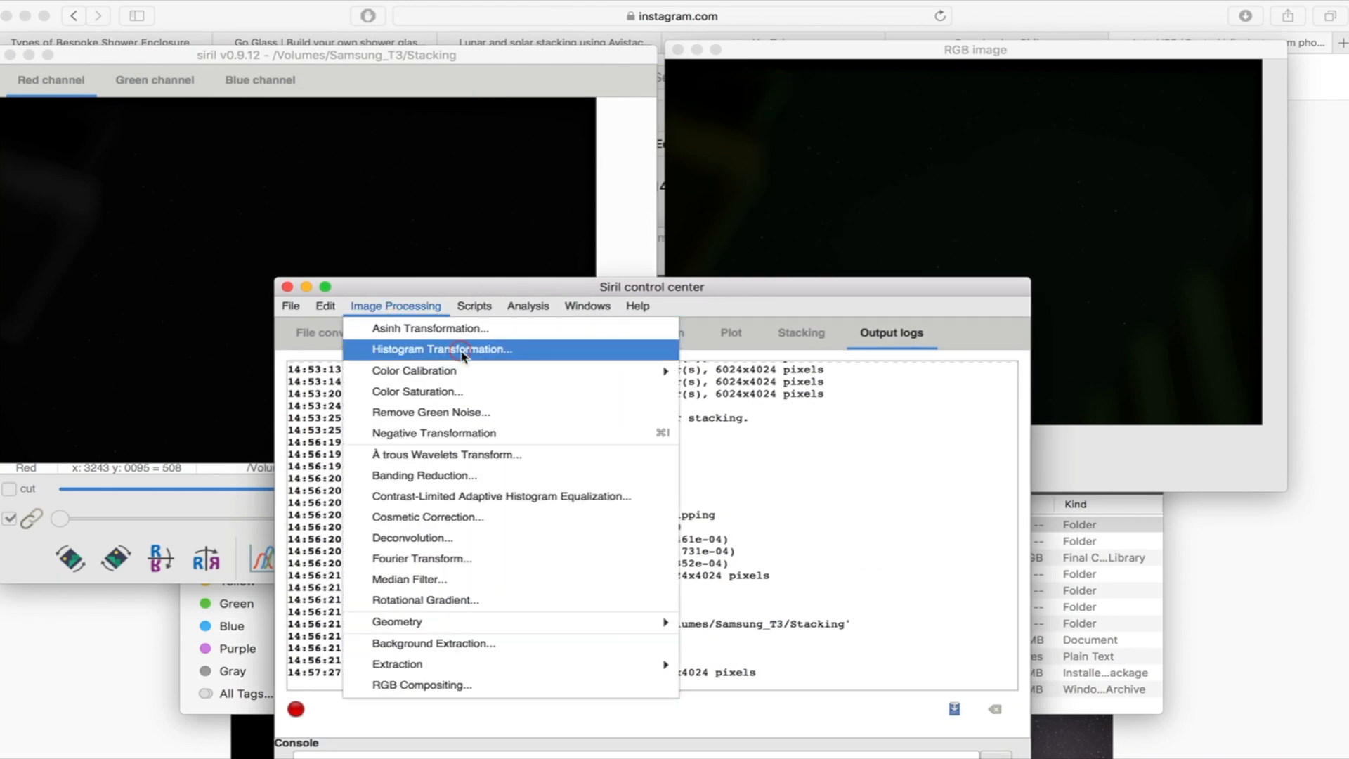
{"action": "left_click", "coordinate": [440, 348]}
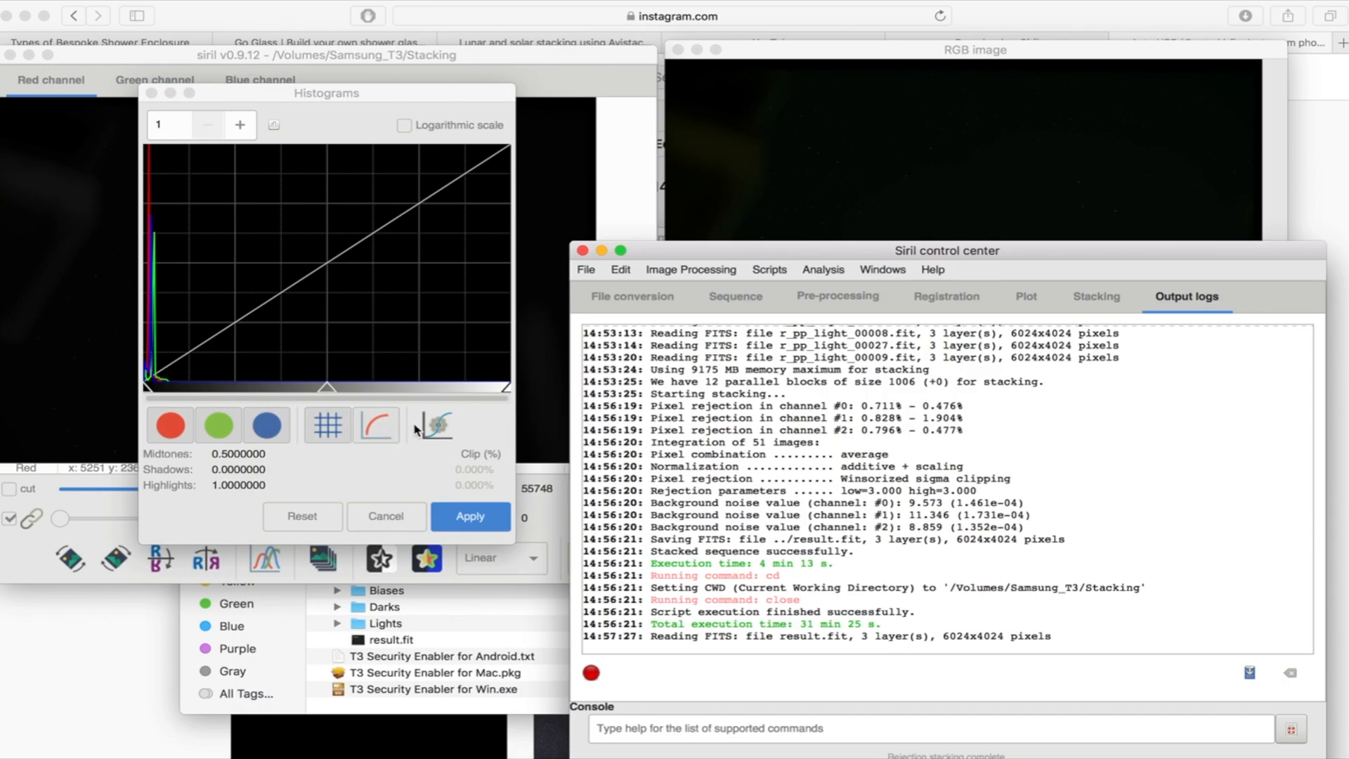
{"action": "left_click", "coordinate": [436, 425]}
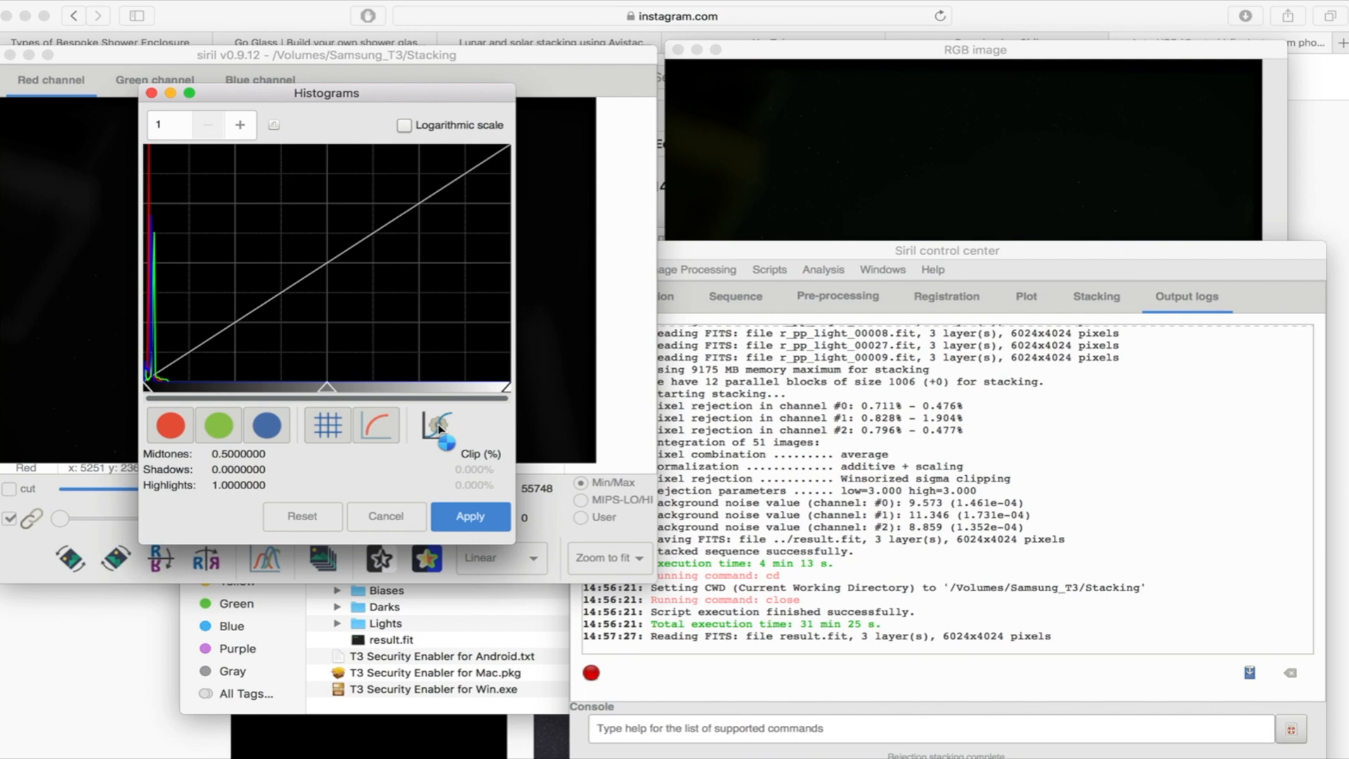
{"action": "mouse_move", "coordinate": [437, 423]}
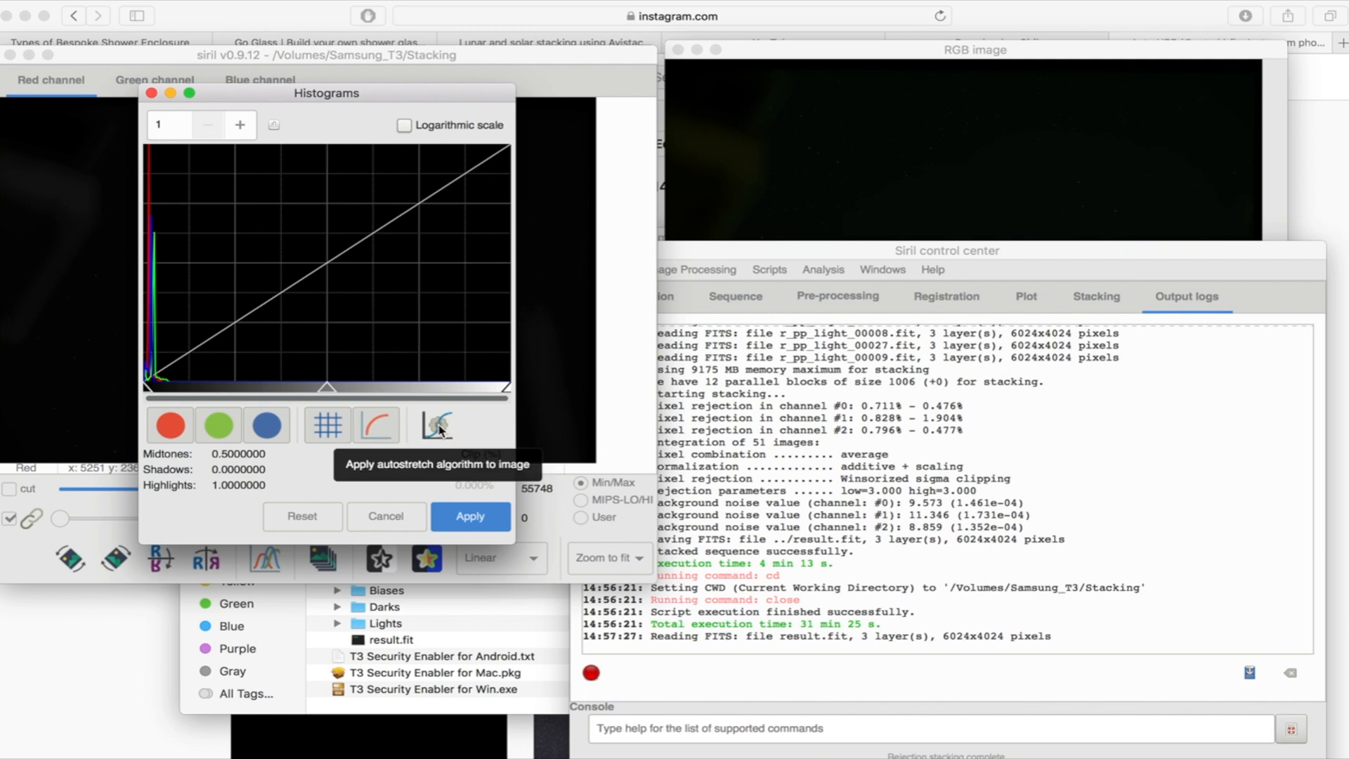
{"action": "left_click", "coordinate": [436, 424]}
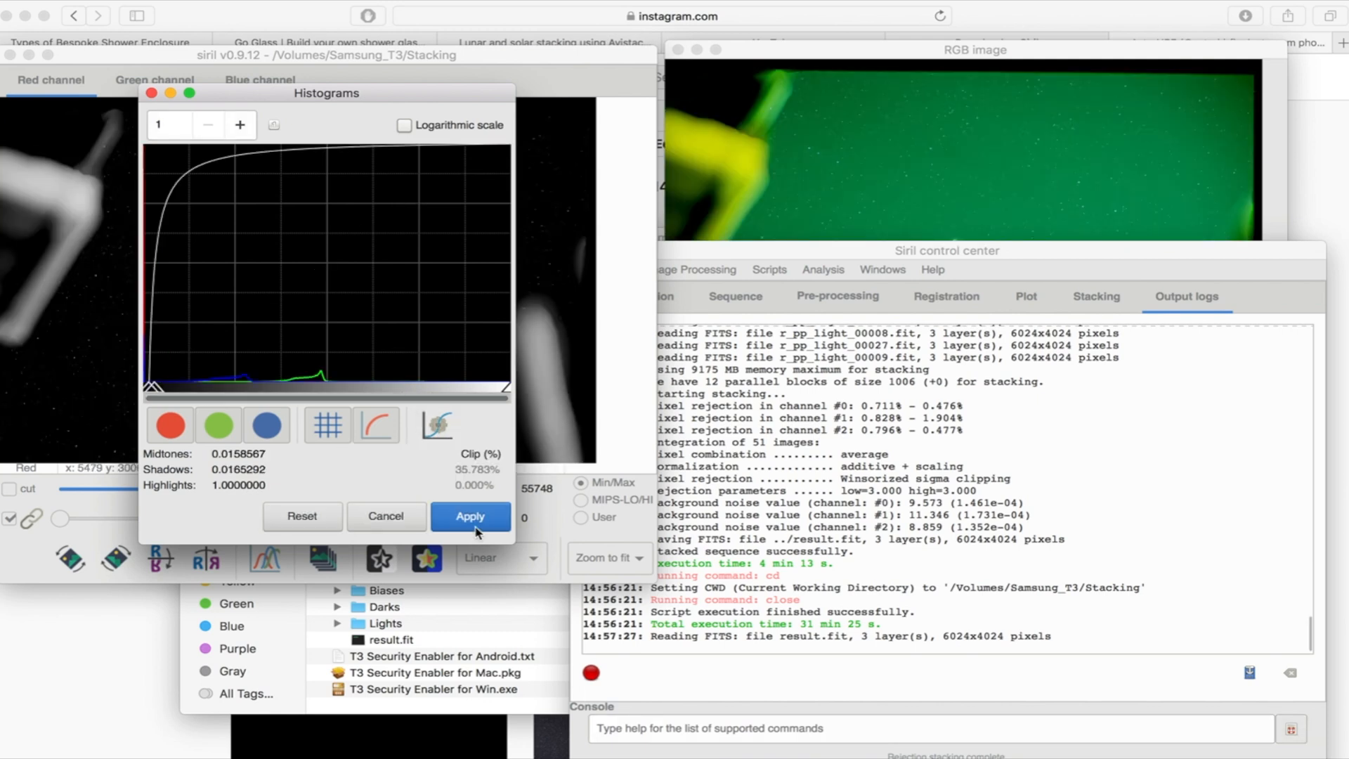
{"action": "left_click", "coordinate": [470, 516]}
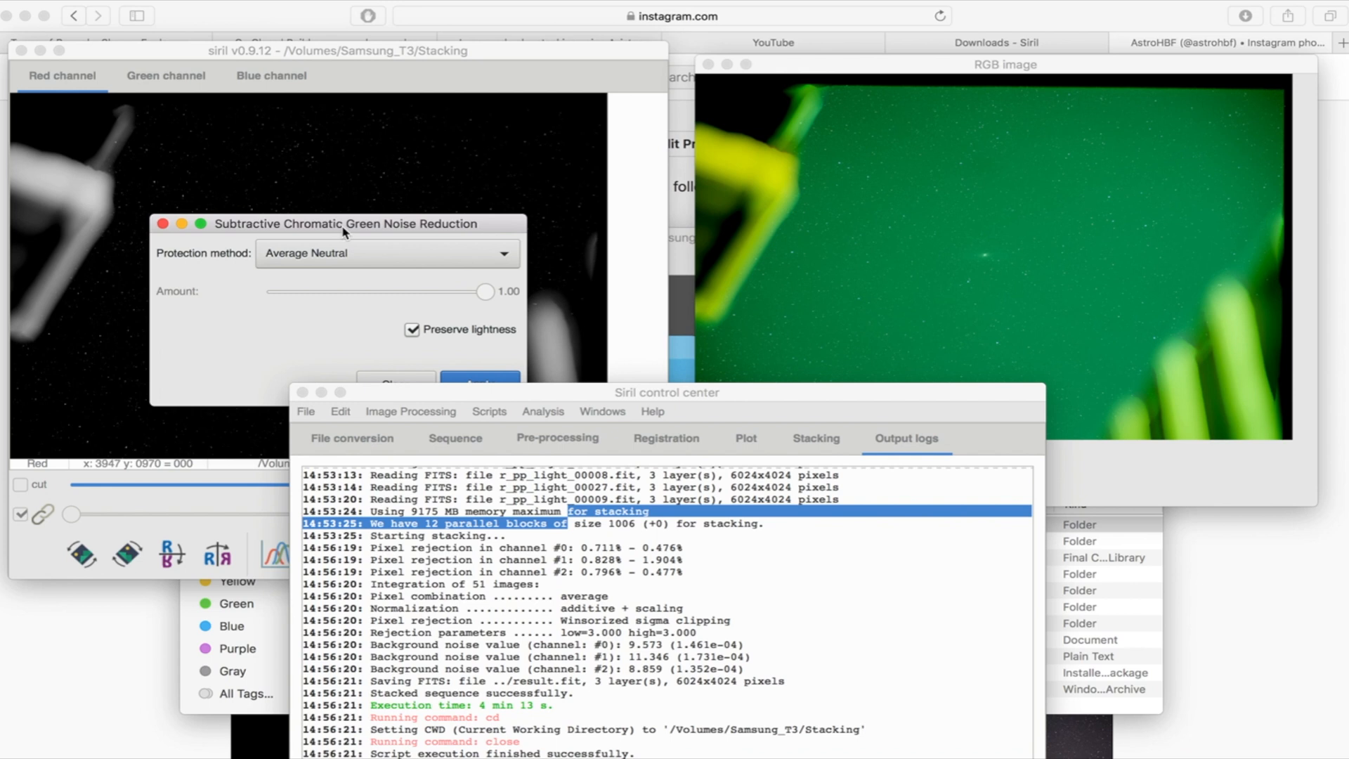
Apply green noise reduction with Average Neutral protection, then close the dialog.
{"action": "left_click", "coordinate": [479, 385]}
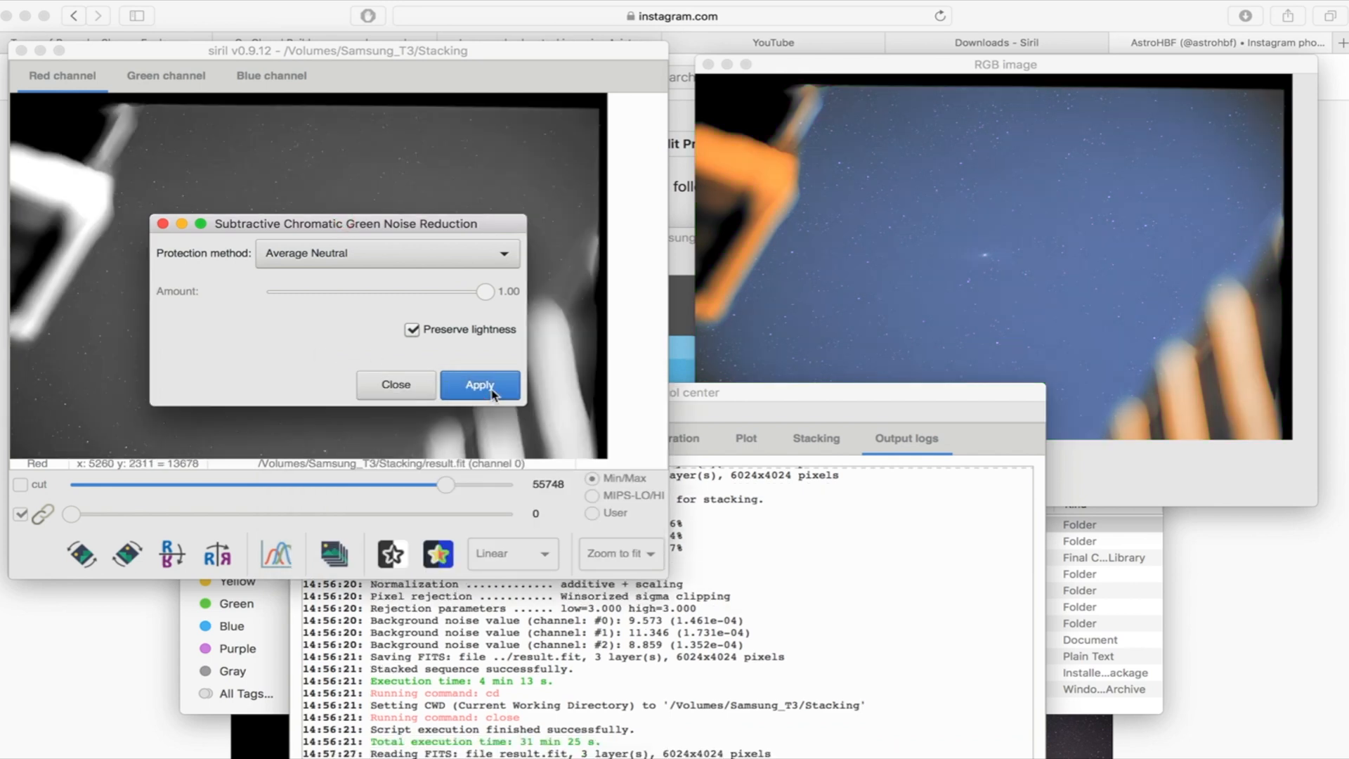
{"action": "left_click", "coordinate": [410, 411]}
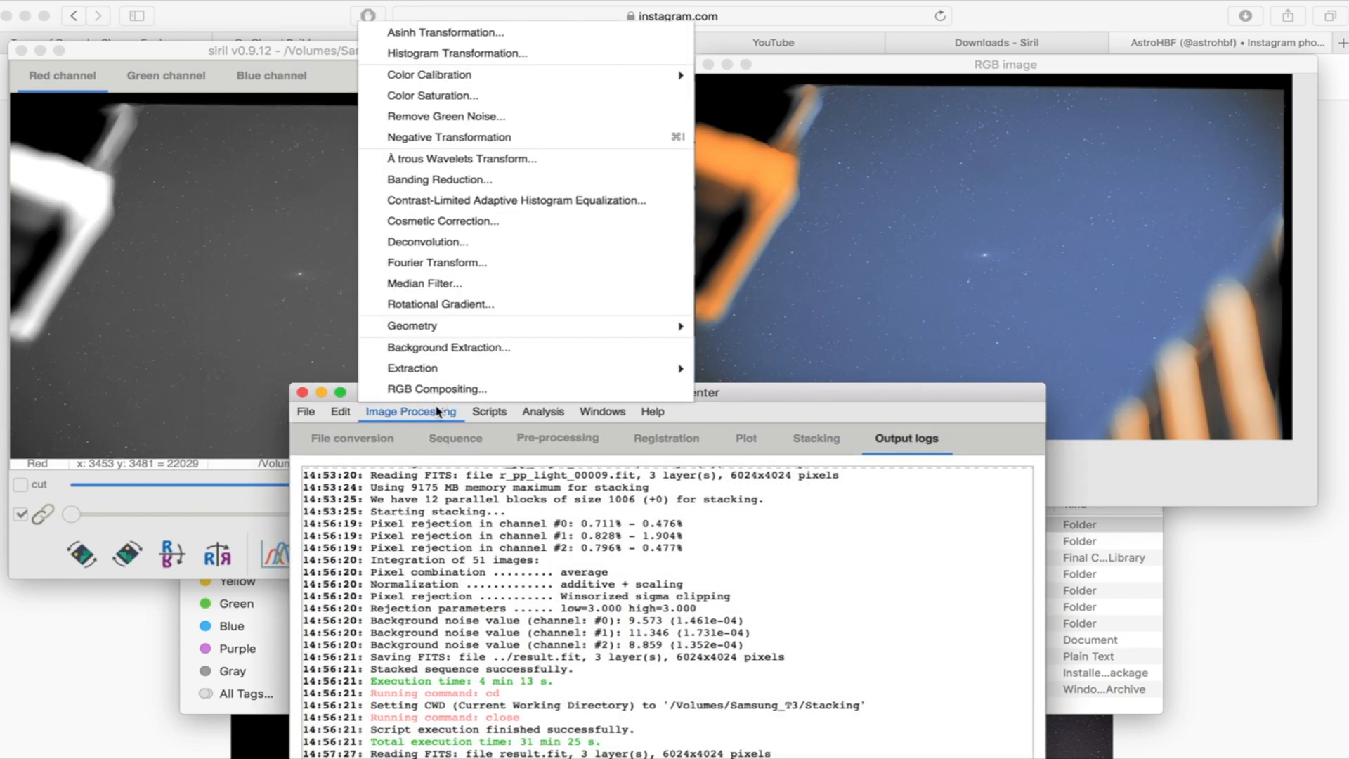
{"action": "mouse_move", "coordinate": [429, 75]}
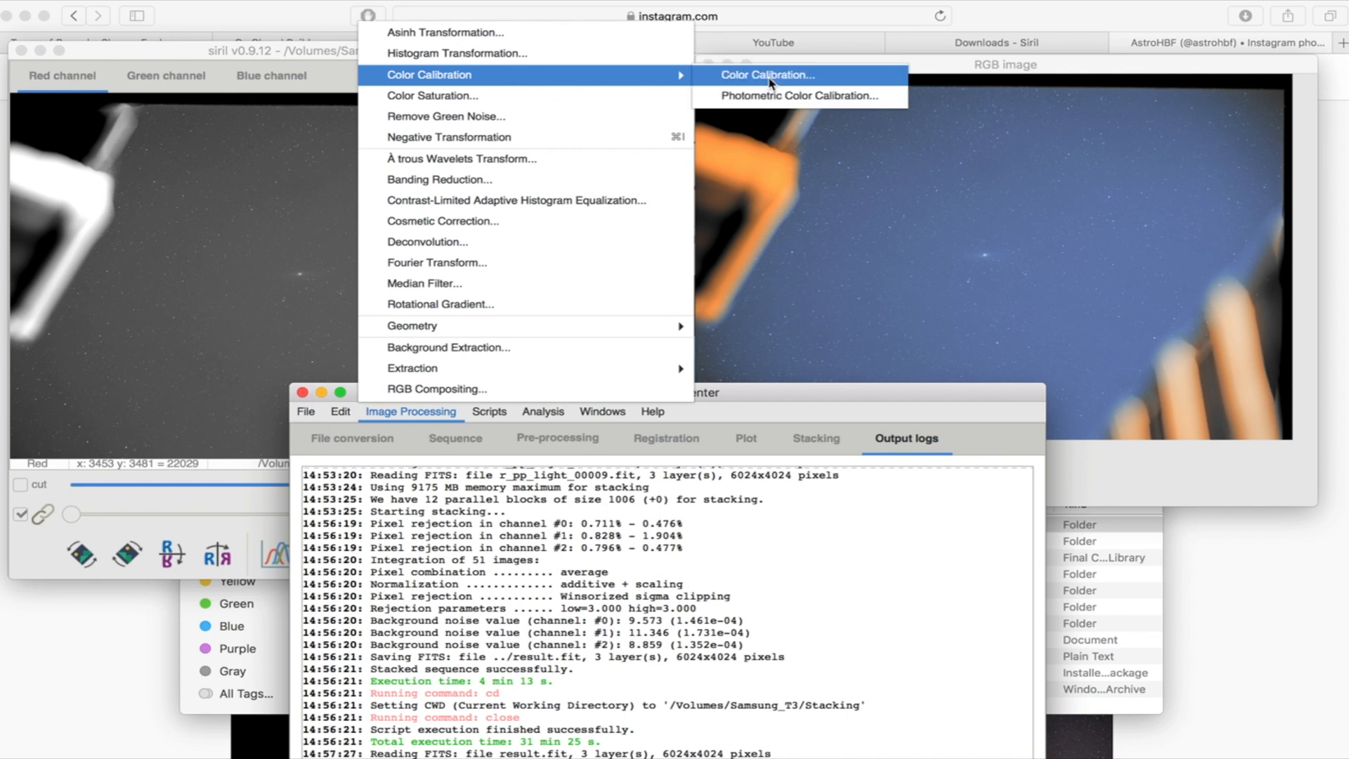
Run colour calibration using selected sky patches as background and white references.
{"action": "left_click", "coordinate": [765, 75]}
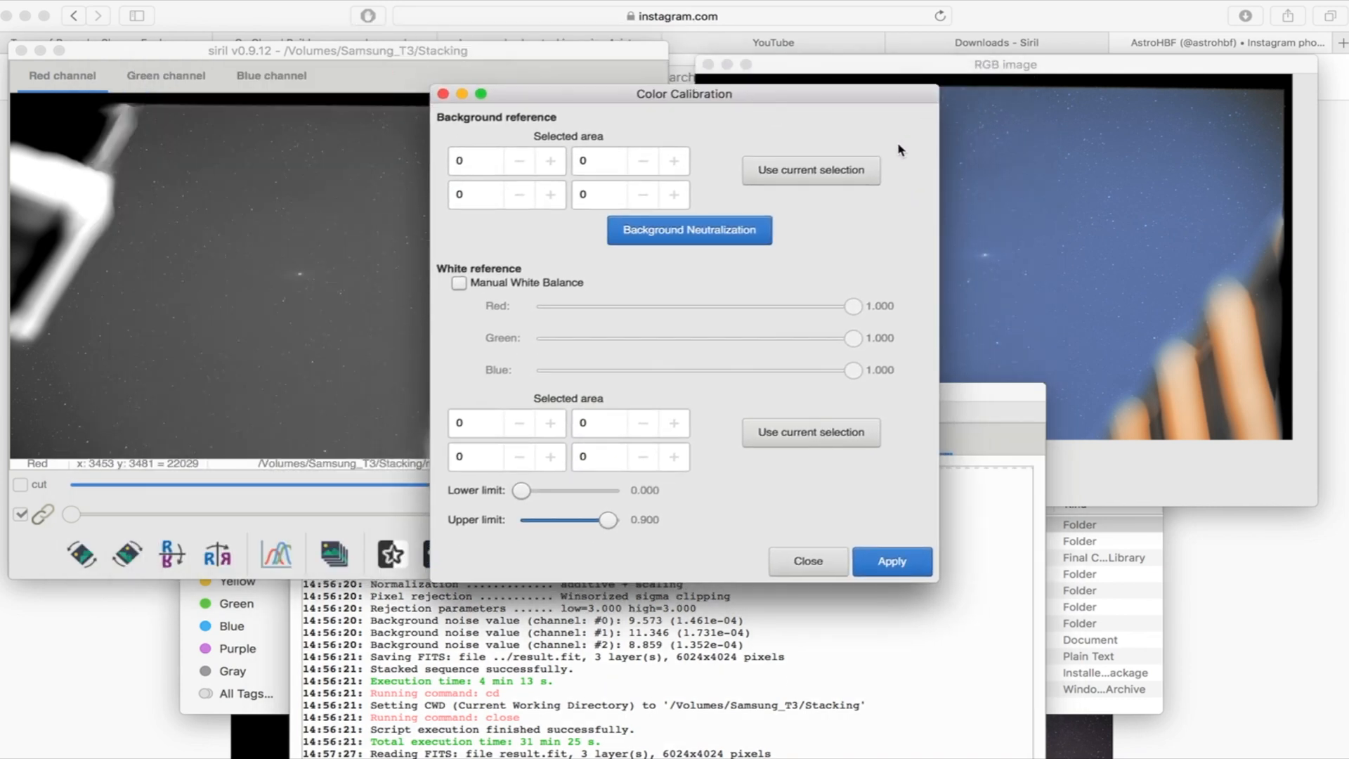
{"action": "mouse_move", "coordinate": [463, 217]}
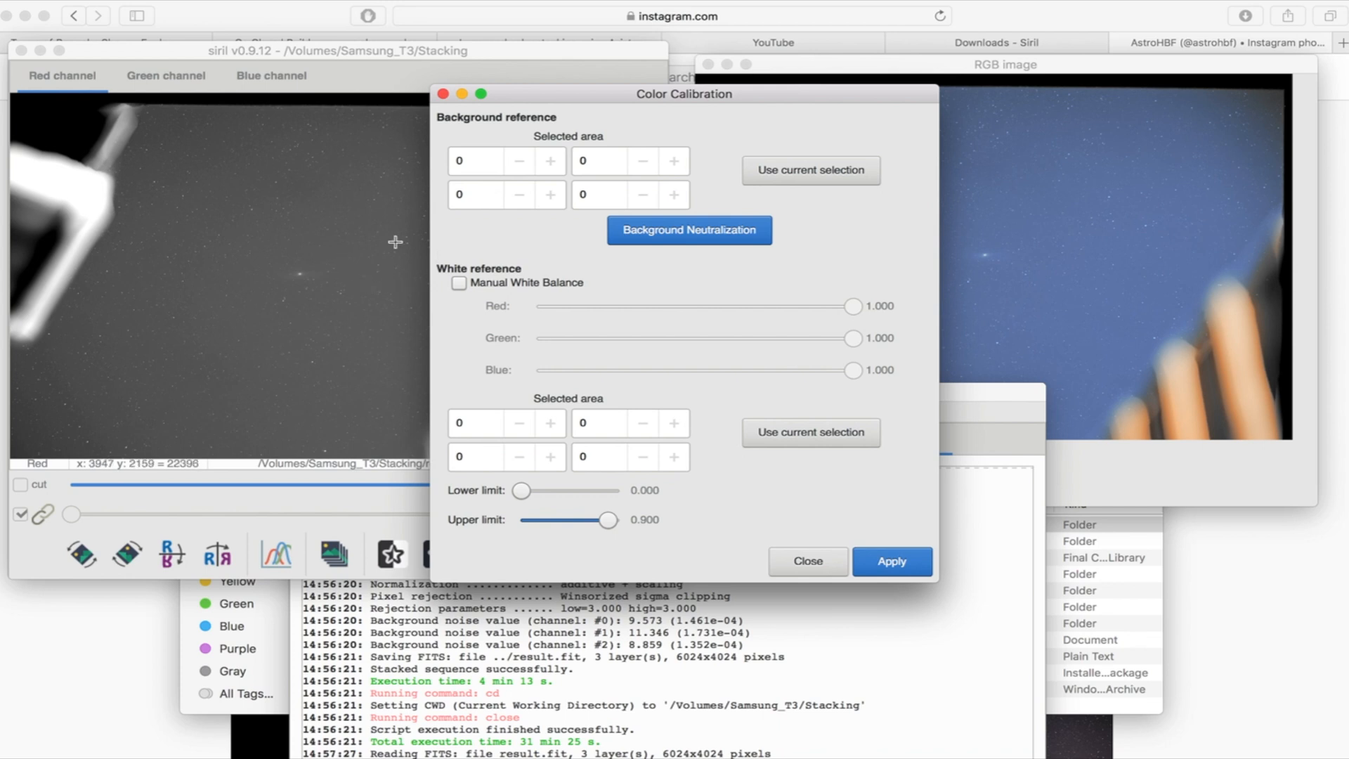
{"action": "mouse_move", "coordinate": [359, 244]}
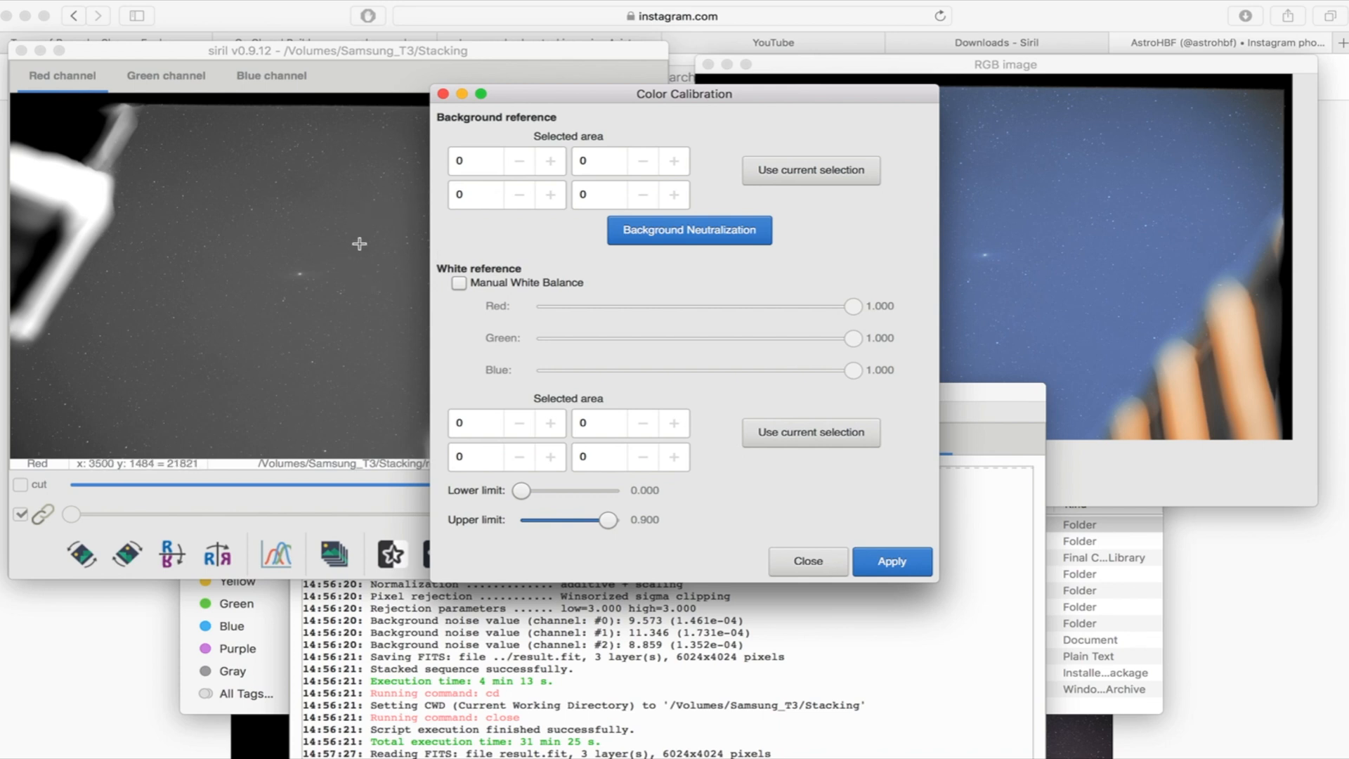
{"action": "mouse_move", "coordinate": [321, 176]}
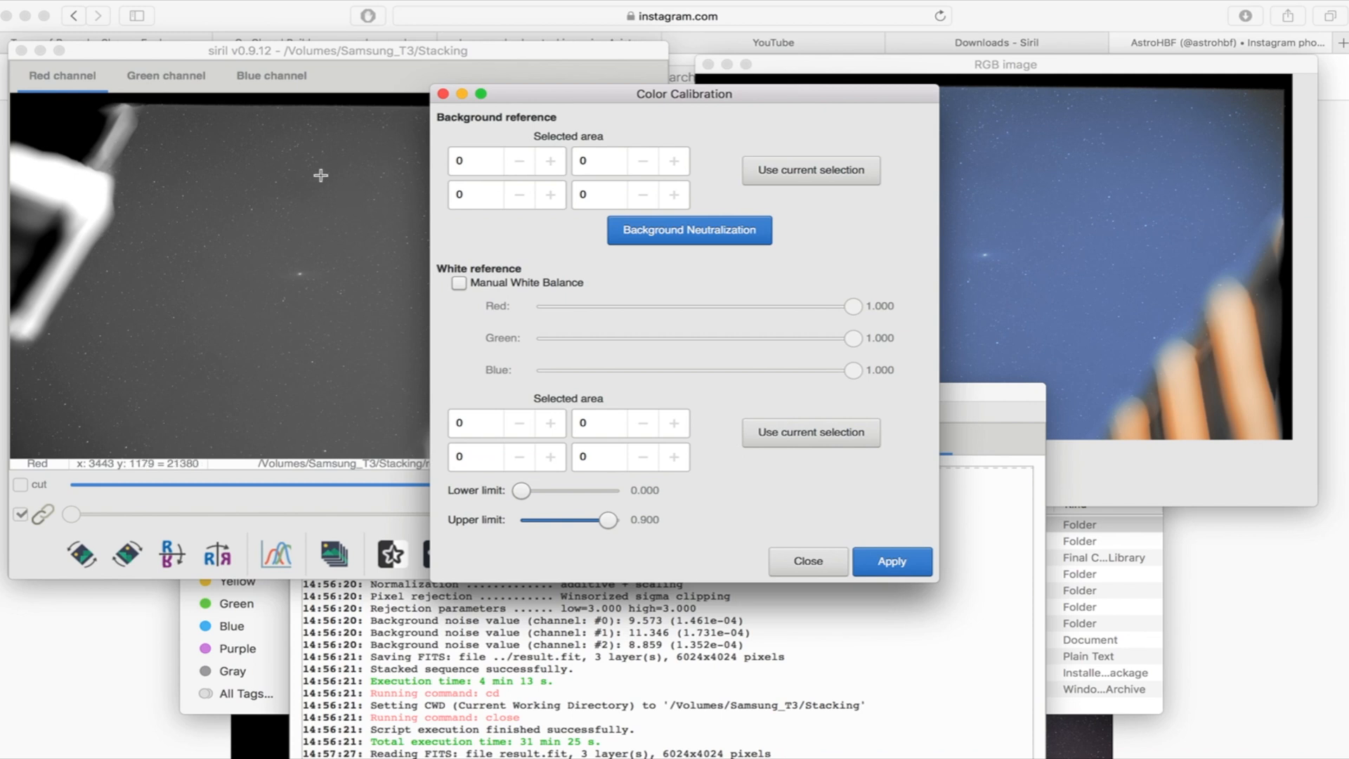
{"action": "mouse_move", "coordinate": [352, 218]}
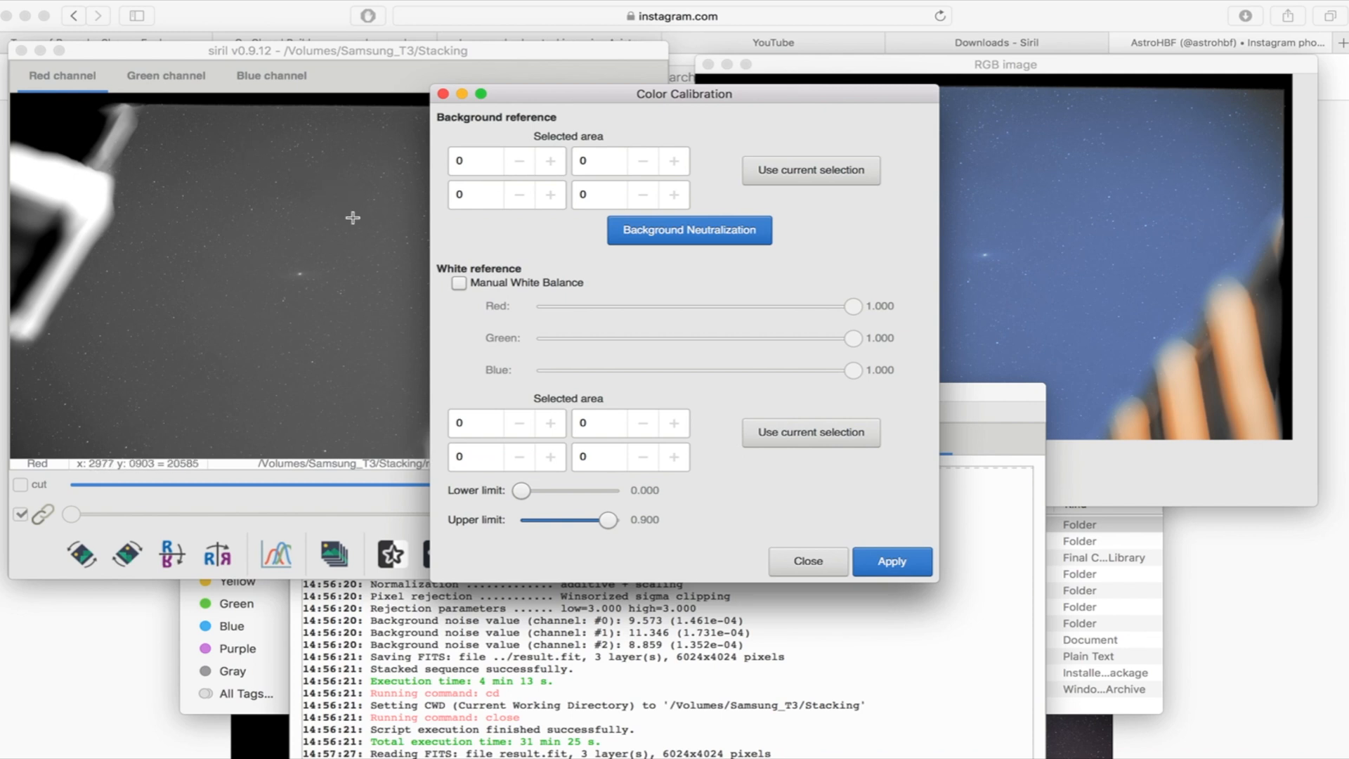
{"action": "mouse_move", "coordinate": [350, 204]}
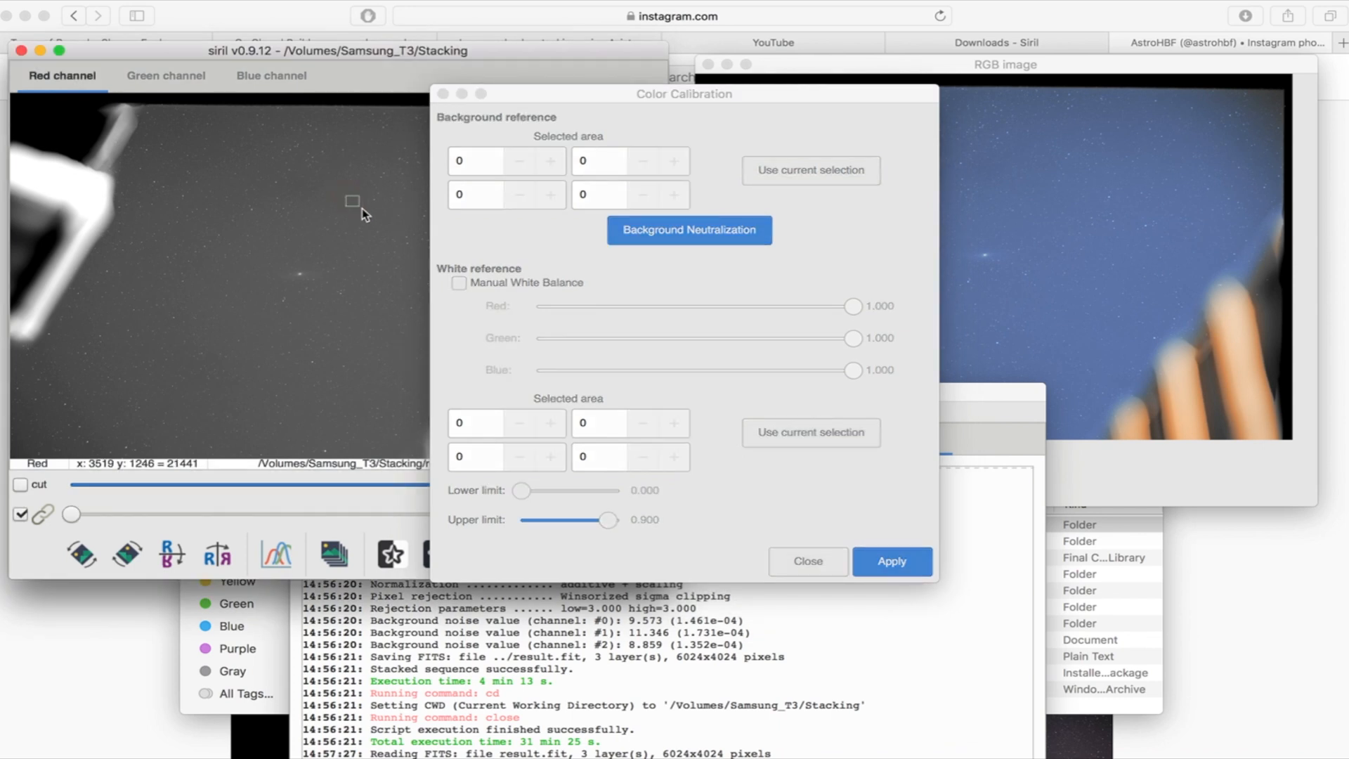
{"action": "mouse_move", "coordinate": [361, 215]}
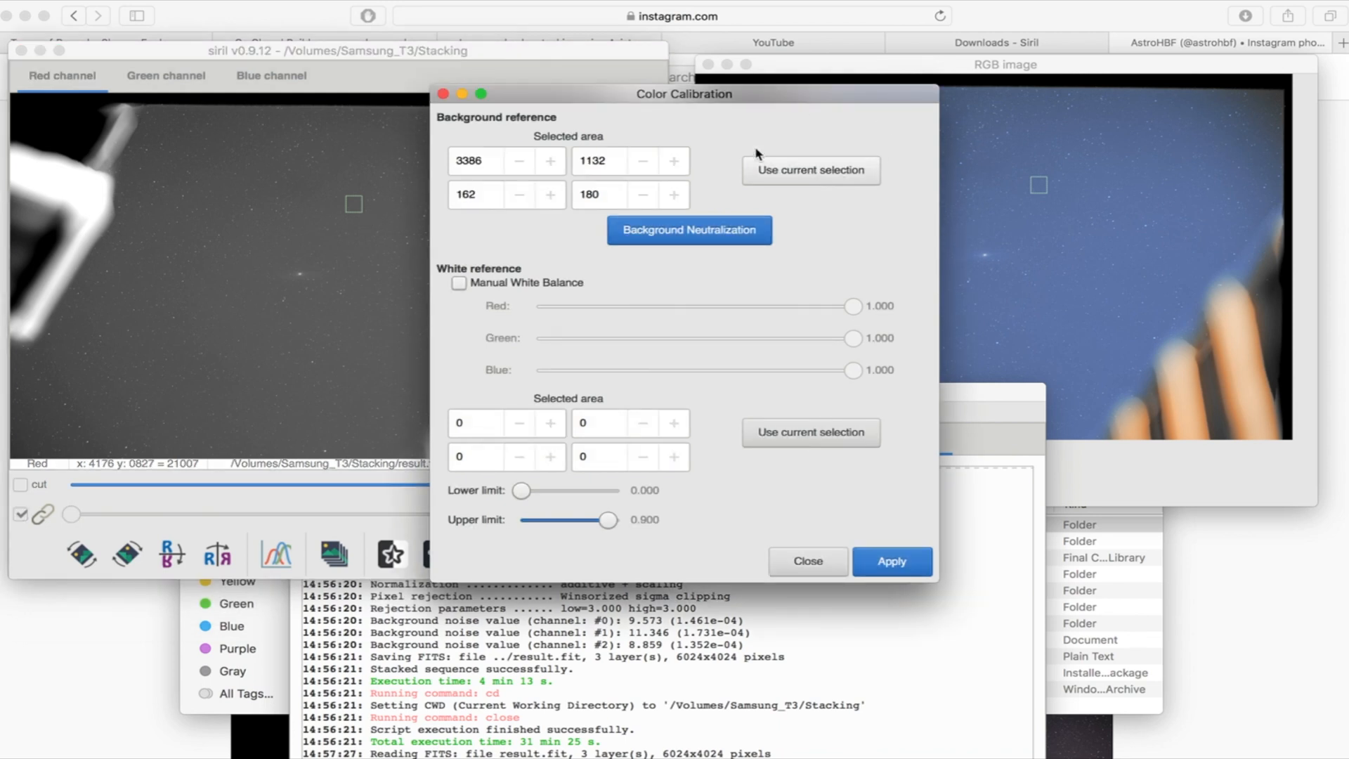
{"action": "mouse_move", "coordinate": [689, 230]}
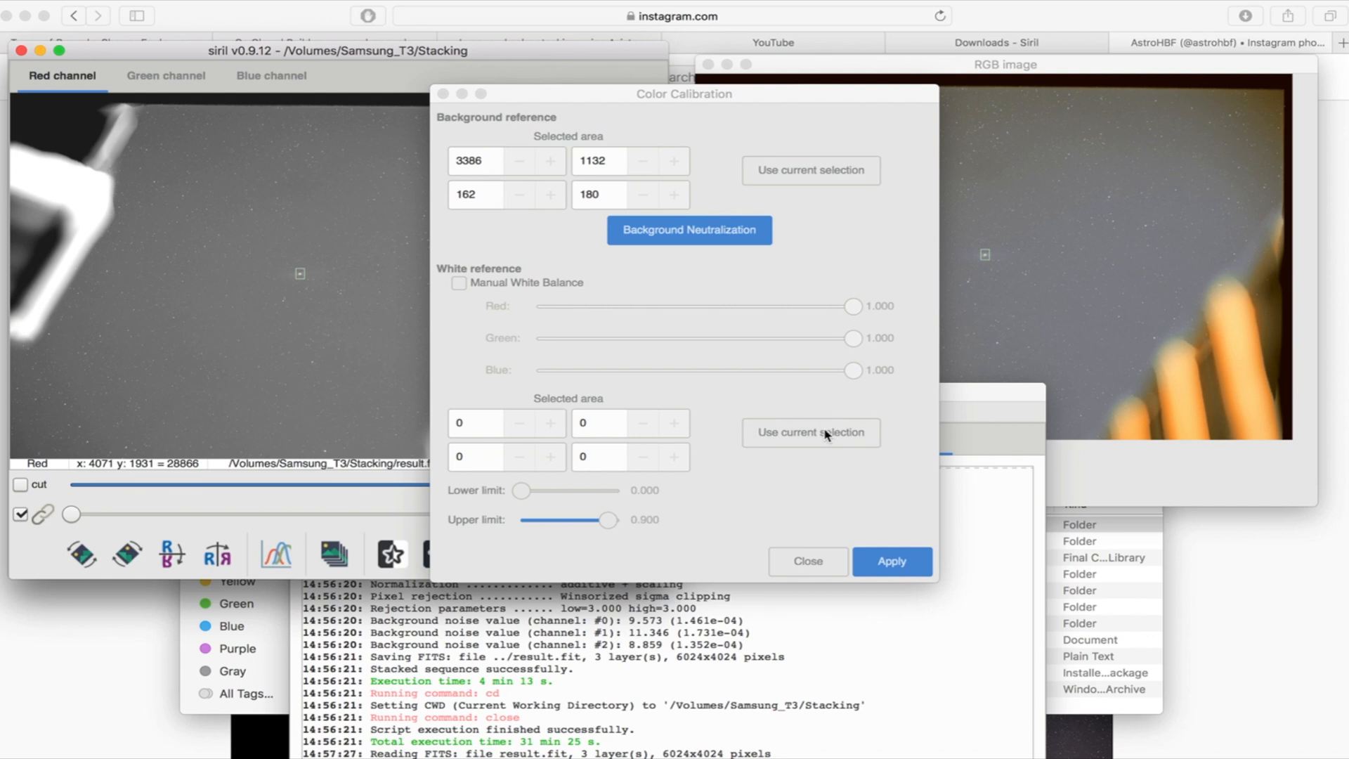
{"action": "left_click", "coordinate": [809, 432]}
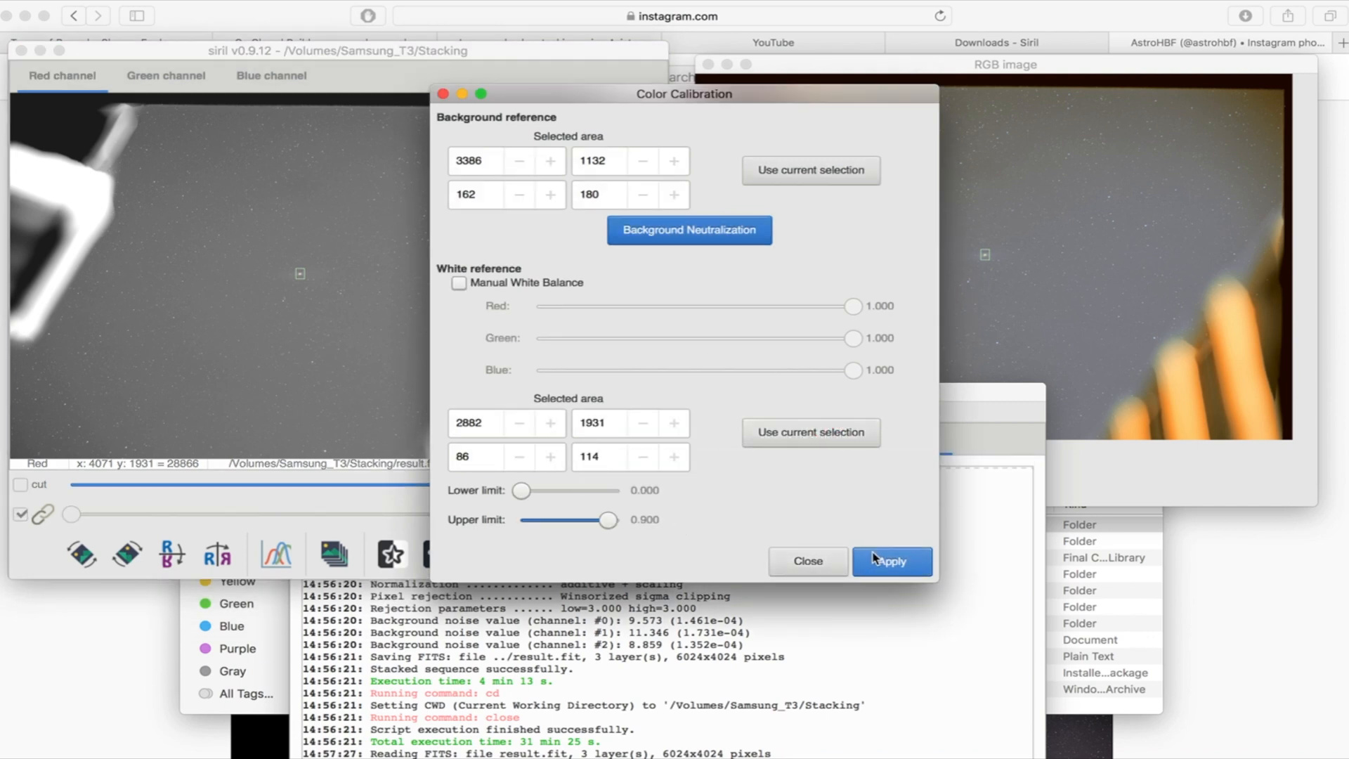
{"action": "left_click", "coordinate": [892, 560]}
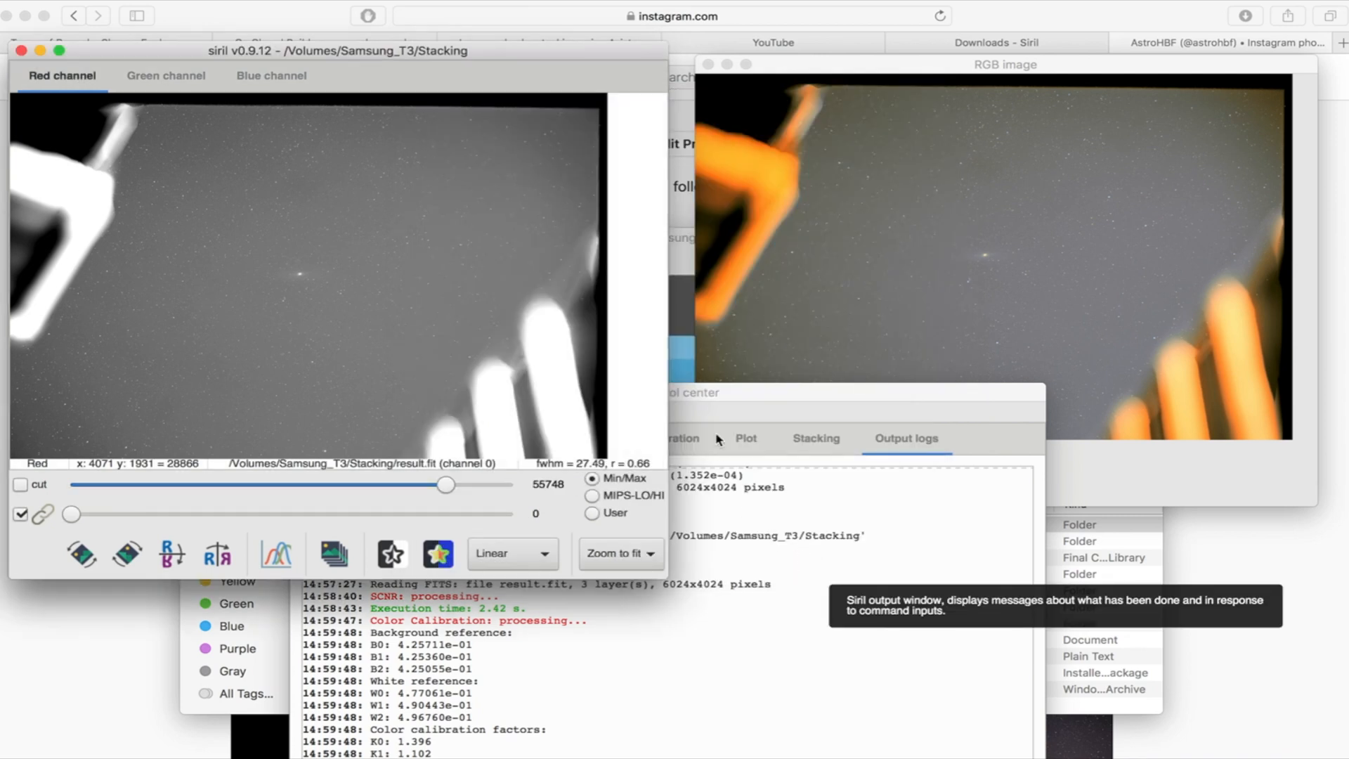
Apply an asinh transformation with the black point raised to about 0.055.
{"action": "left_click", "coordinate": [410, 411]}
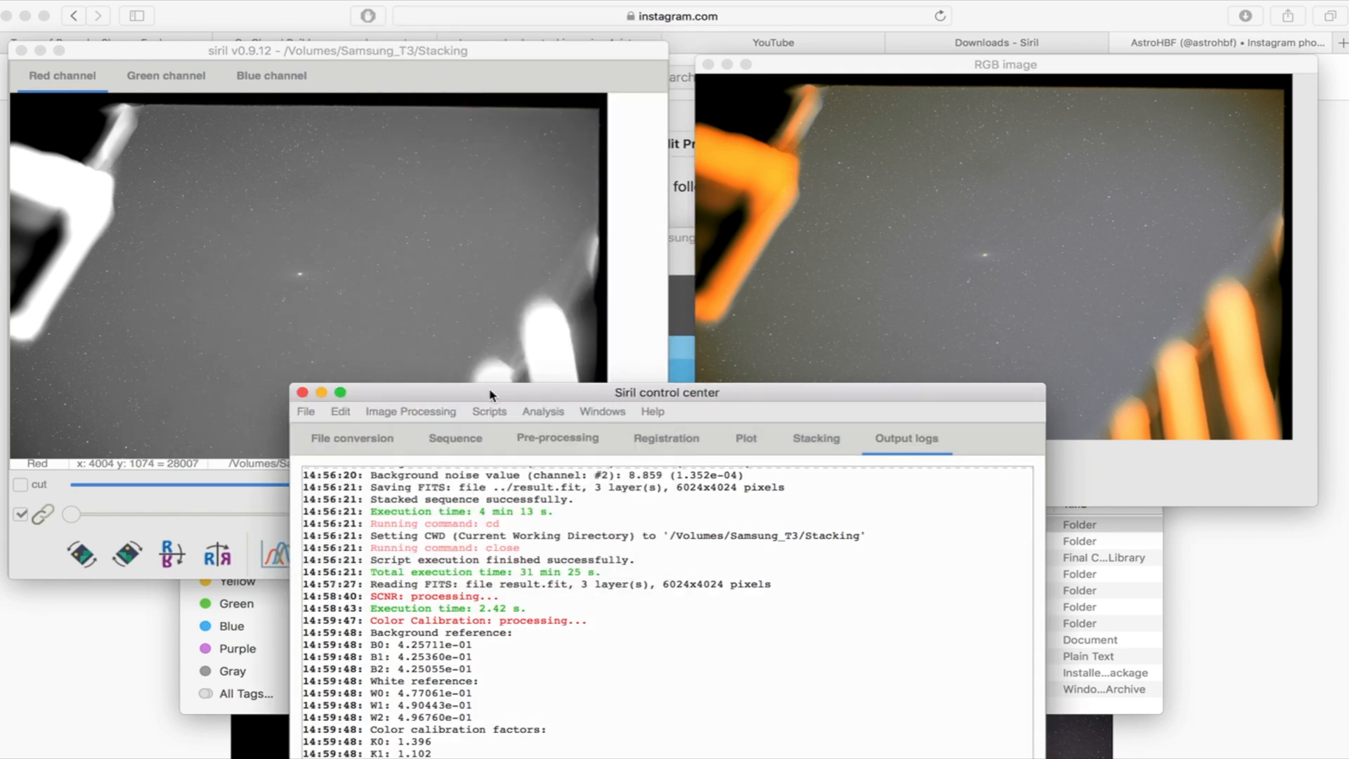
{"action": "left_click", "coordinate": [410, 411]}
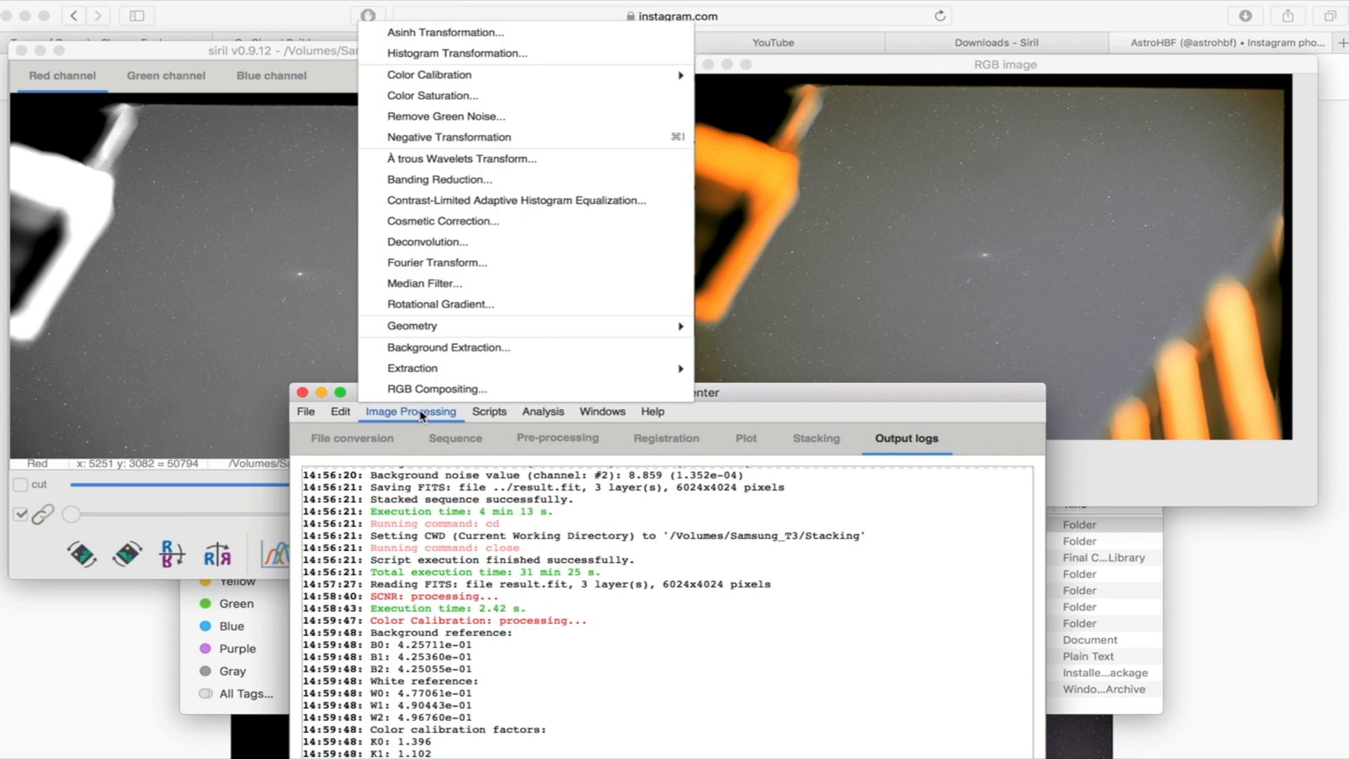
{"action": "mouse_move", "coordinate": [445, 31]}
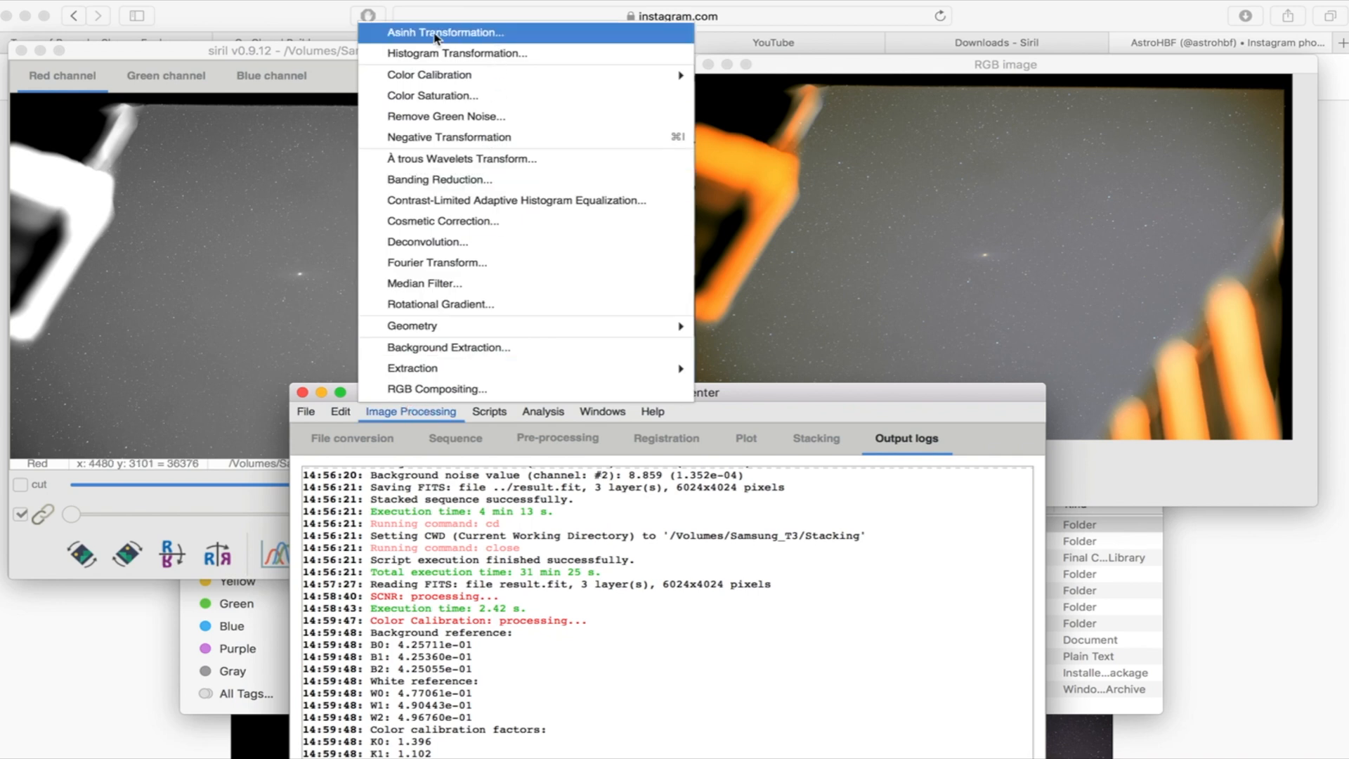
{"action": "left_click", "coordinate": [445, 32]}
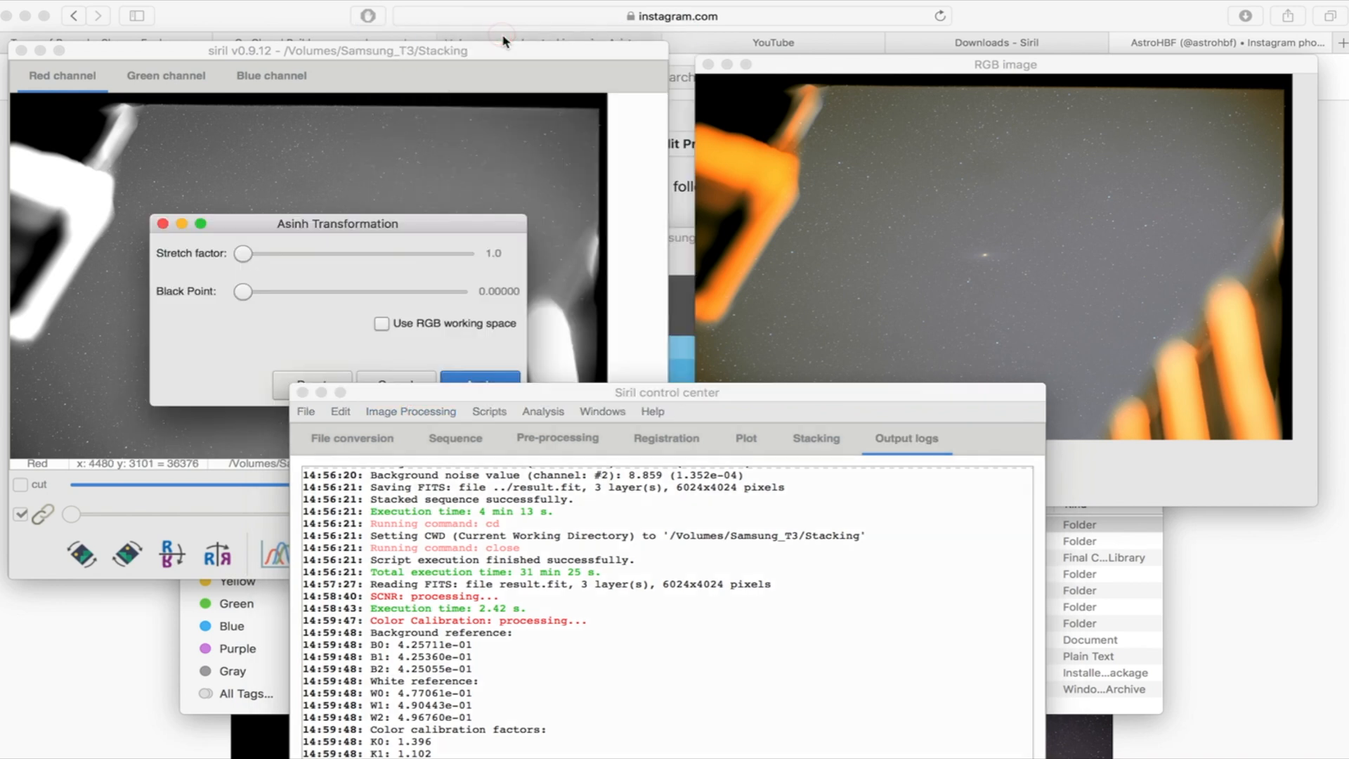
{"action": "left_click_drag", "start_coordinate": [244, 291], "coordinate": [304, 291]}
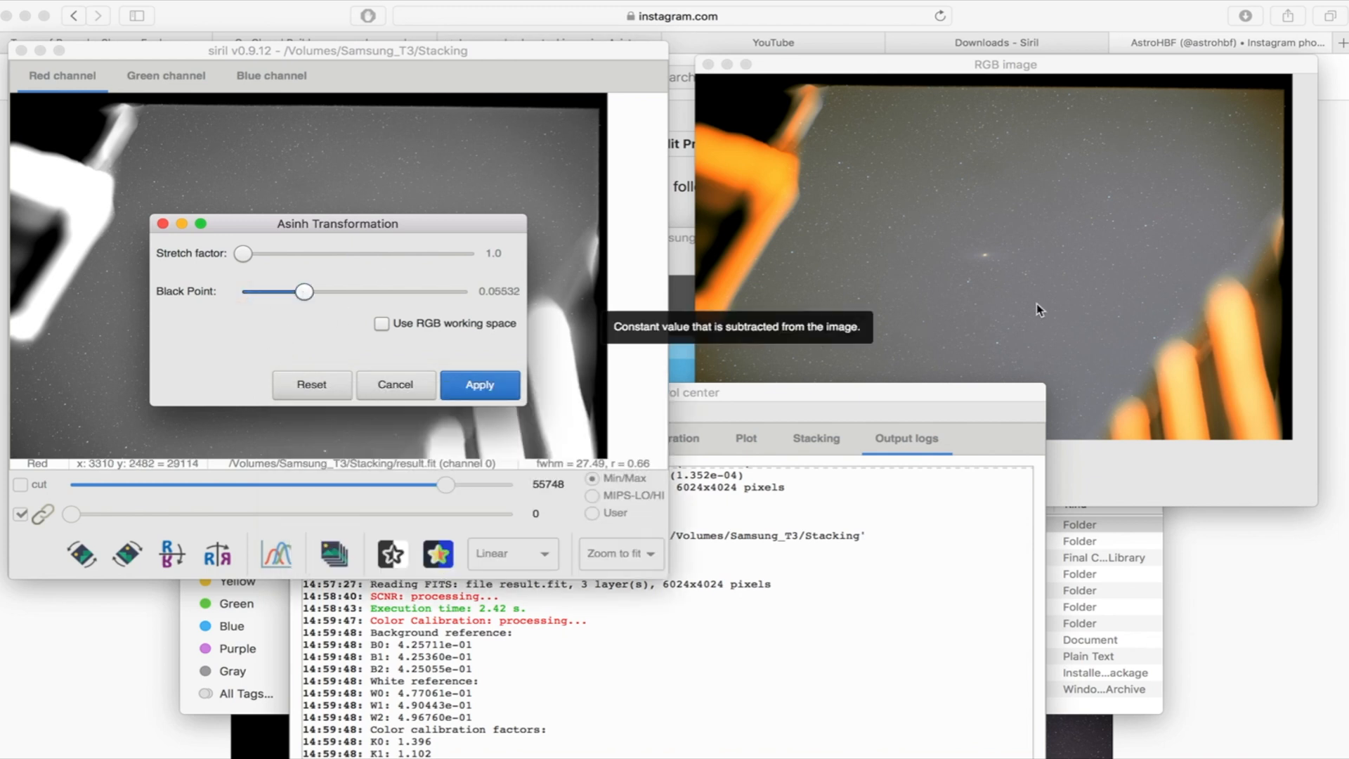
{"action": "left_click_drag", "start_coordinate": [303, 291], "coordinate": [428, 291]}
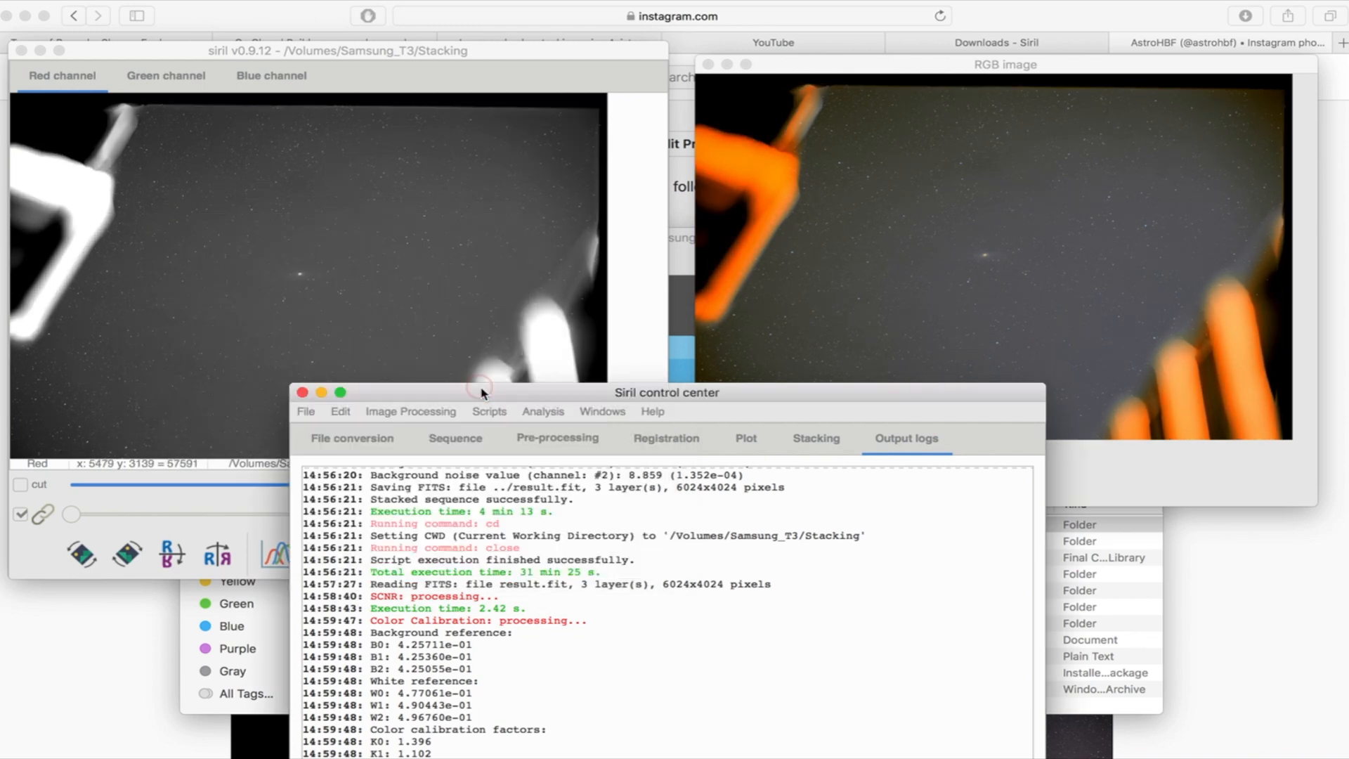
Generate a grid of background samples and apply Subtraction-mode background extraction.
{"action": "left_click", "coordinate": [410, 411]}
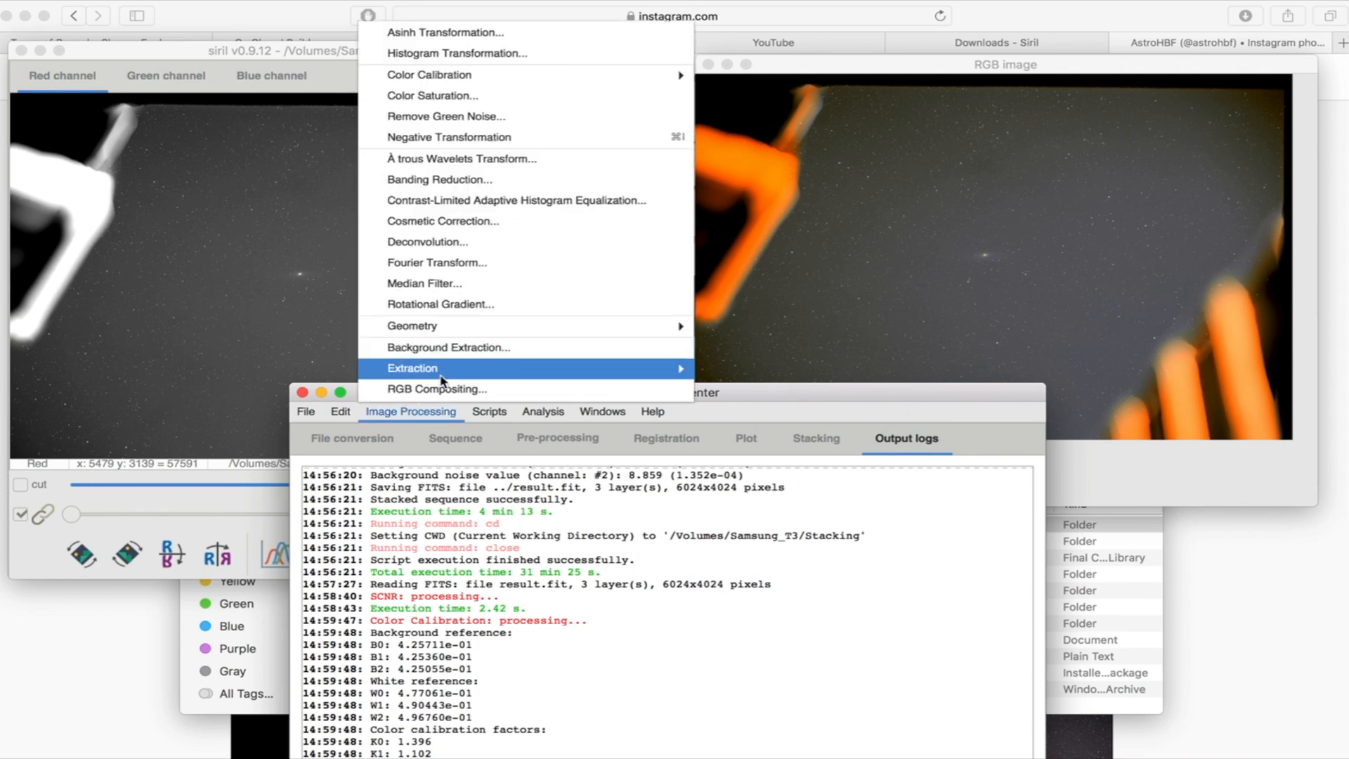
{"action": "left_click", "coordinate": [448, 347]}
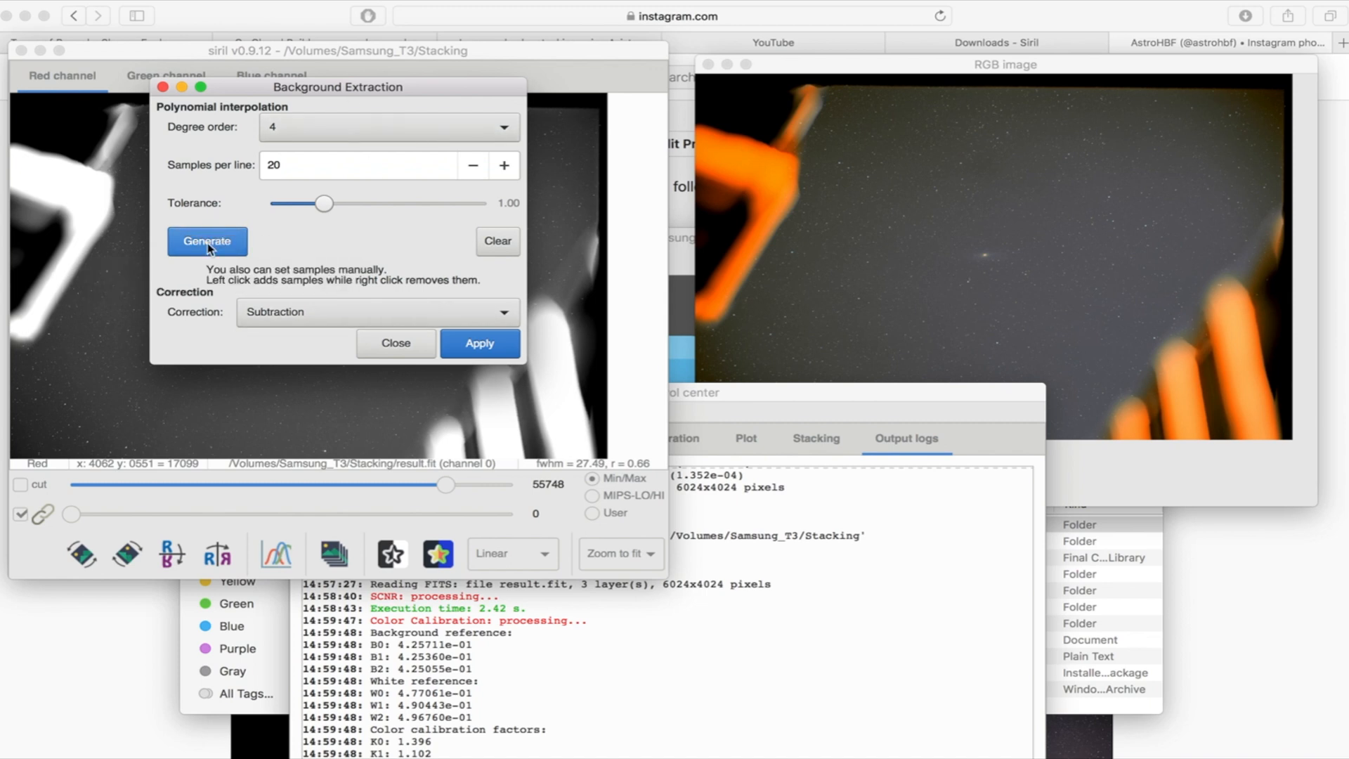
{"action": "left_click", "coordinate": [207, 241]}
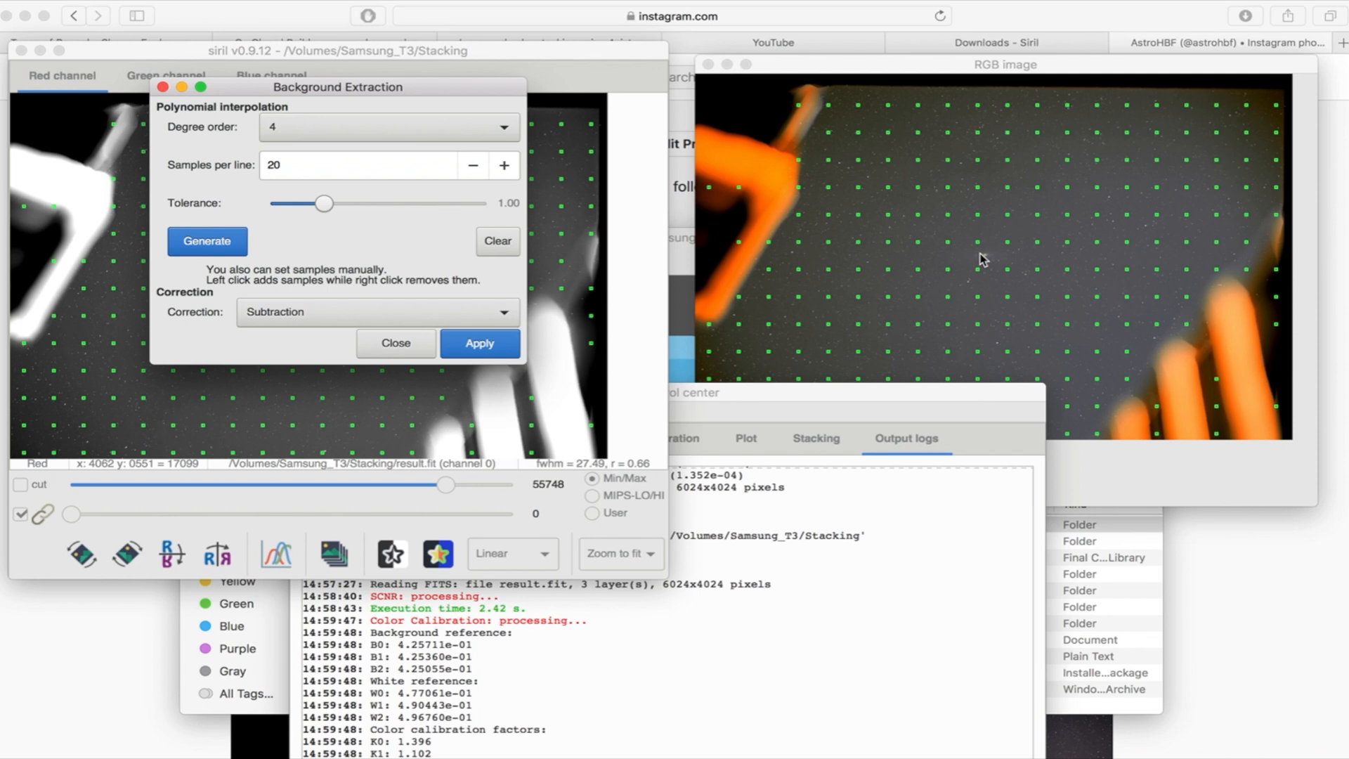
{"action": "mouse_move", "coordinate": [643, 259]}
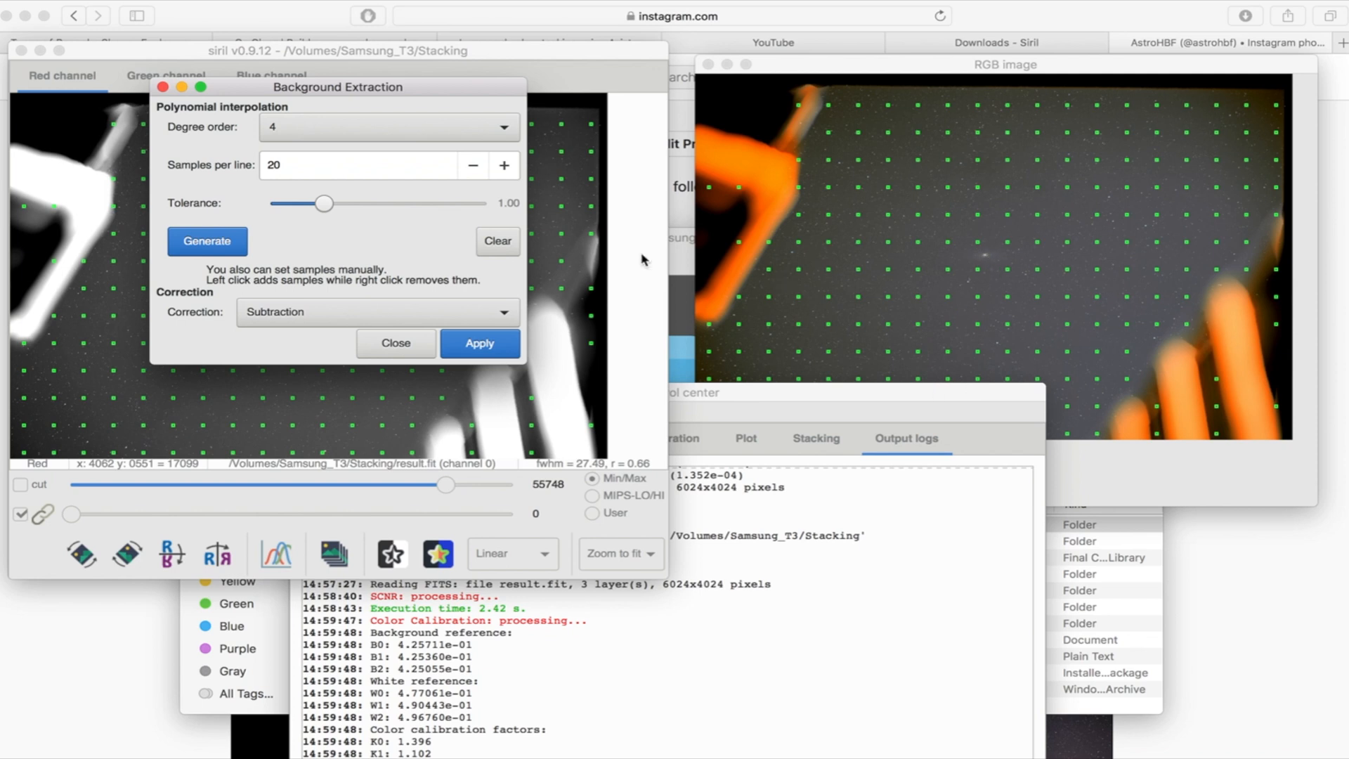
{"action": "mouse_move", "coordinate": [463, 370]}
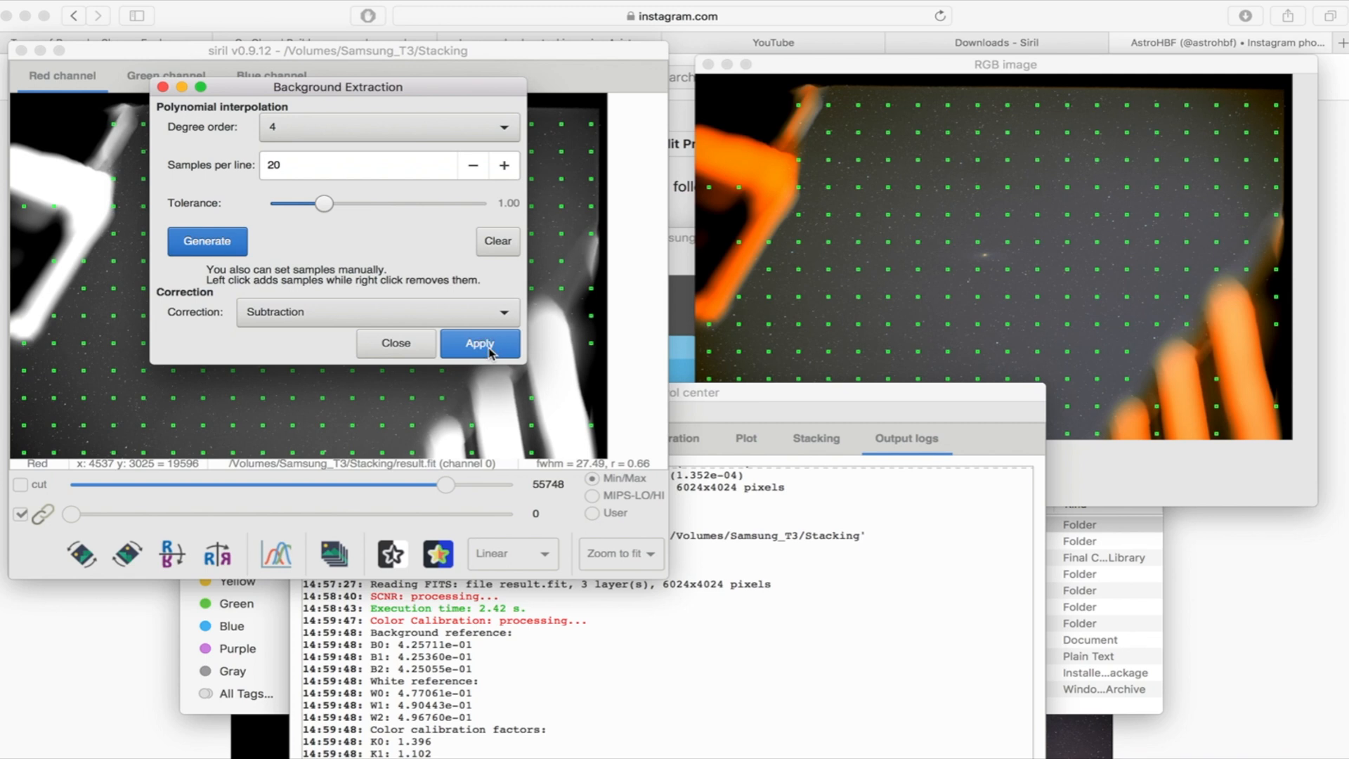
{"action": "left_click", "coordinate": [480, 344]}
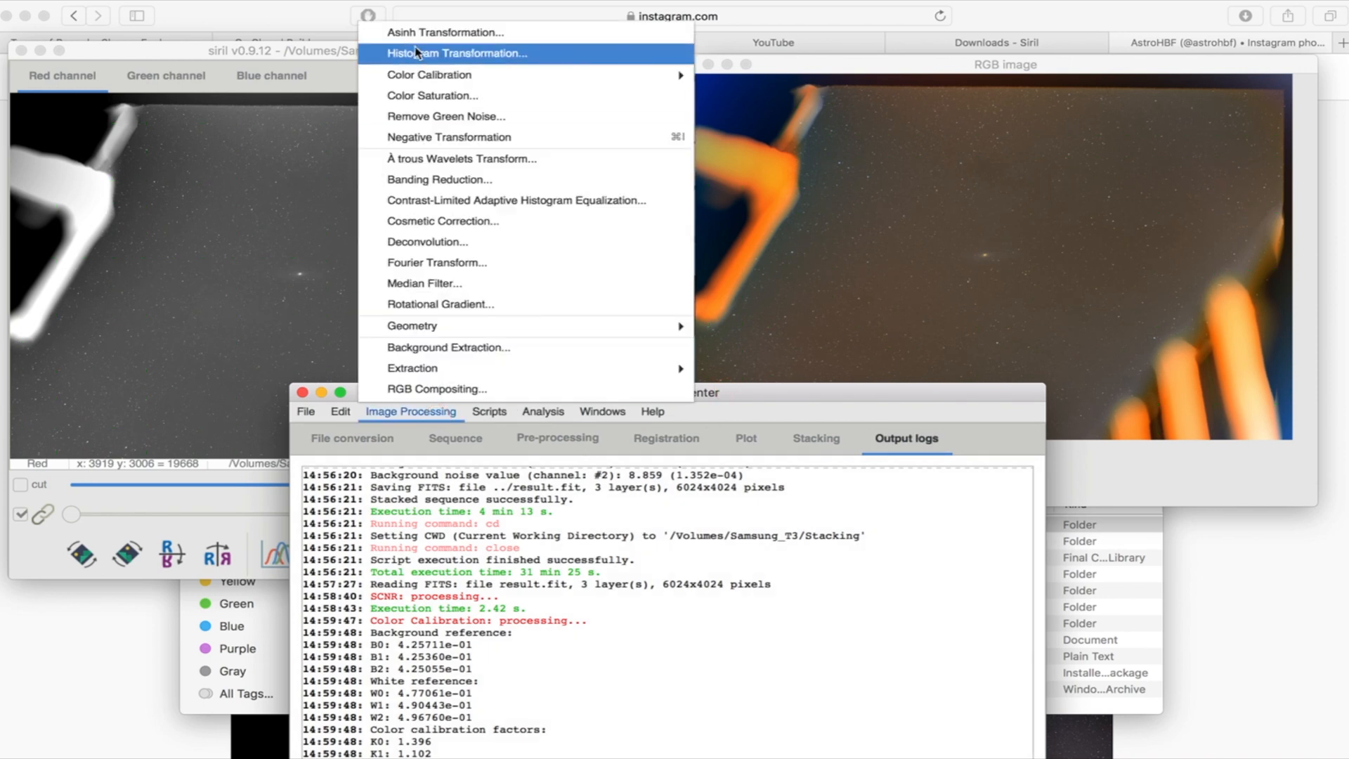
Raise the Asinh Transformation black point slider to darken the sky background.
{"action": "left_click", "coordinate": [446, 31]}
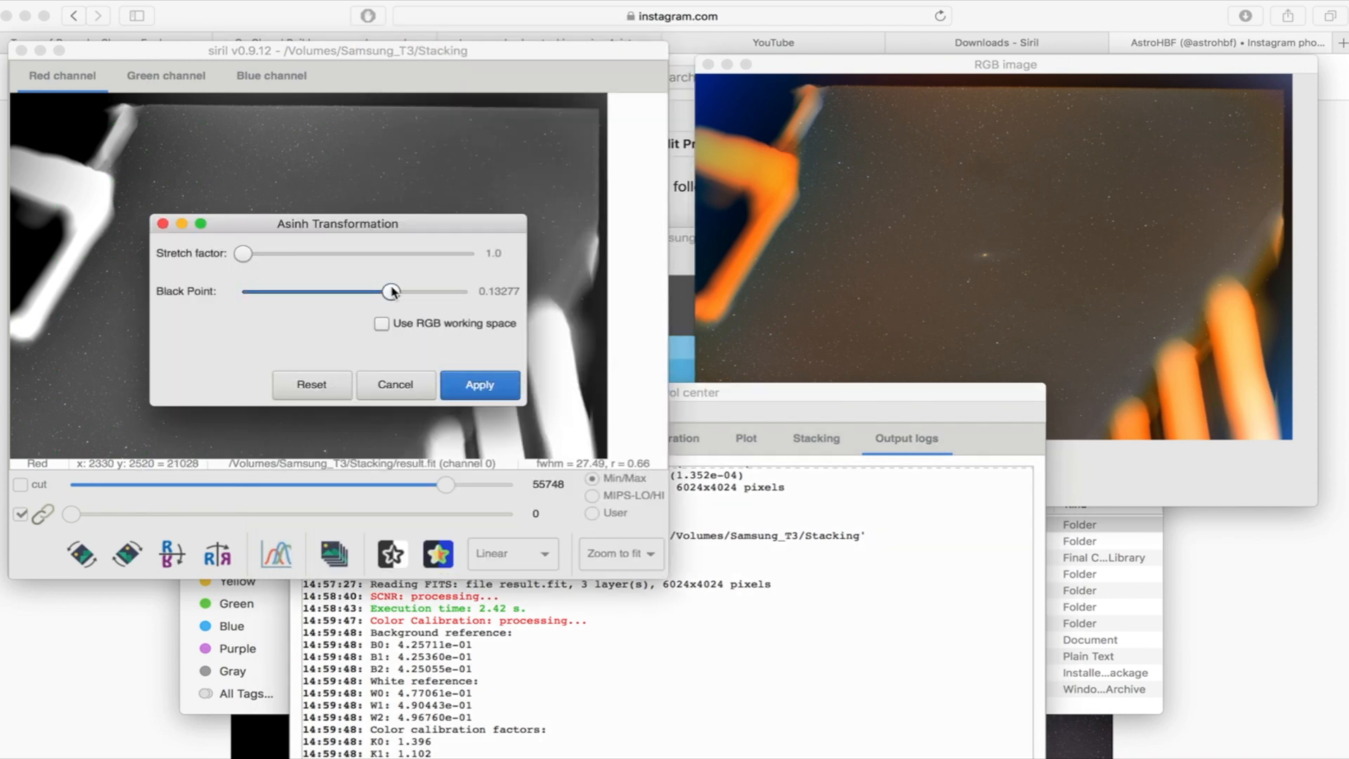
{"action": "left_click_drag", "start_coordinate": [391, 291], "coordinate": [428, 292]}
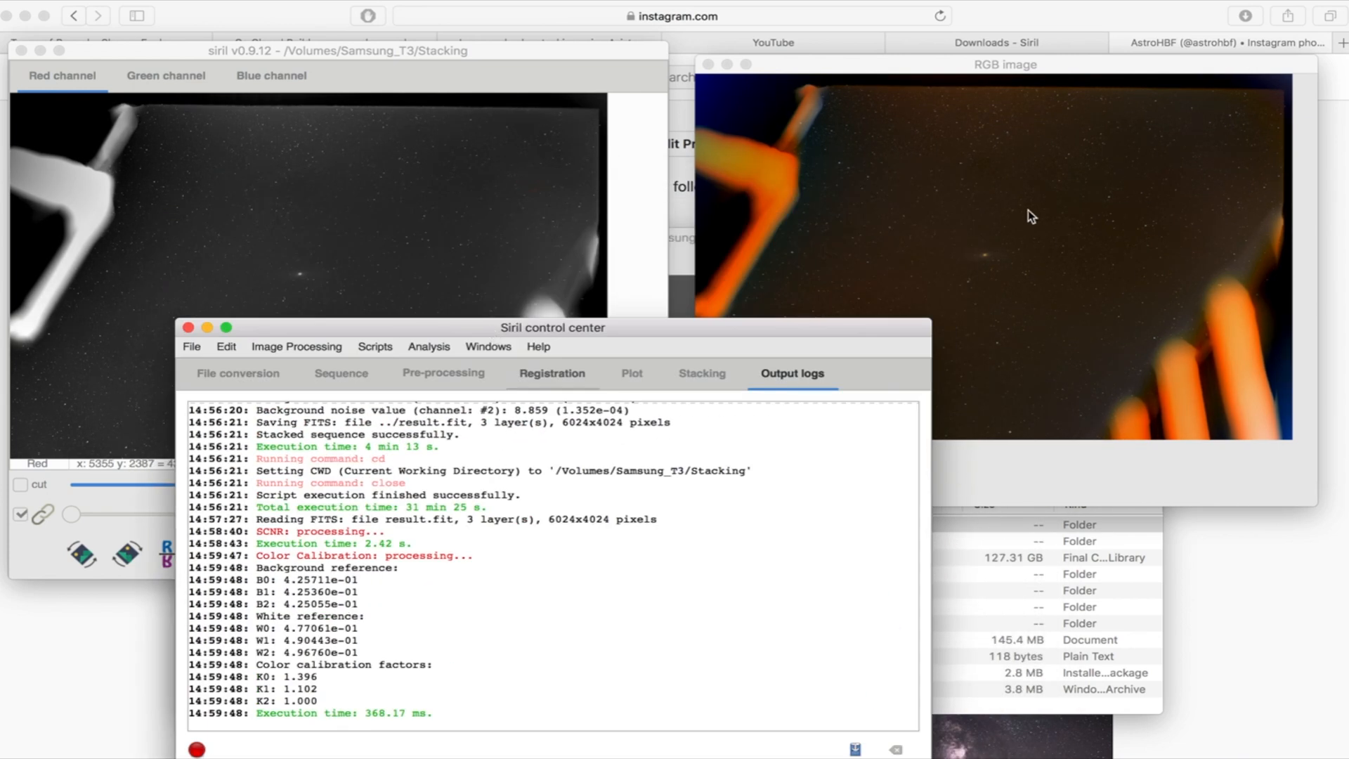
Save 'new andromeda' to the Desktop as uncompressed 16-bit TIFF, then quit Siril.
{"action": "left_click", "coordinate": [191, 345]}
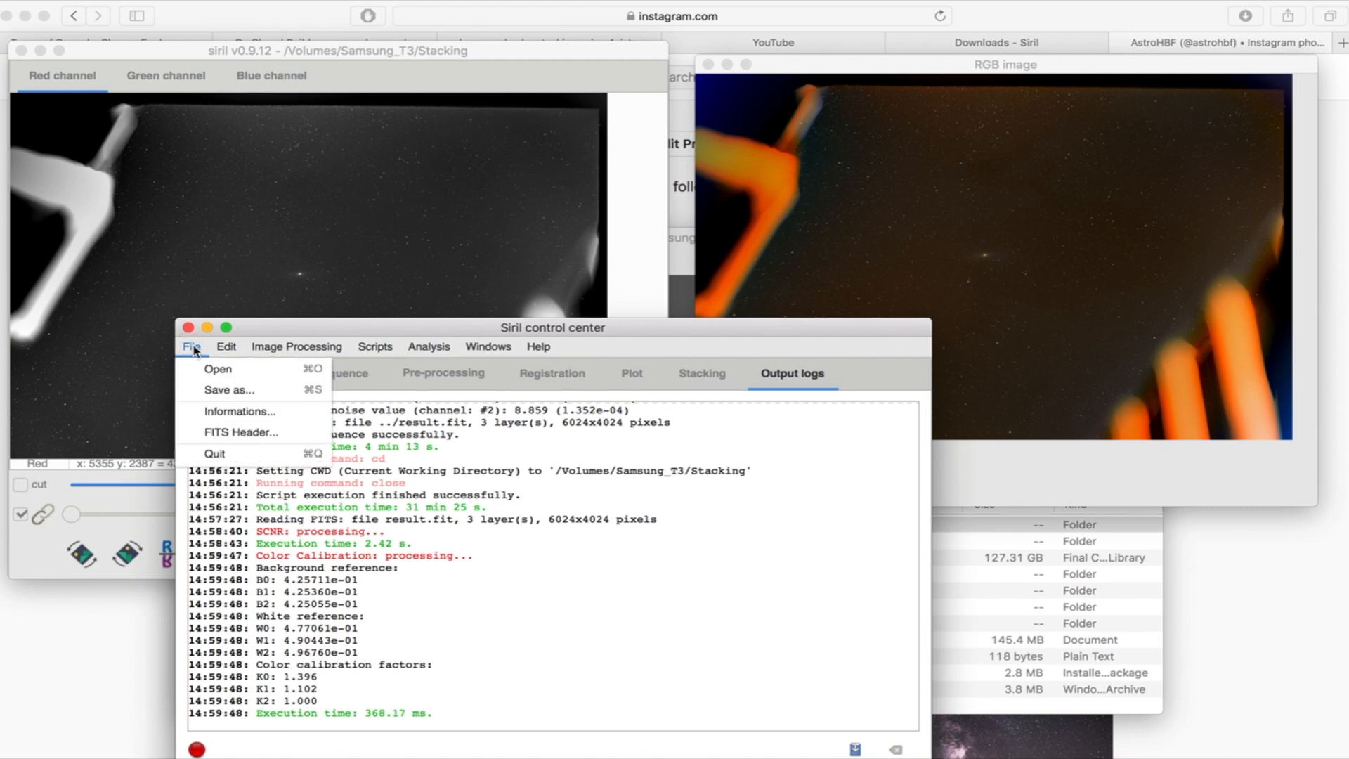
{"action": "left_click", "coordinate": [228, 389]}
{"action": "type", "text": "n"}
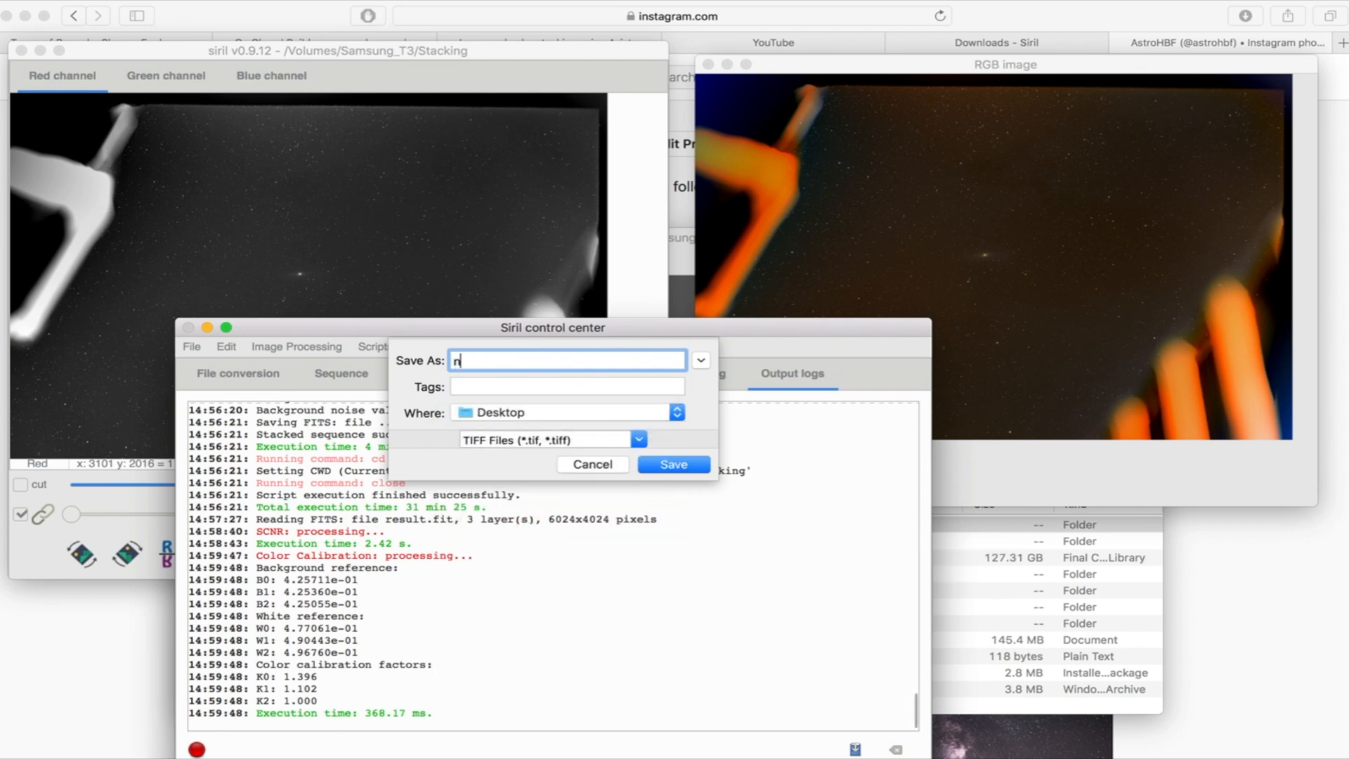
{"action": "left_click", "coordinate": [673, 465]}
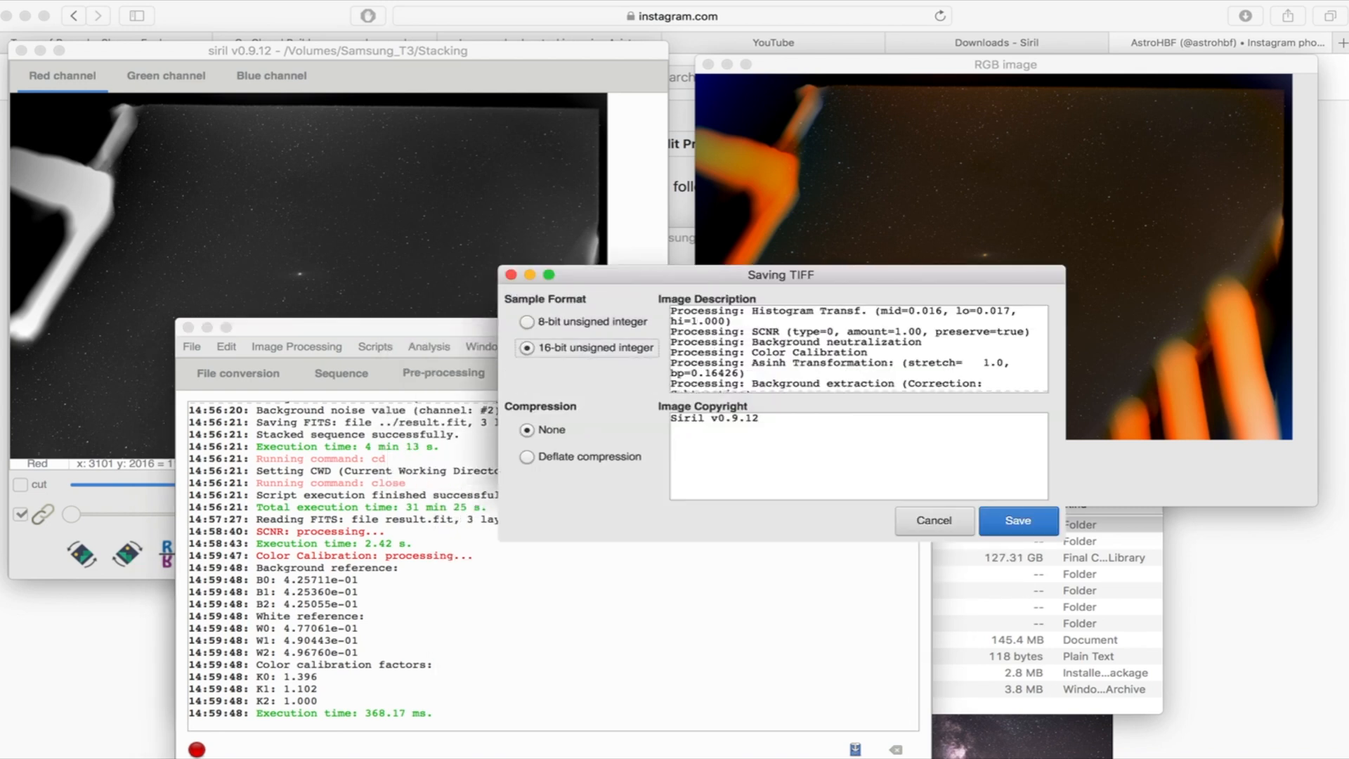
{"action": "left_click", "coordinate": [1018, 520]}
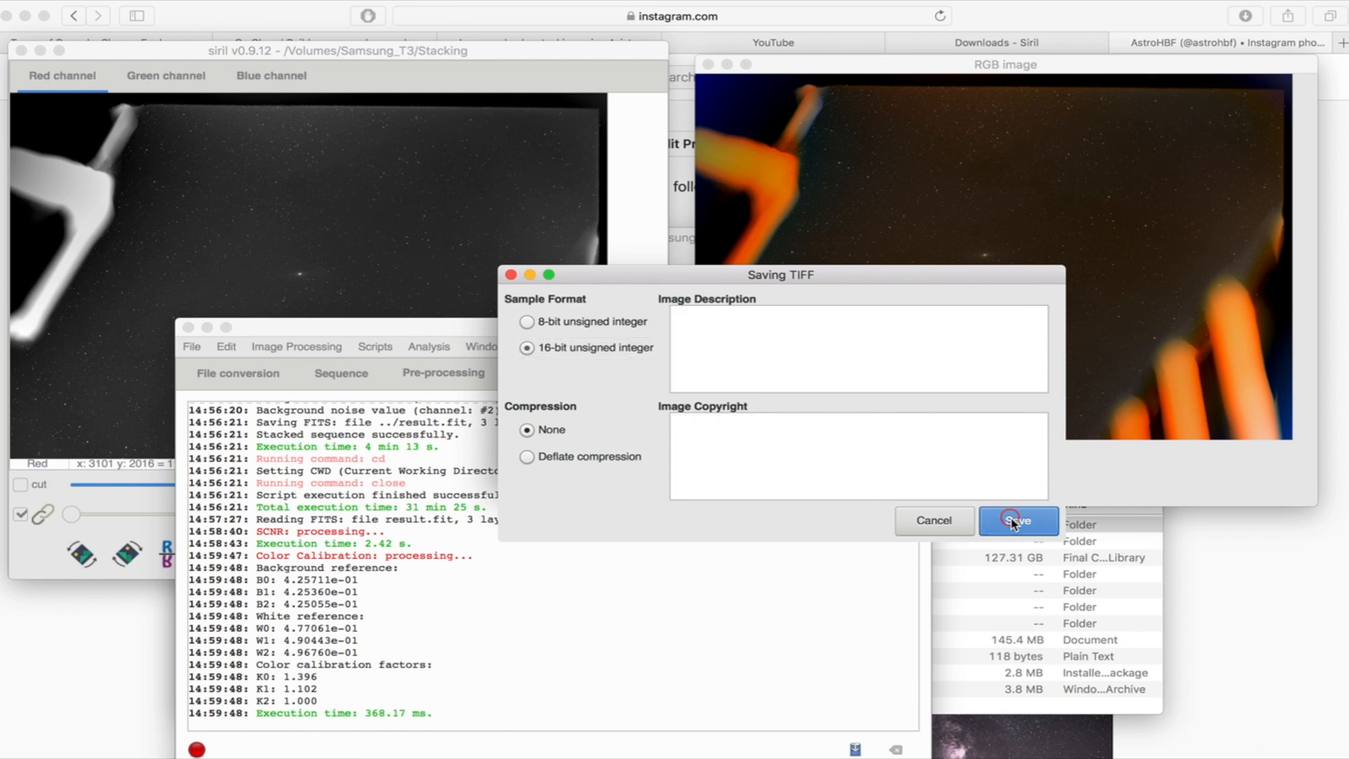
{"action": "left_click", "coordinate": [1018, 519]}
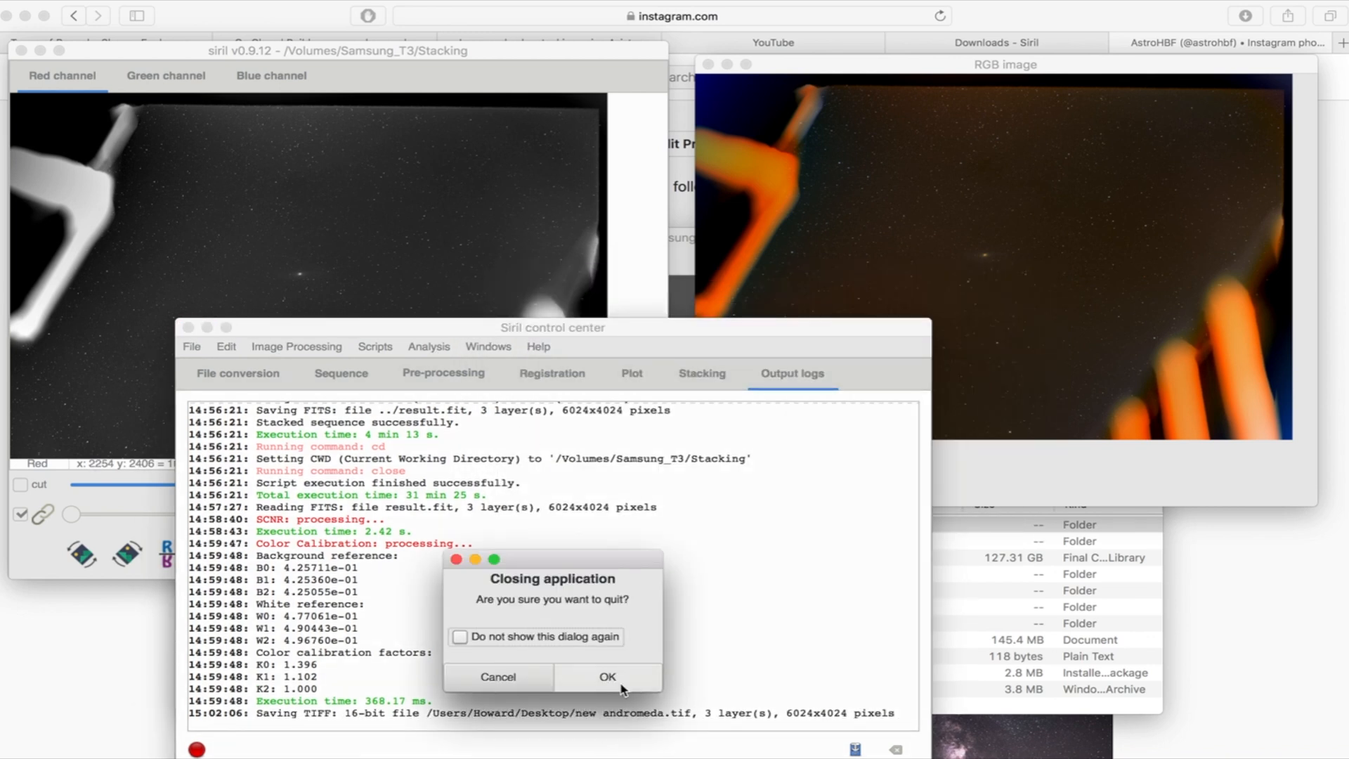
{"action": "left_click", "coordinate": [607, 677]}
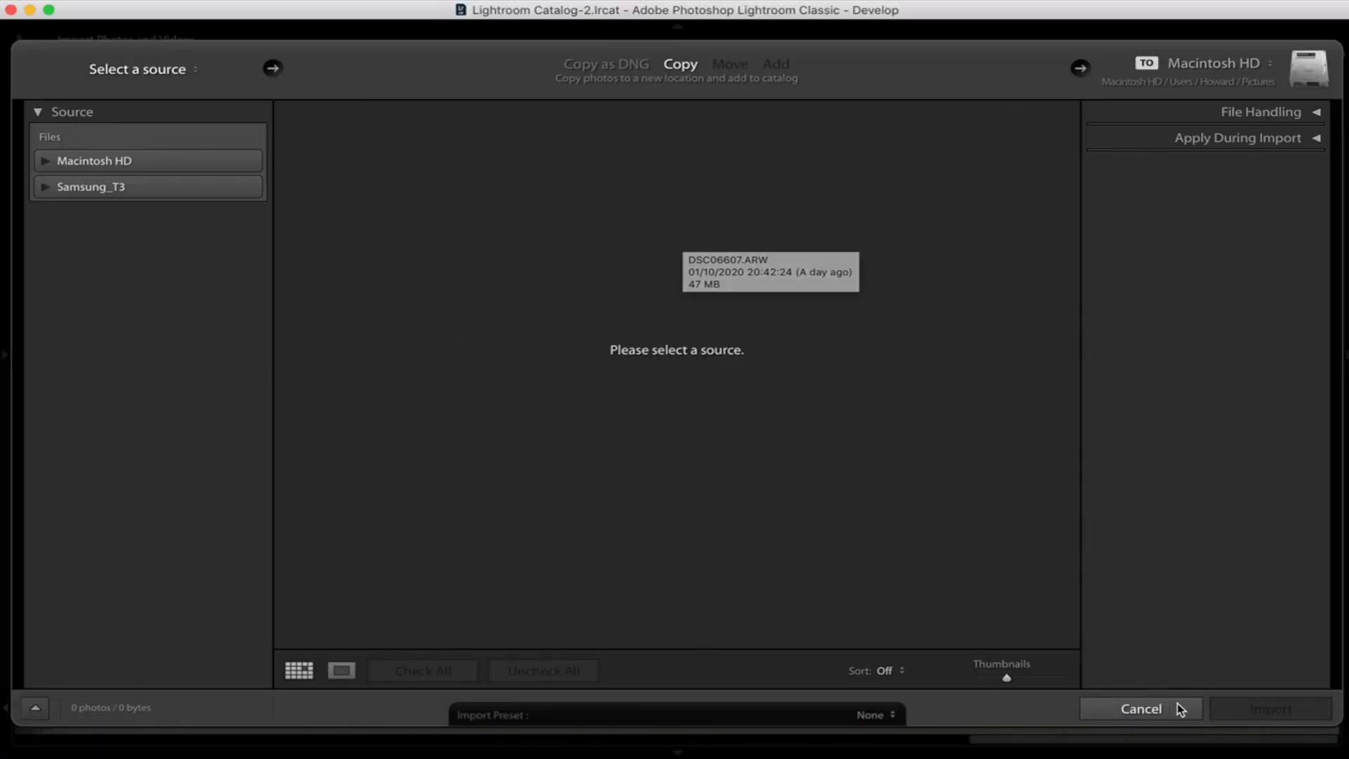
Import new andromeda.tif from the Desktop into the Lightroom catalog in Add mode.
{"action": "left_click", "coordinate": [1140, 708]}
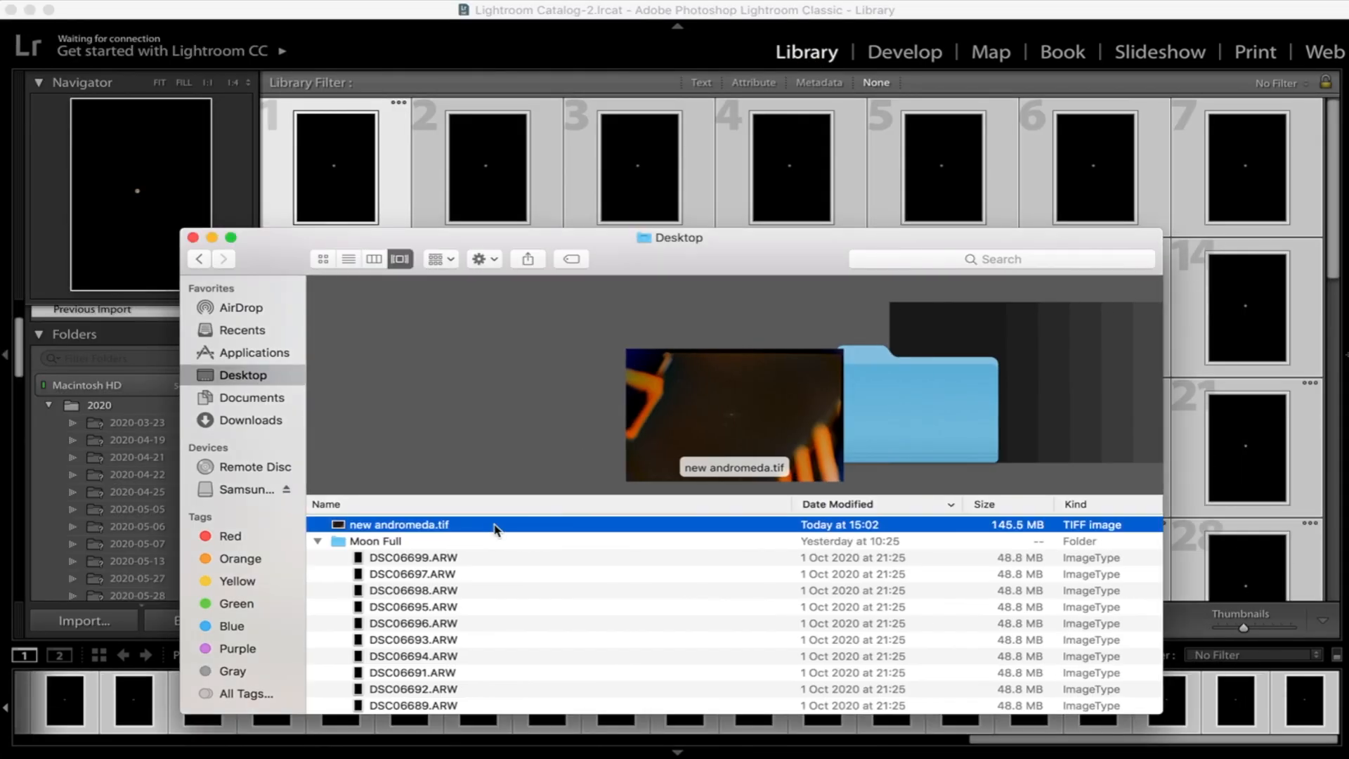
{"action": "left_click", "coordinate": [84, 620]}
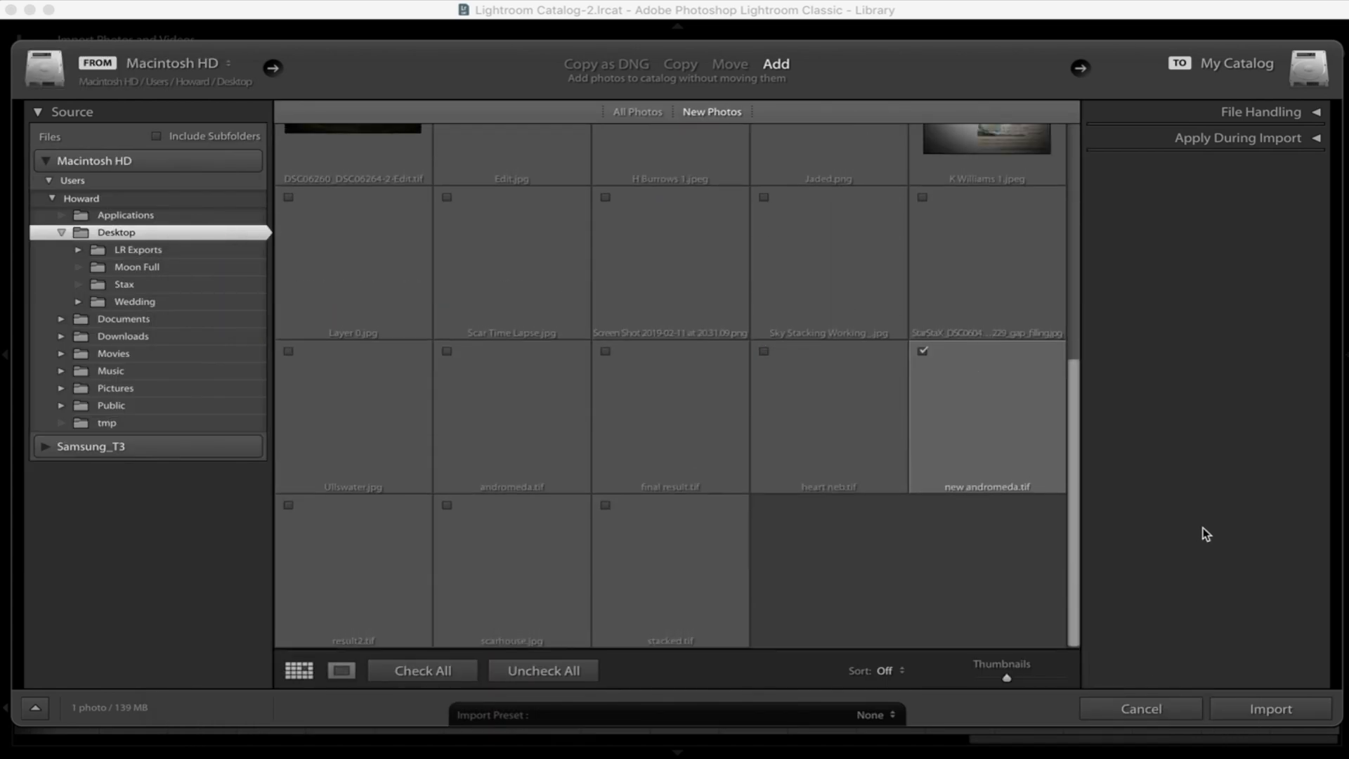
{"action": "left_click", "coordinate": [1268, 708]}
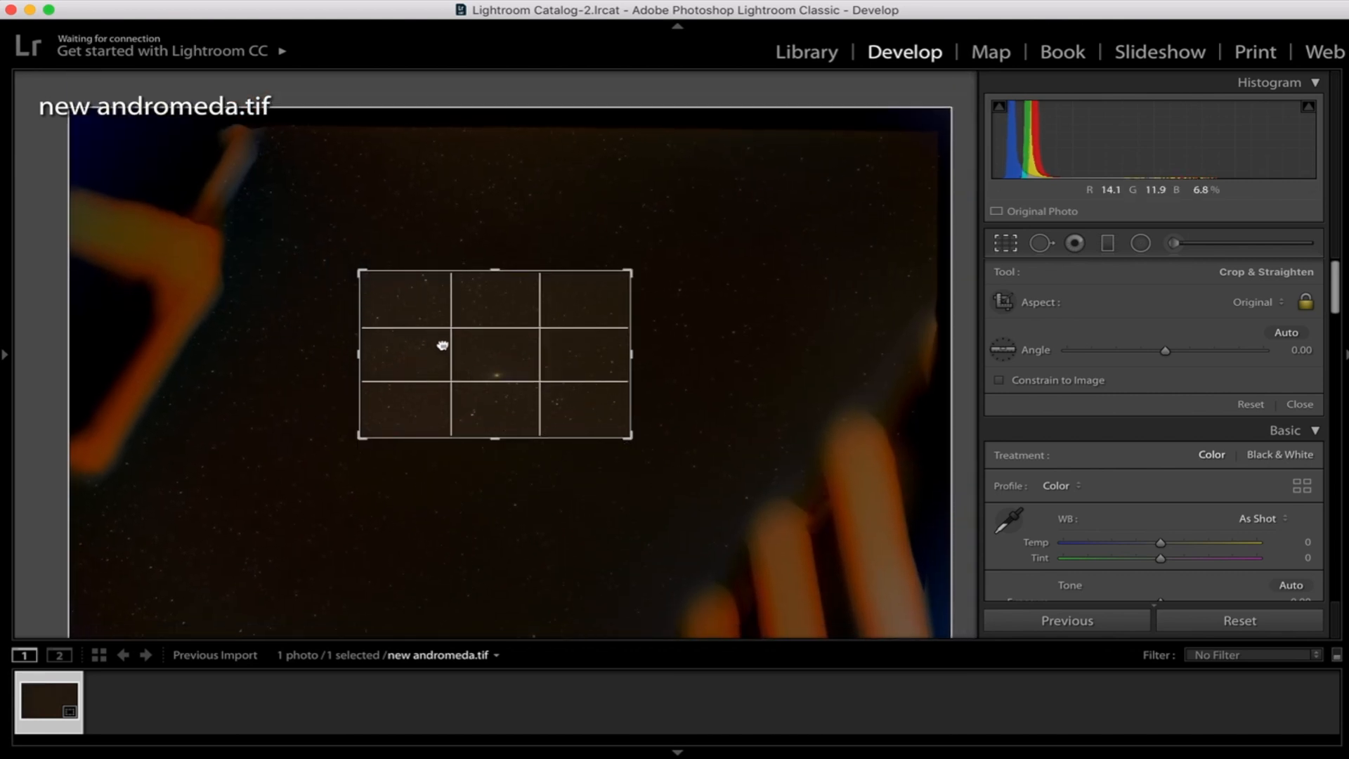
Apply the crop around the galaxy and darken the Blacks.
{"action": "left_click", "coordinate": [1299, 405]}
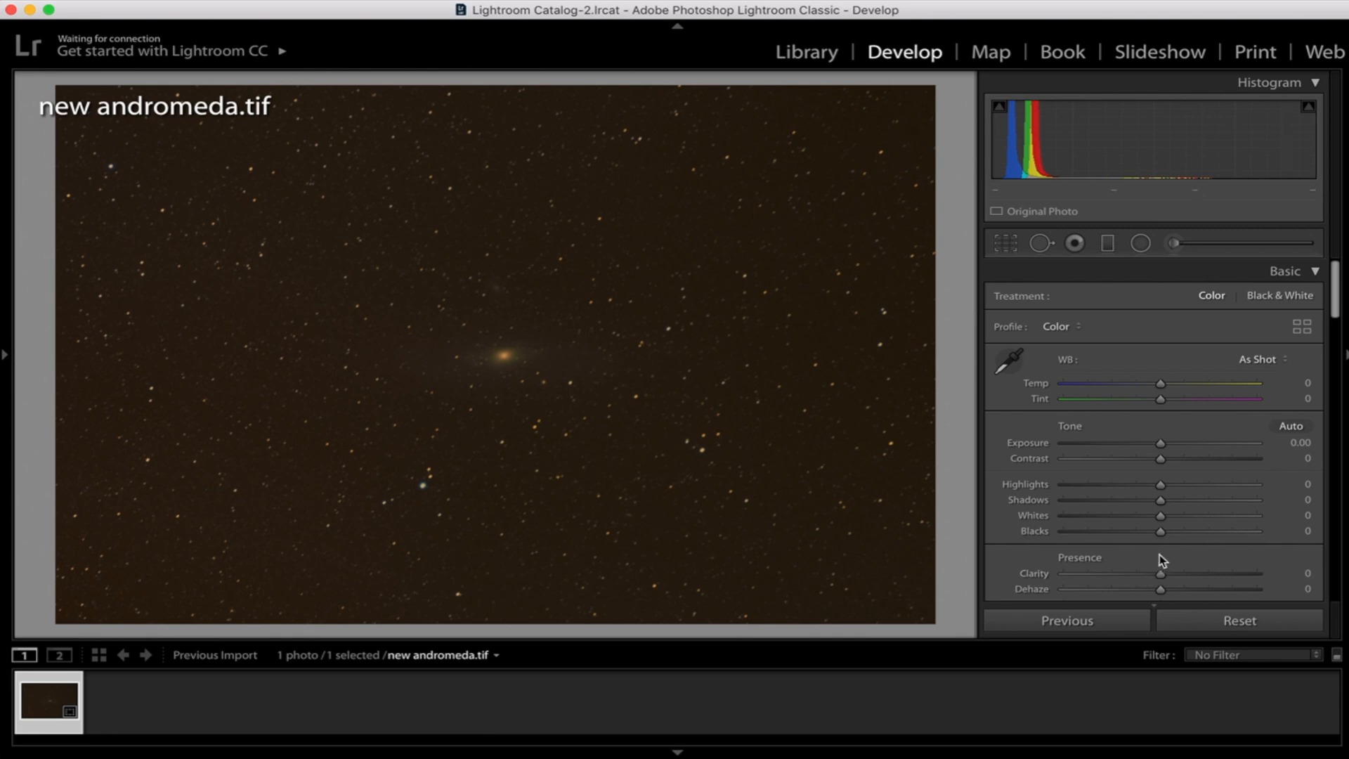
{"action": "left_click_drag", "start_coordinate": [1160, 531], "coordinate": [1136, 531]}
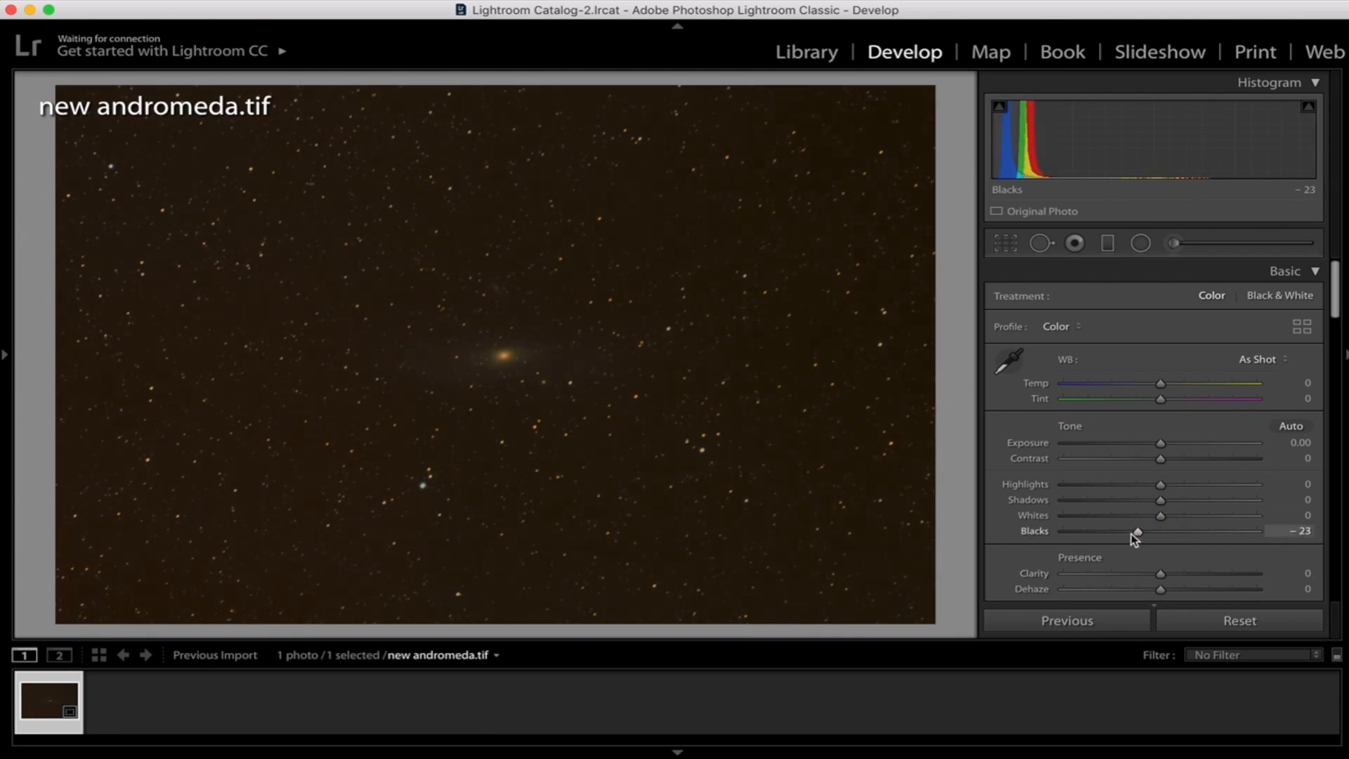
{"action": "left_click_drag", "start_coordinate": [1158, 531], "coordinate": [1115, 531]}
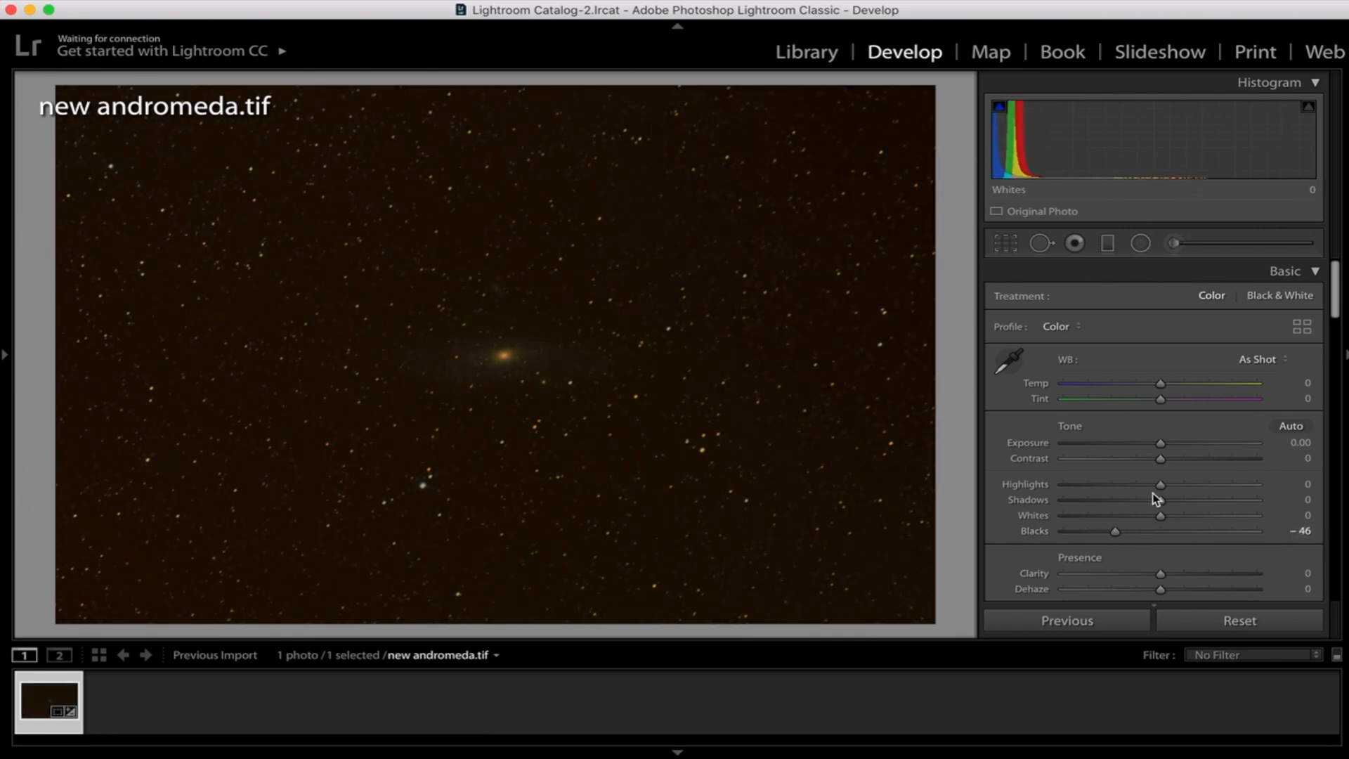
Lift Shadows, Highlights and Whites, and add Clarity and Dehaze.
{"action": "left_click_drag", "start_coordinate": [1161, 499], "coordinate": [1217, 499]}
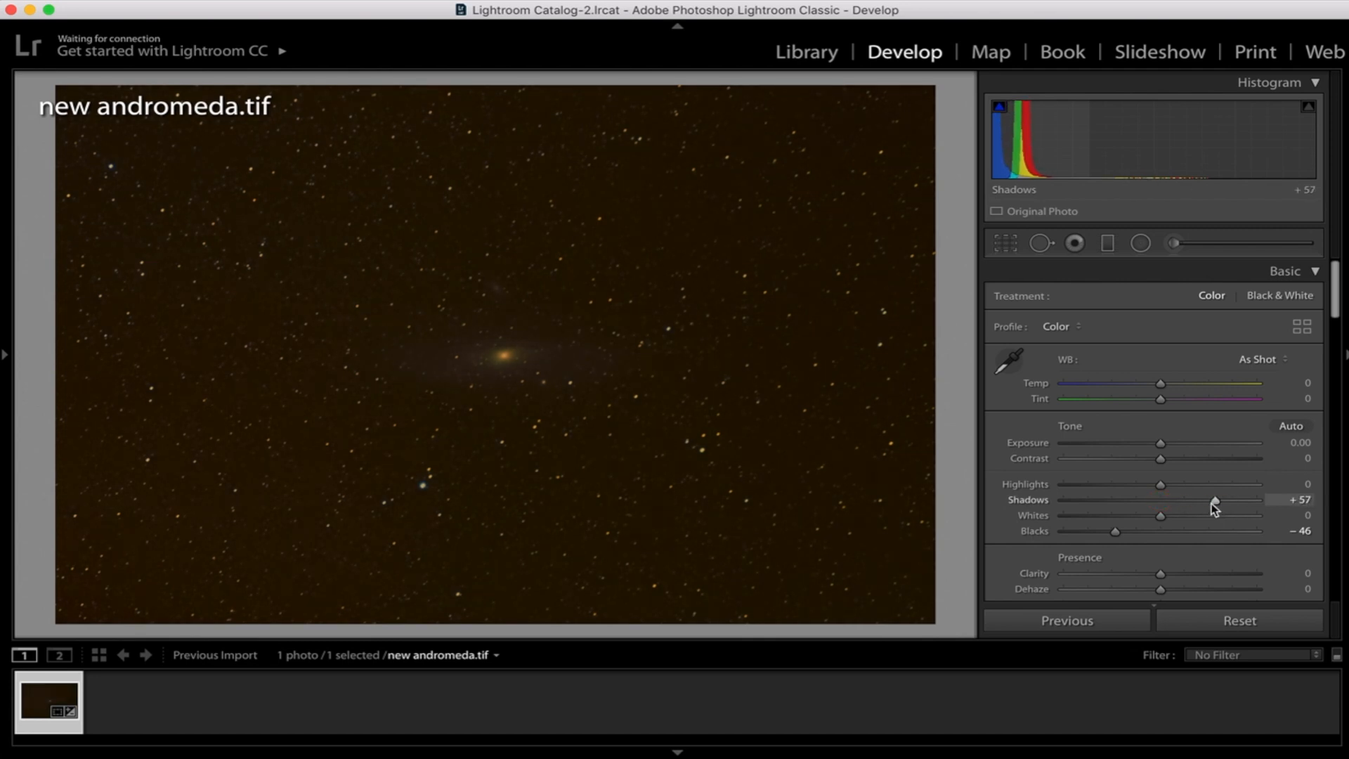
{"action": "left_click_drag", "start_coordinate": [1184, 483], "coordinate": [1237, 483]}
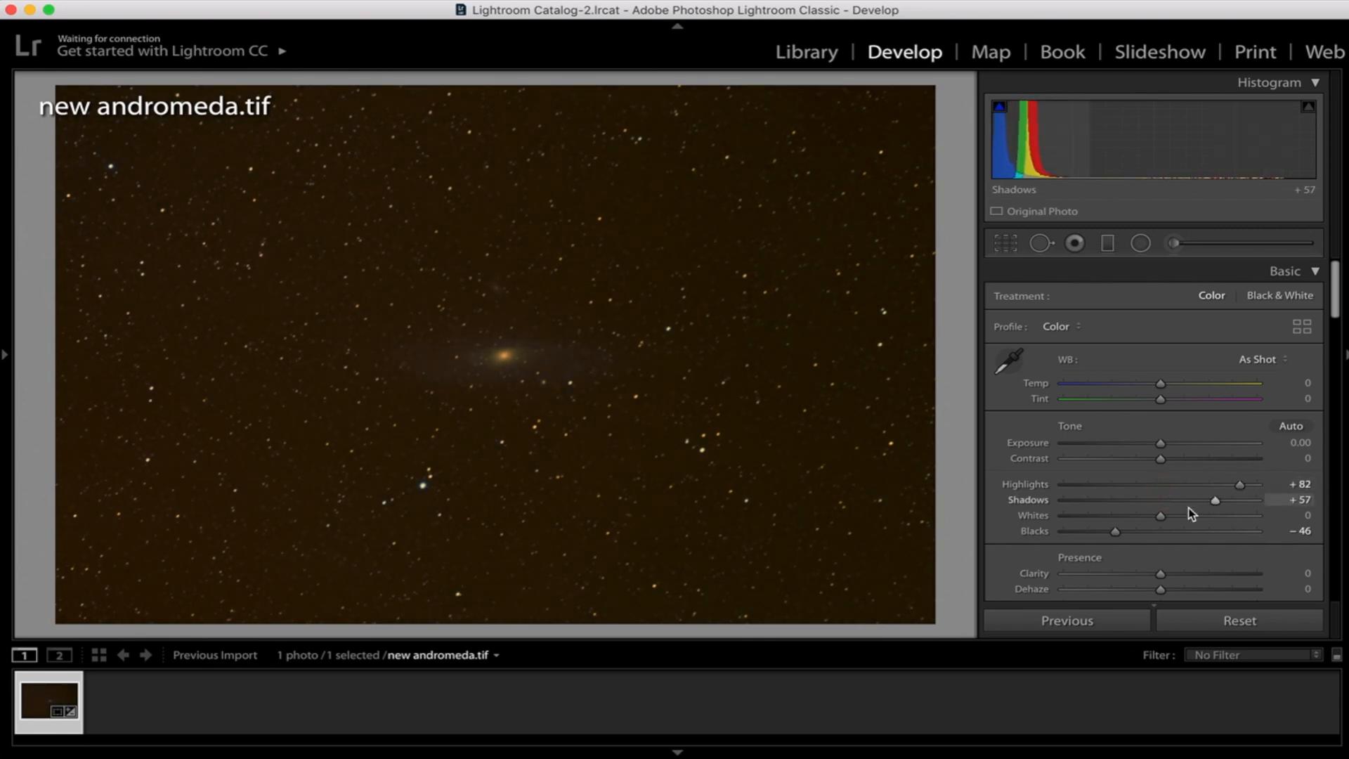
{"action": "left_click_drag", "start_coordinate": [1114, 531], "coordinate": [1153, 531]}
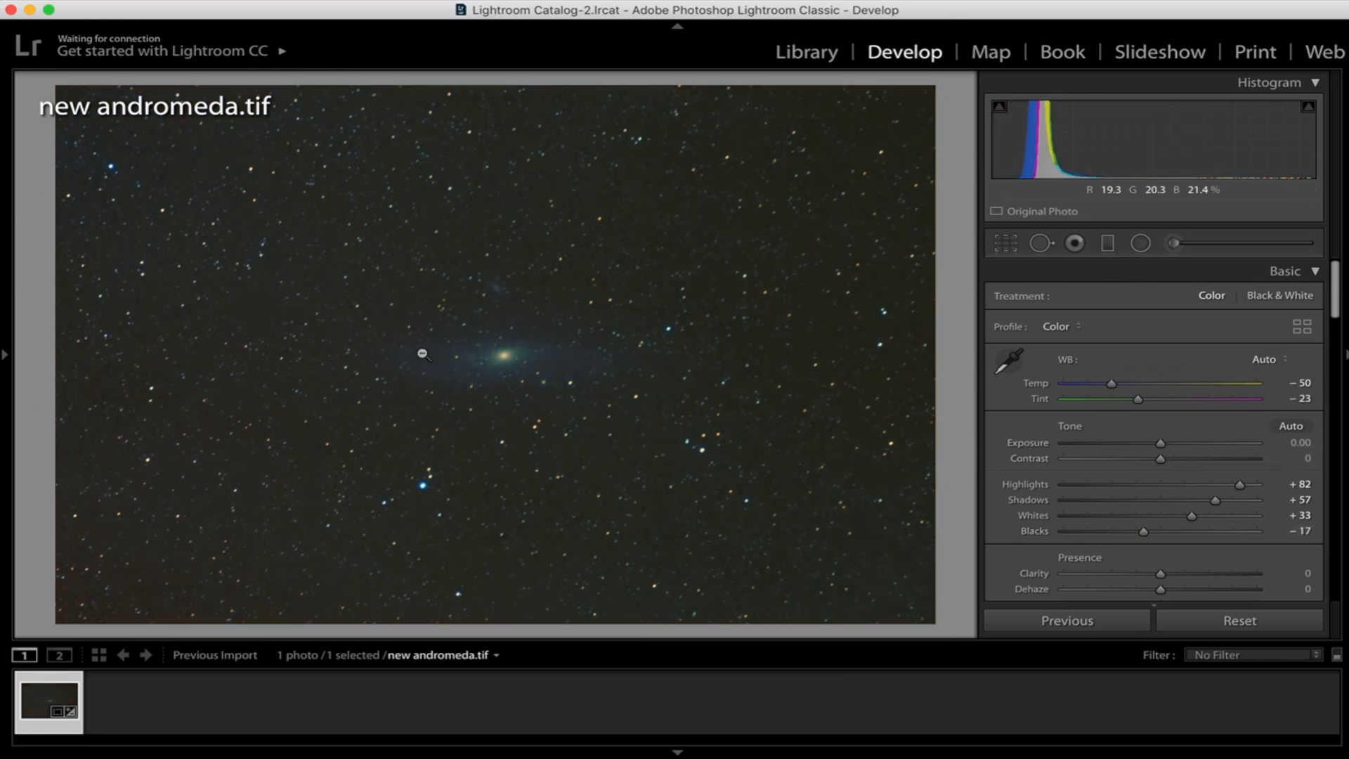
{"action": "left_click_drag", "start_coordinate": [1110, 383], "coordinate": [1143, 383]}
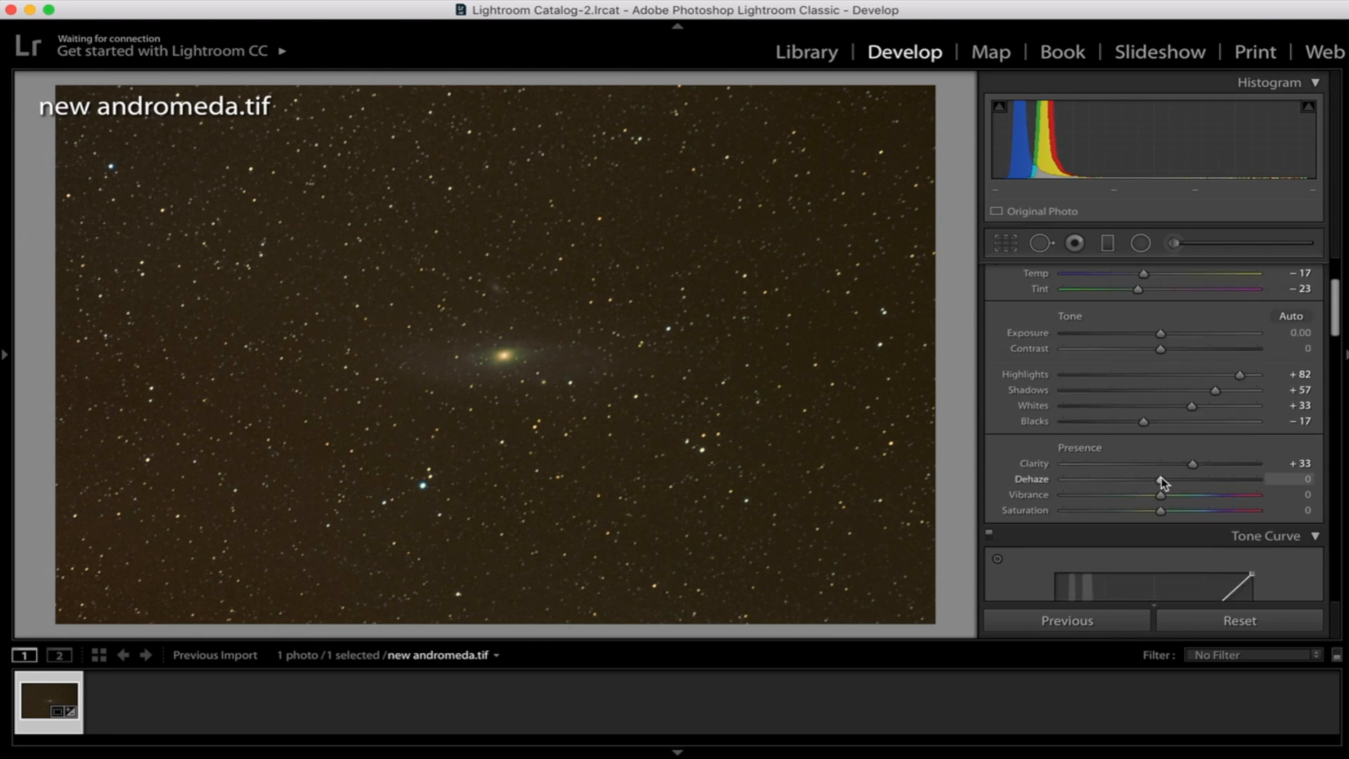
{"action": "left_click_drag", "start_coordinate": [1160, 479], "coordinate": [1180, 478]}
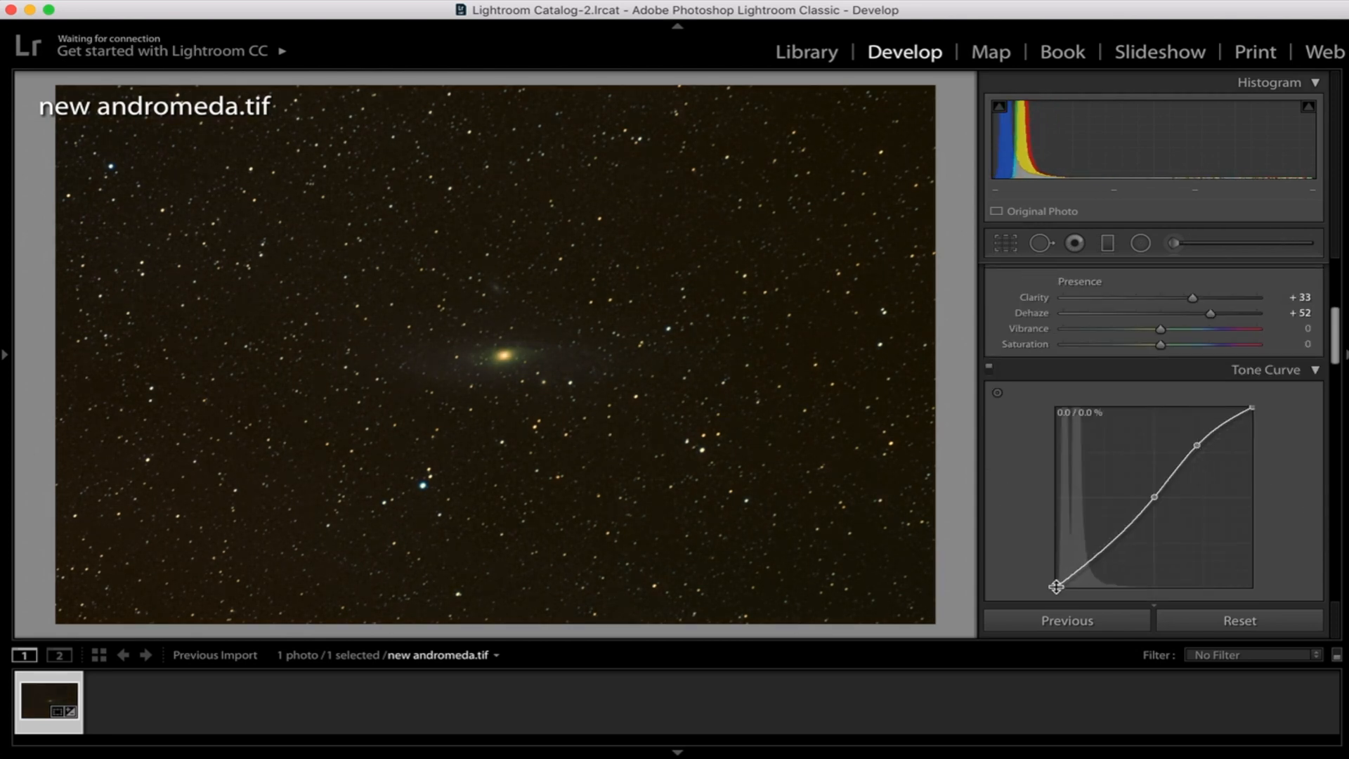
Clip the tone curve's dark end, return Vibrance near neutral, and retune Contrast.
{"action": "left_click_drag", "start_coordinate": [1056, 585], "coordinate": [1064, 579]}
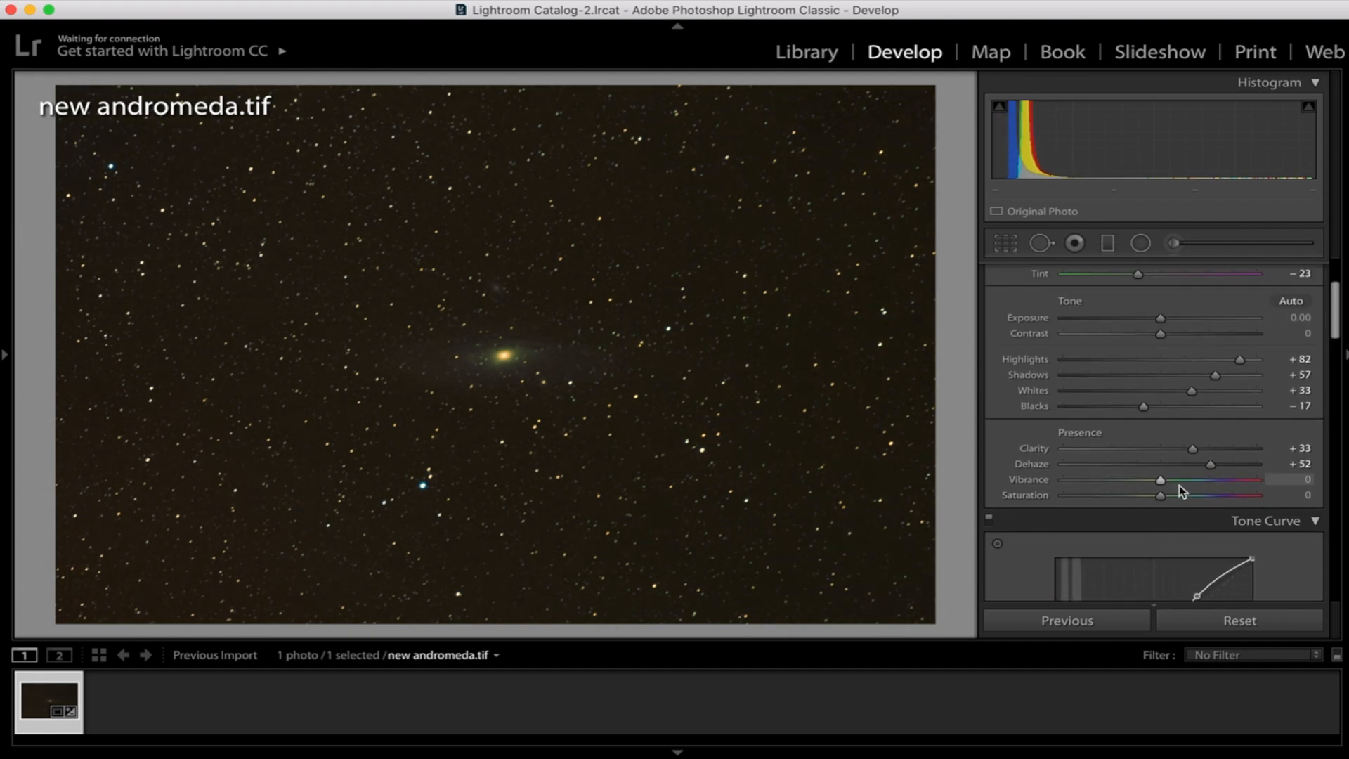
{"action": "left_click_drag", "start_coordinate": [1158, 479], "coordinate": [1125, 479]}
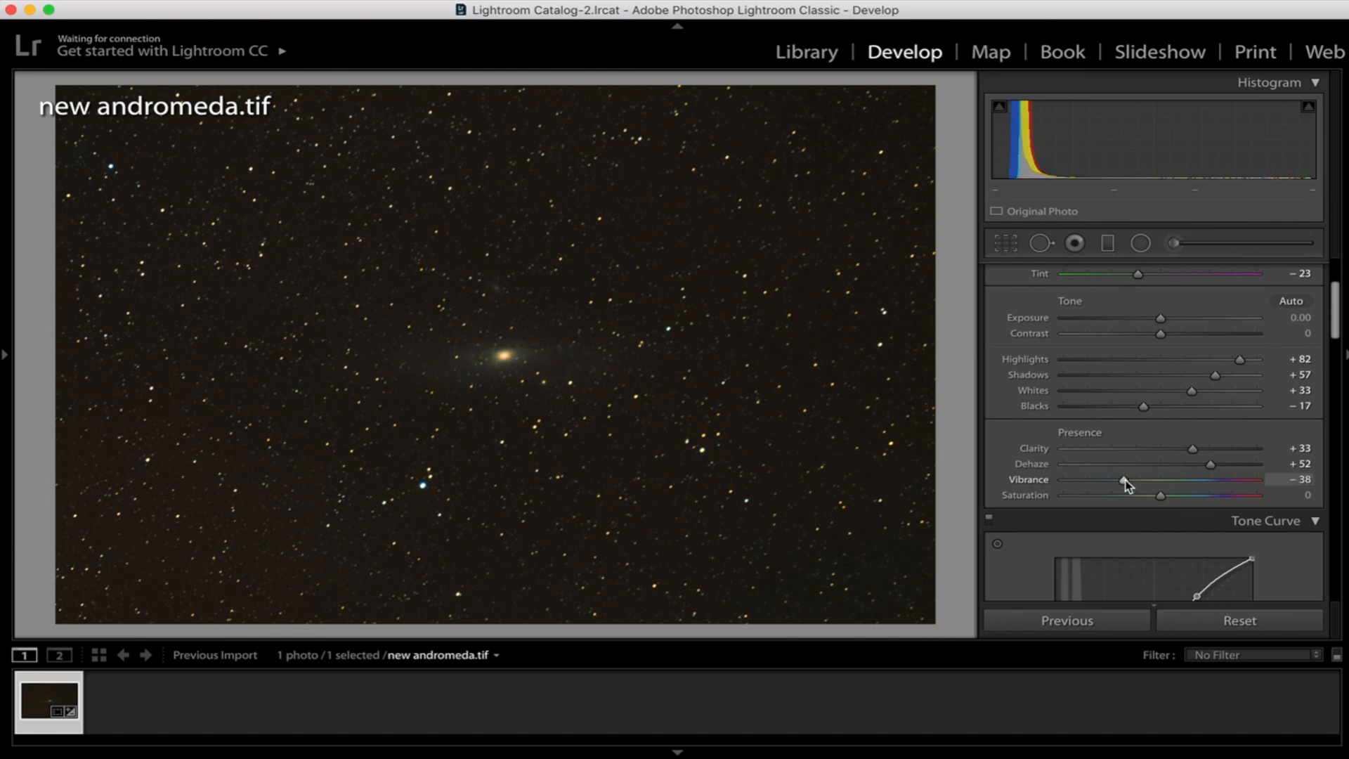
{"action": "left_click_drag", "start_coordinate": [1123, 479], "coordinate": [1163, 479]}
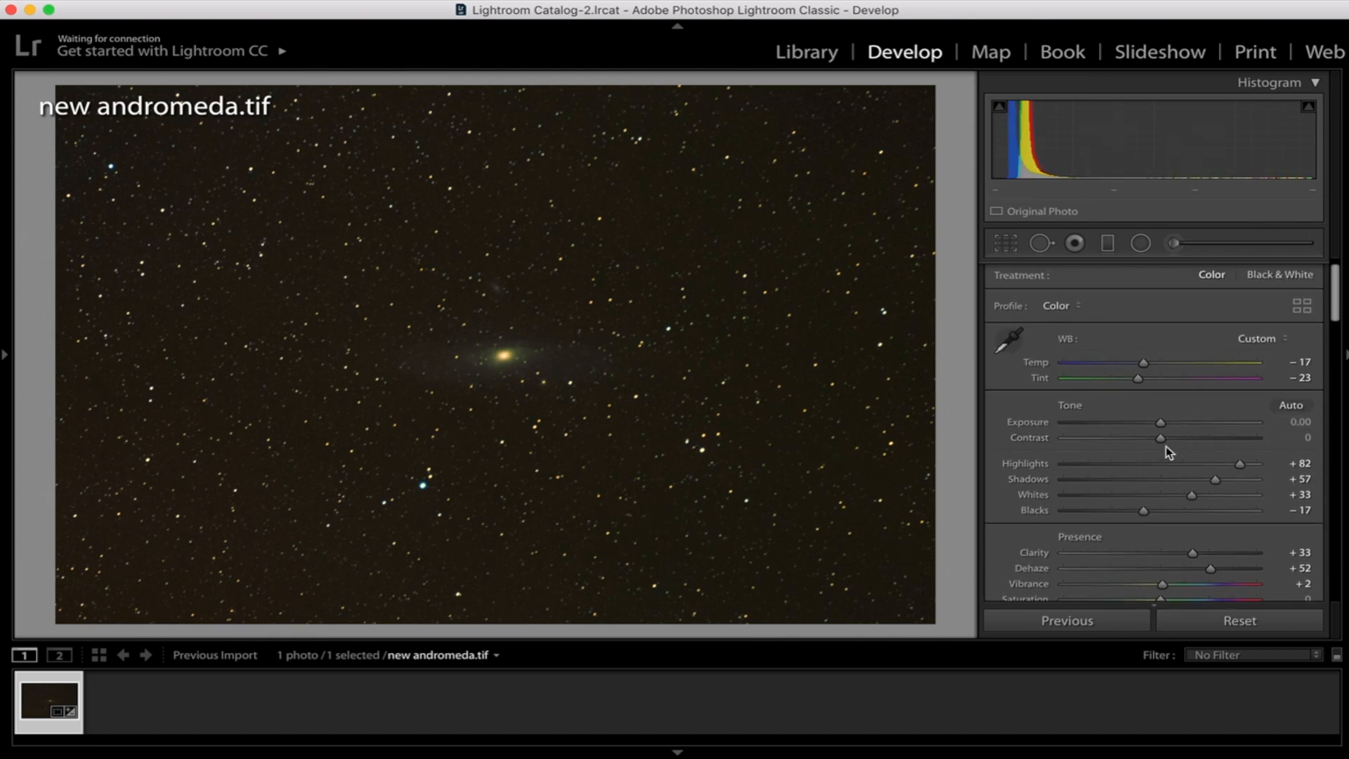
{"action": "left_click_drag", "start_coordinate": [1160, 437], "coordinate": [1192, 437]}
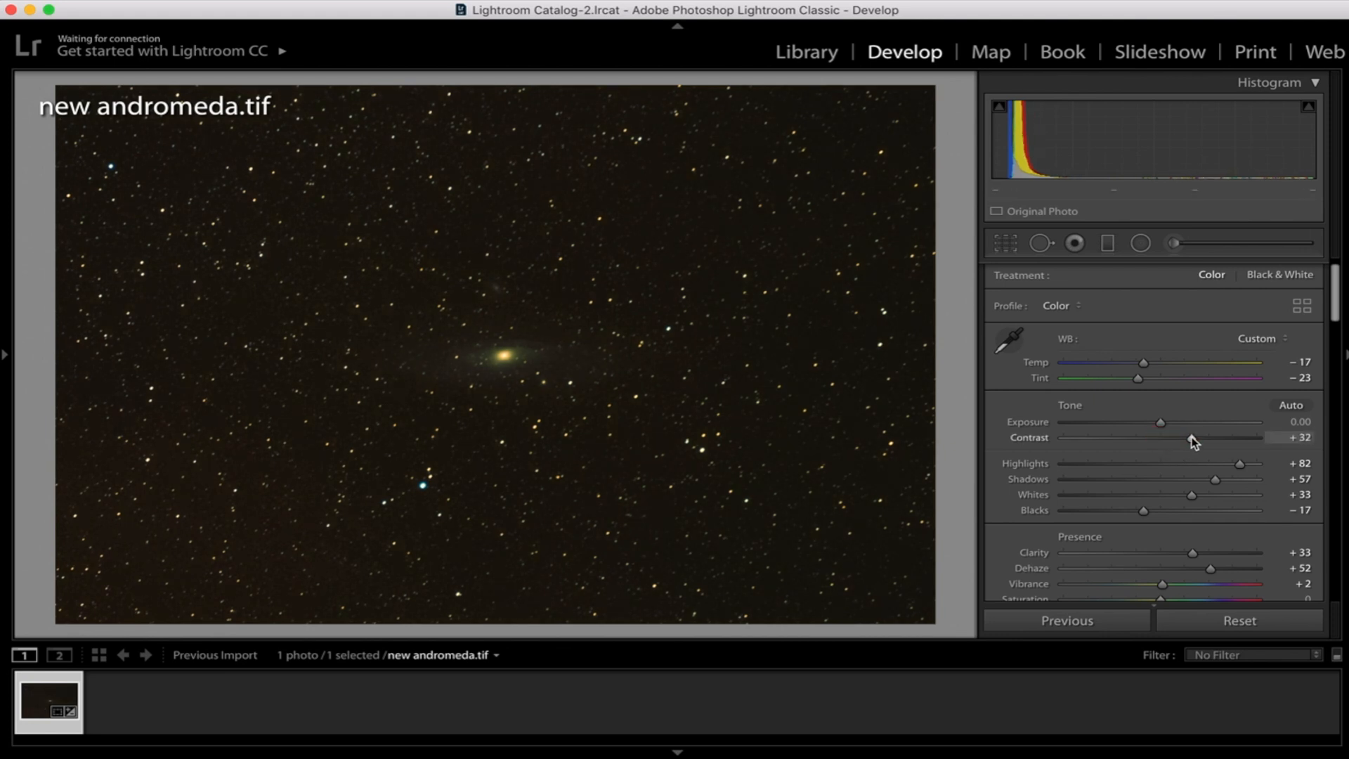
{"action": "left_click_drag", "start_coordinate": [1191, 437], "coordinate": [1135, 437]}
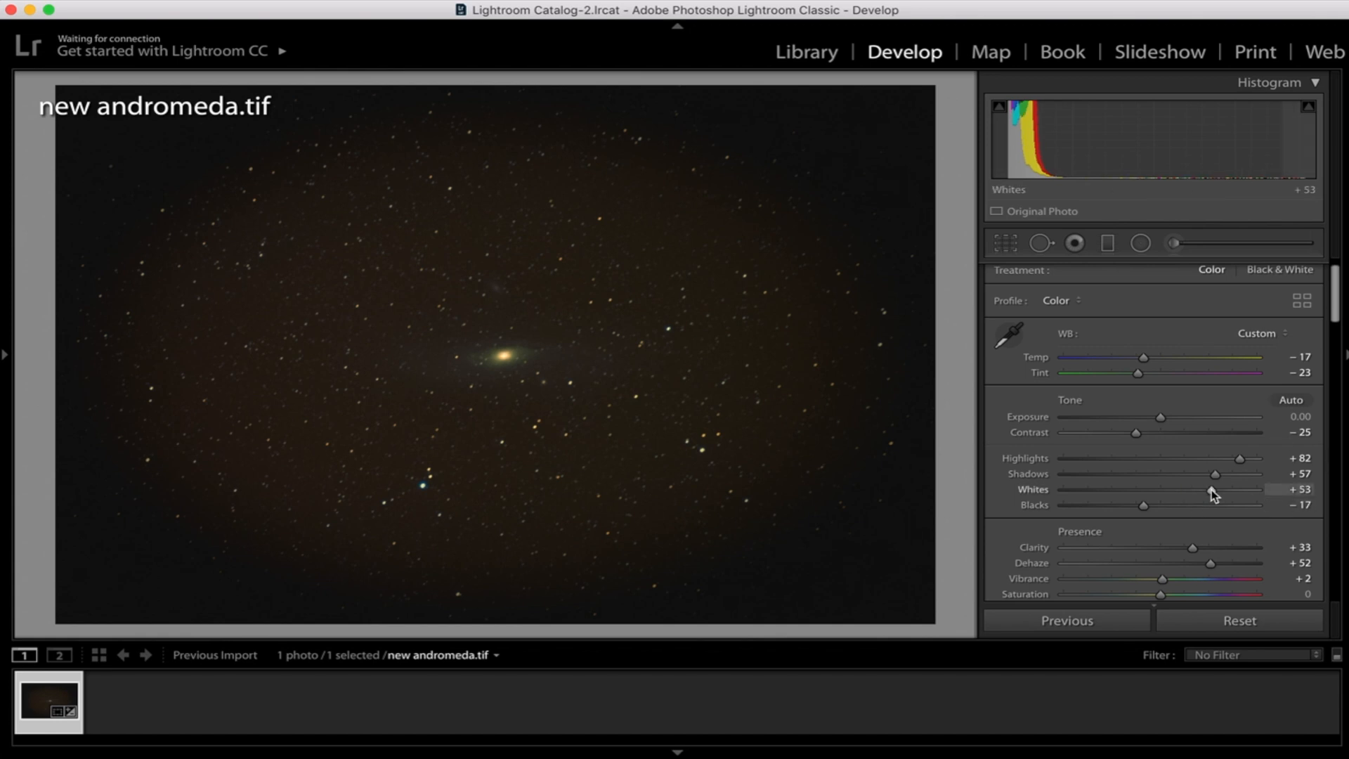
Brighten the Whites and set Contrast to -100 inside the galaxy radial filter.
{"action": "left_click_drag", "start_coordinate": [1204, 495], "coordinate": [1222, 494]}
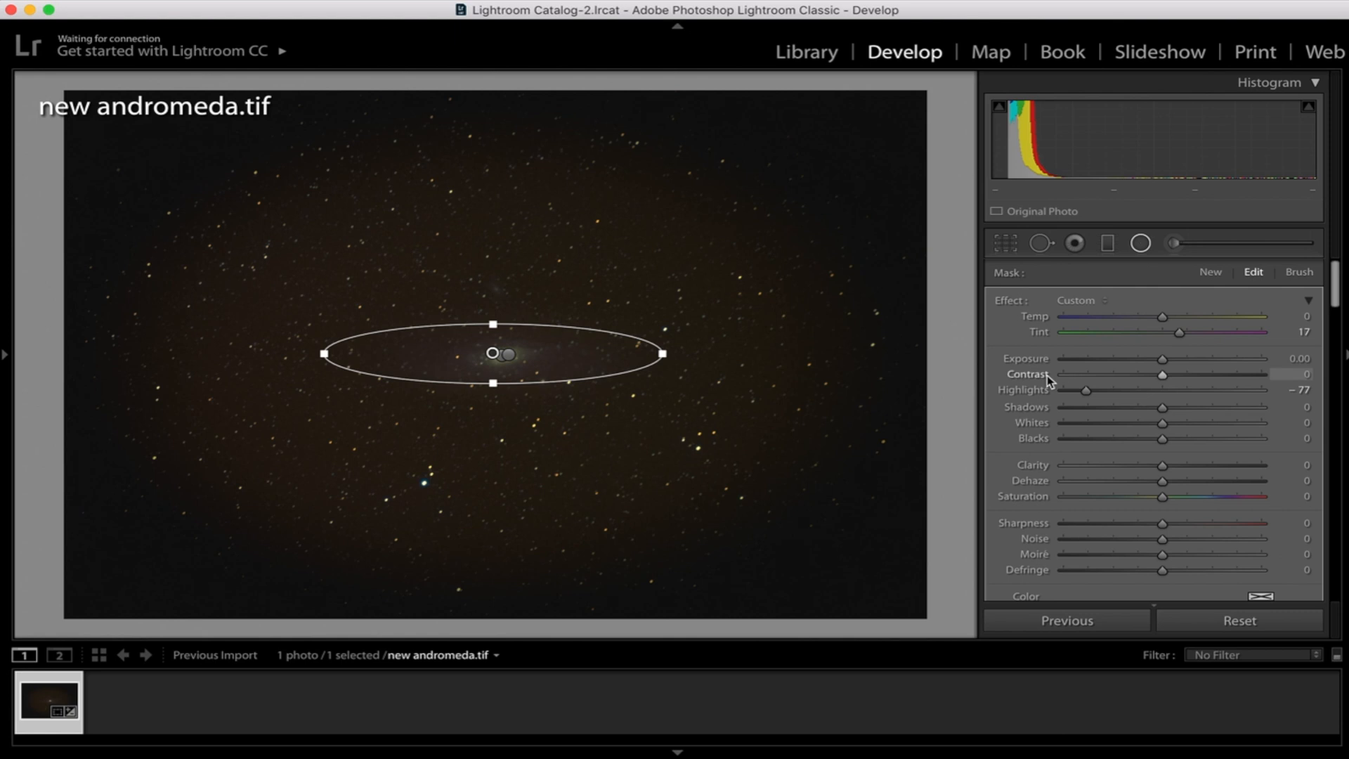
{"action": "left_click_drag", "start_coordinate": [1163, 374], "coordinate": [1062, 375]}
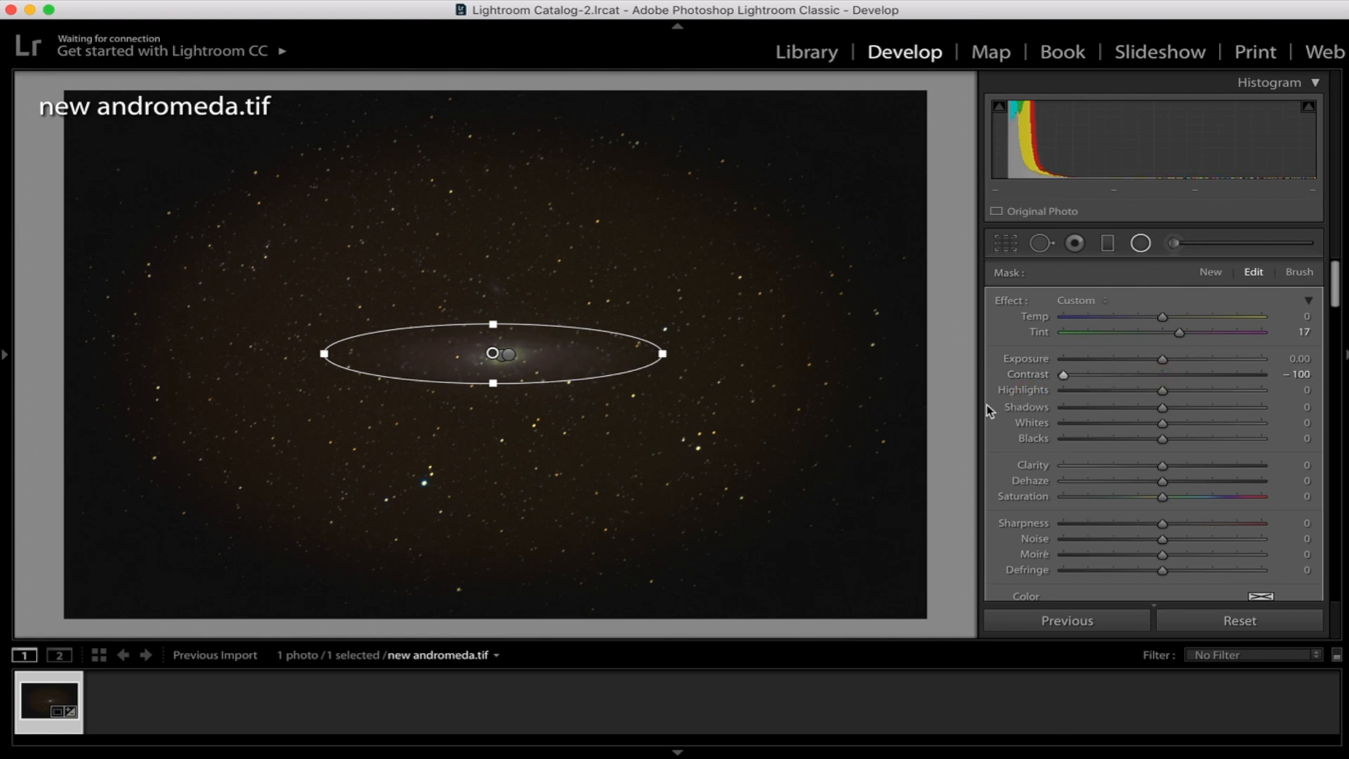